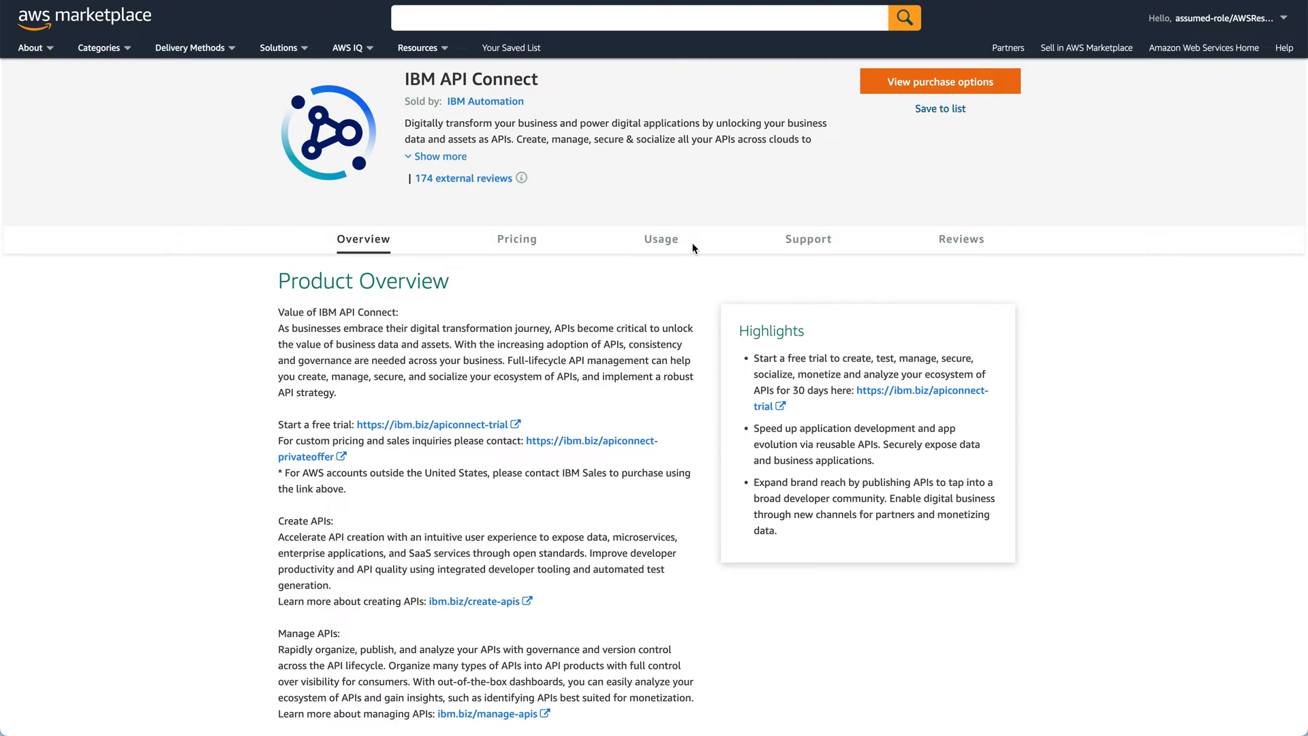
pyautogui.moveTo(432, 436)
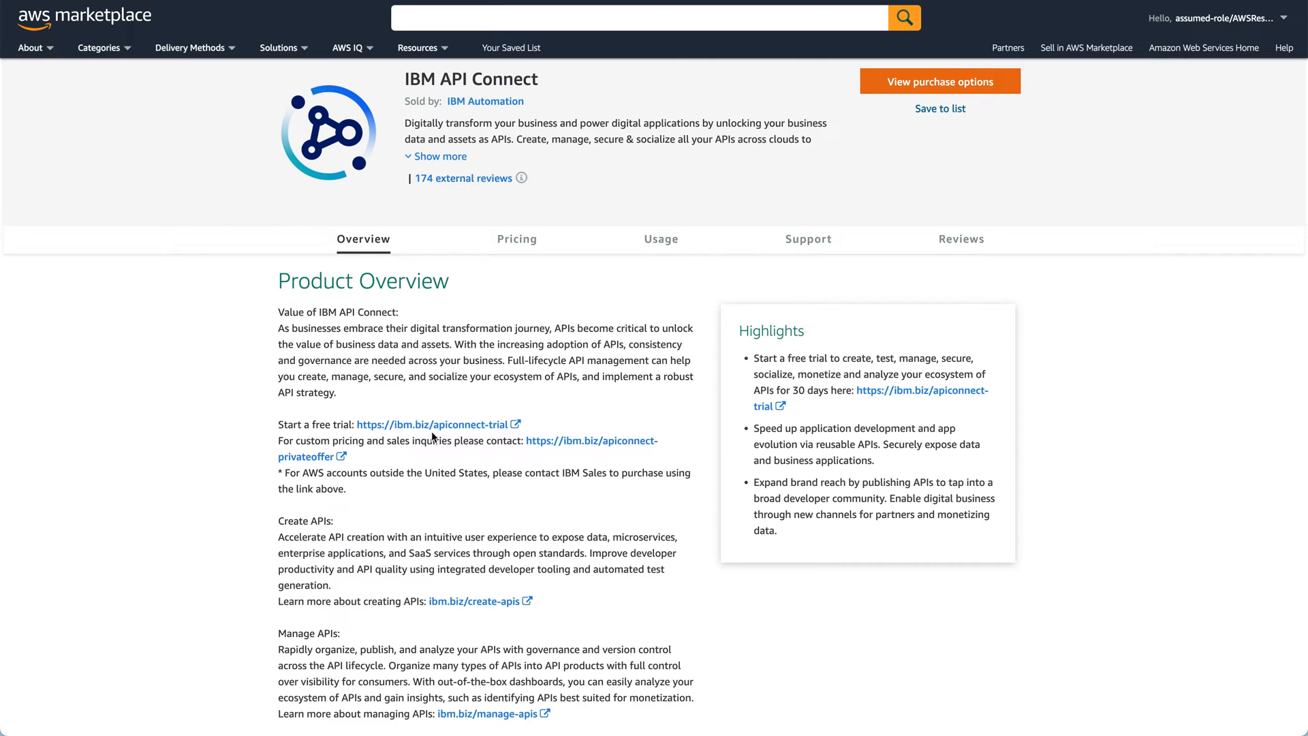
pyautogui.moveTo(434, 424)
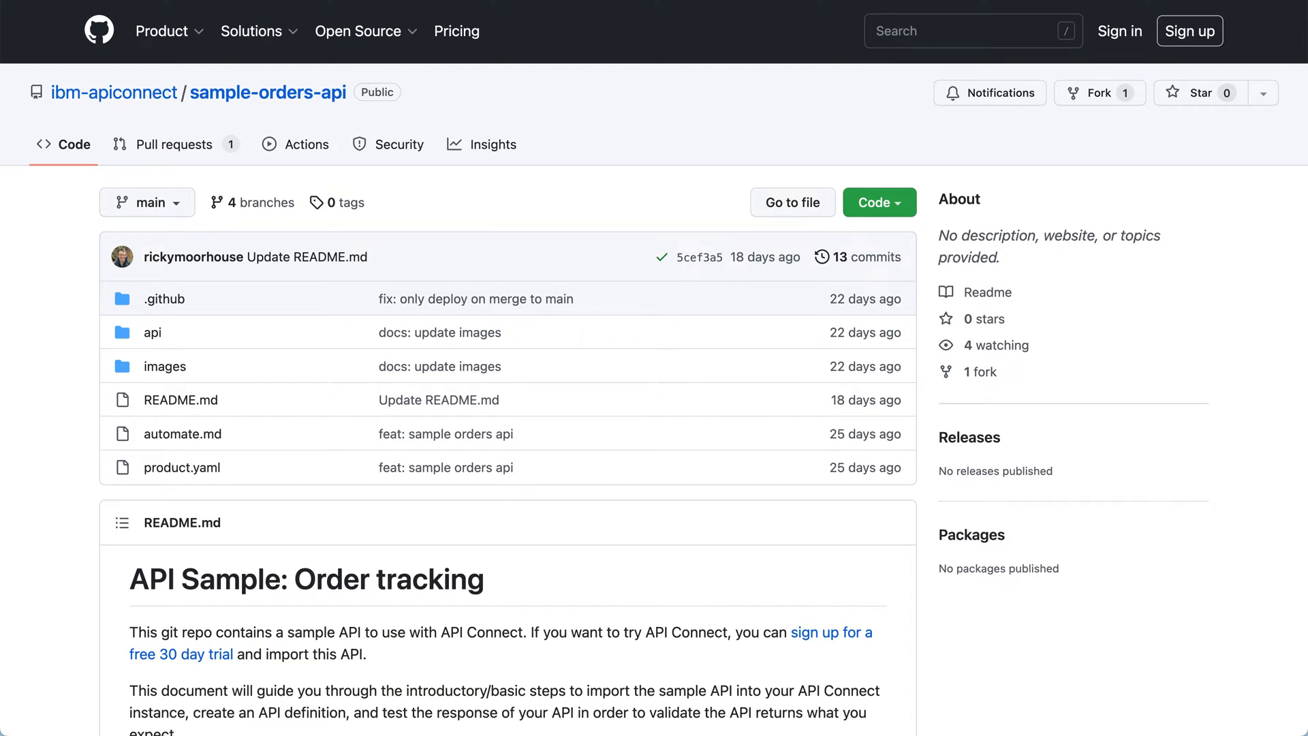
pyautogui.moveTo(590, 150)
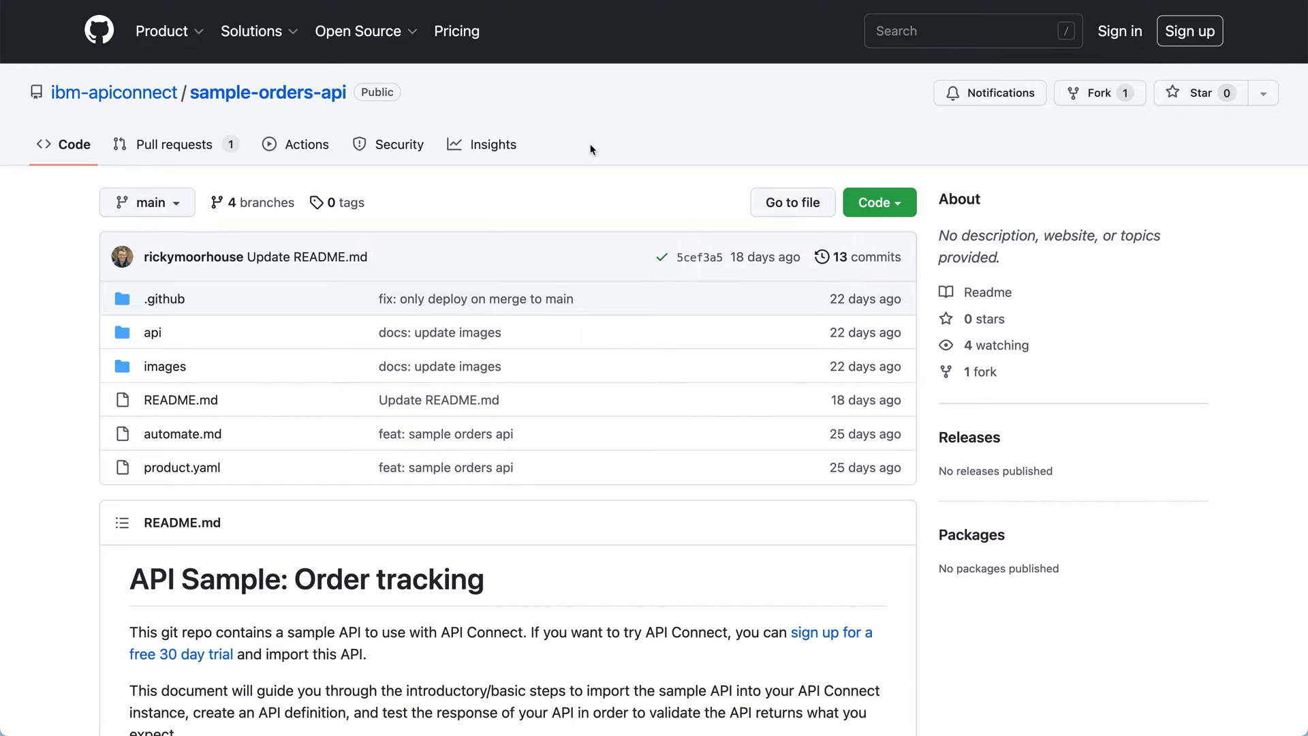
pyautogui.moveTo(600, 148)
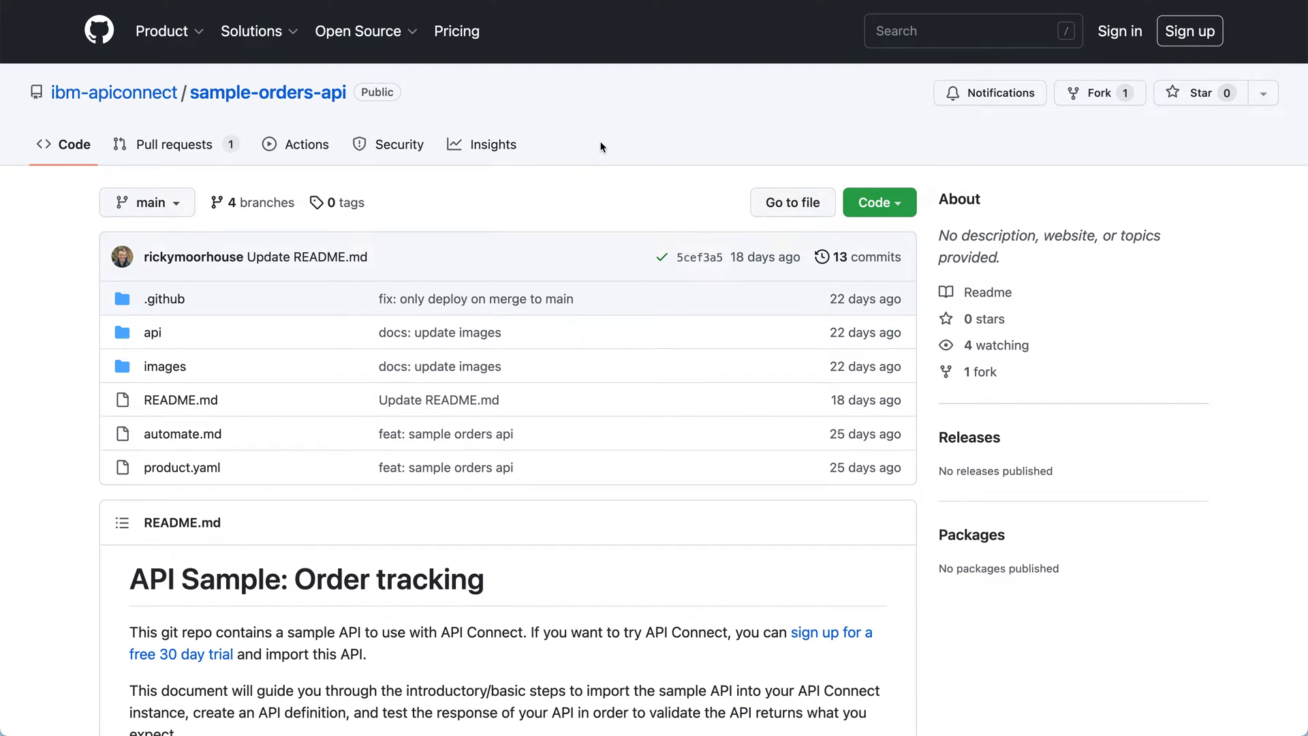
# Navigate into the api folder, select orders_api.yaml and switch to its raw plain-text view.
pyautogui.scroll(-3)
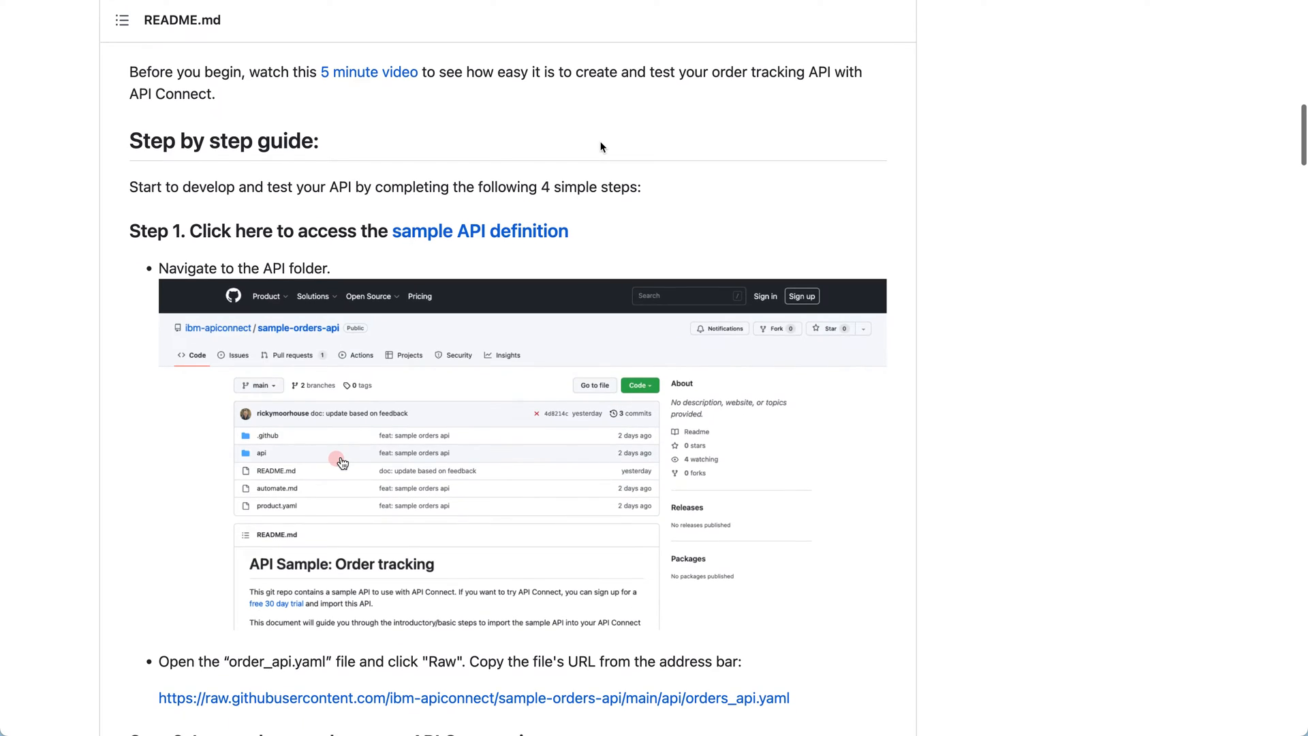
pyautogui.scroll(-3)
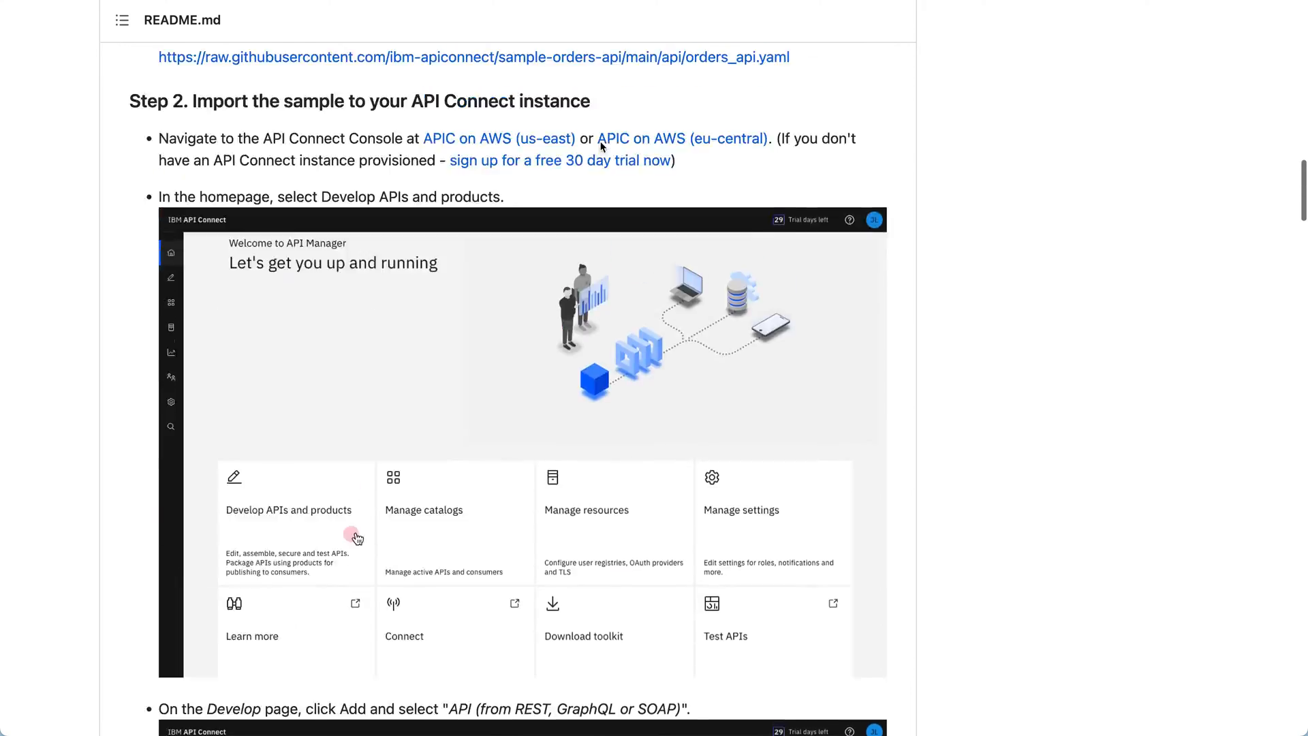
pyautogui.scroll(3)
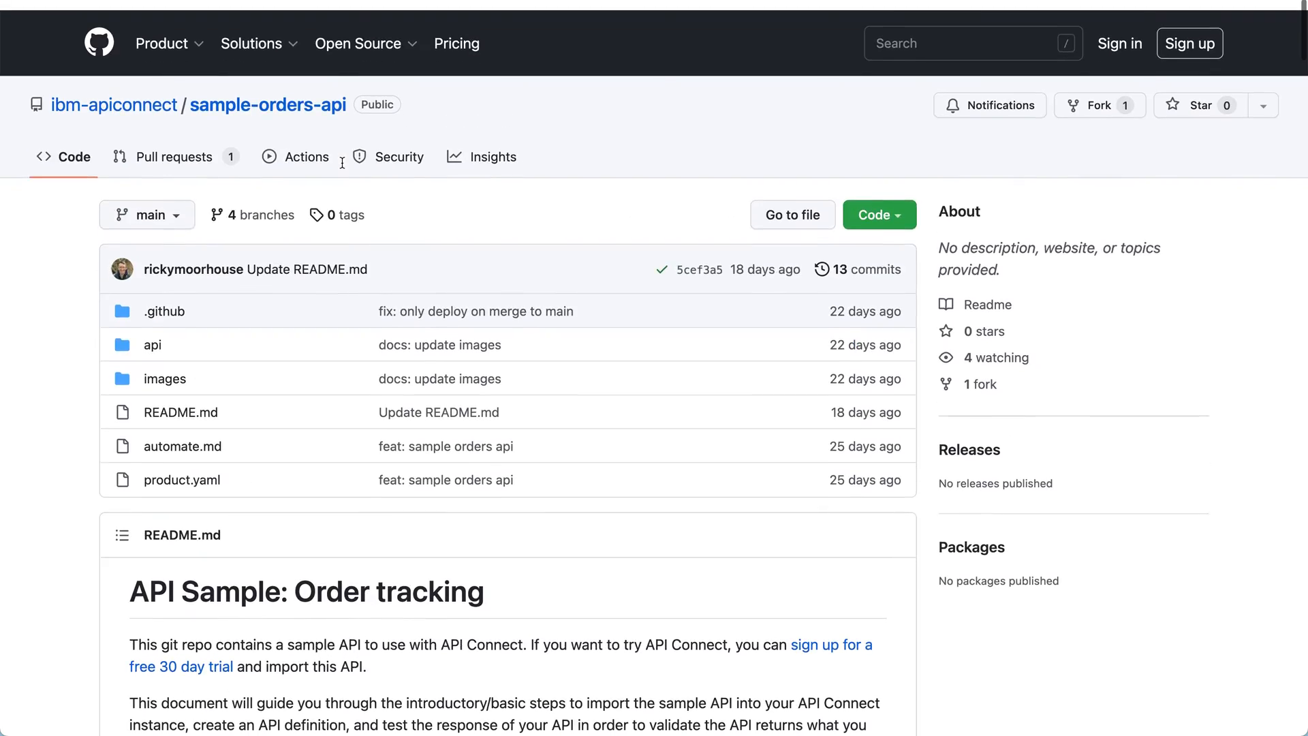
pyautogui.click(151, 345)
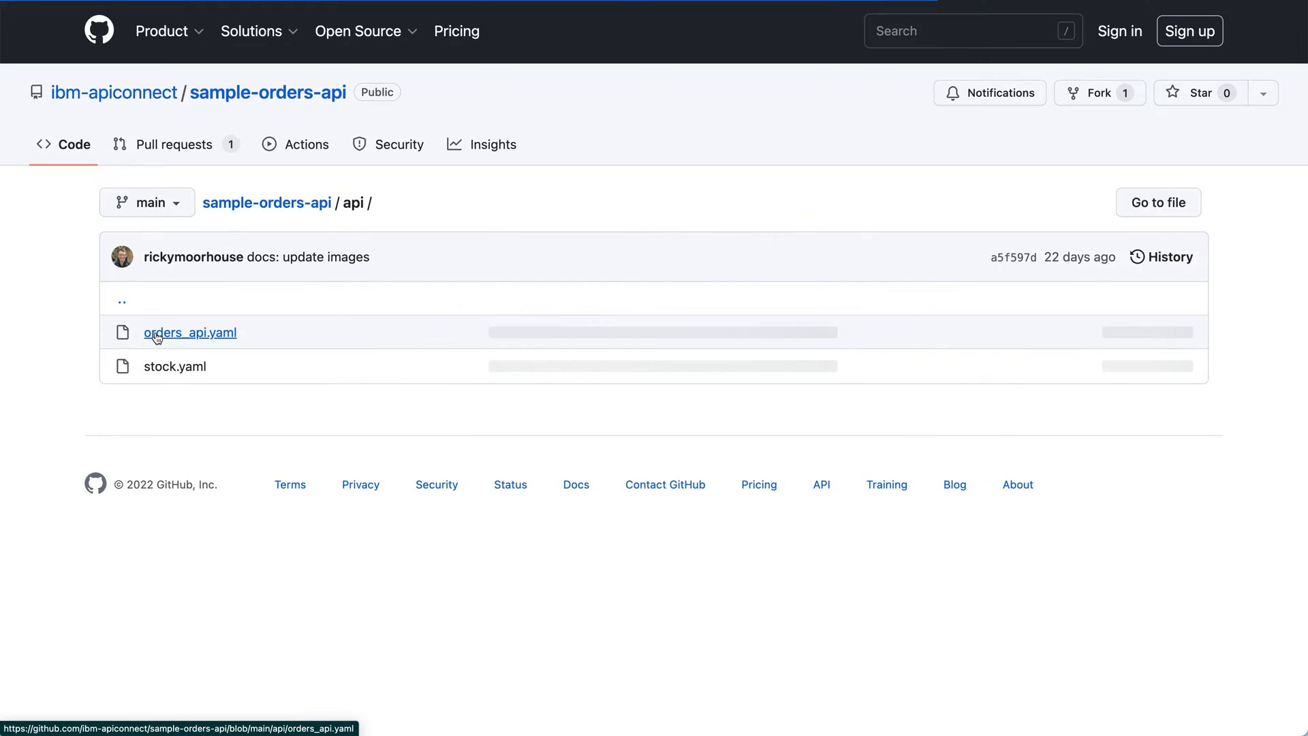
pyautogui.click(189, 333)
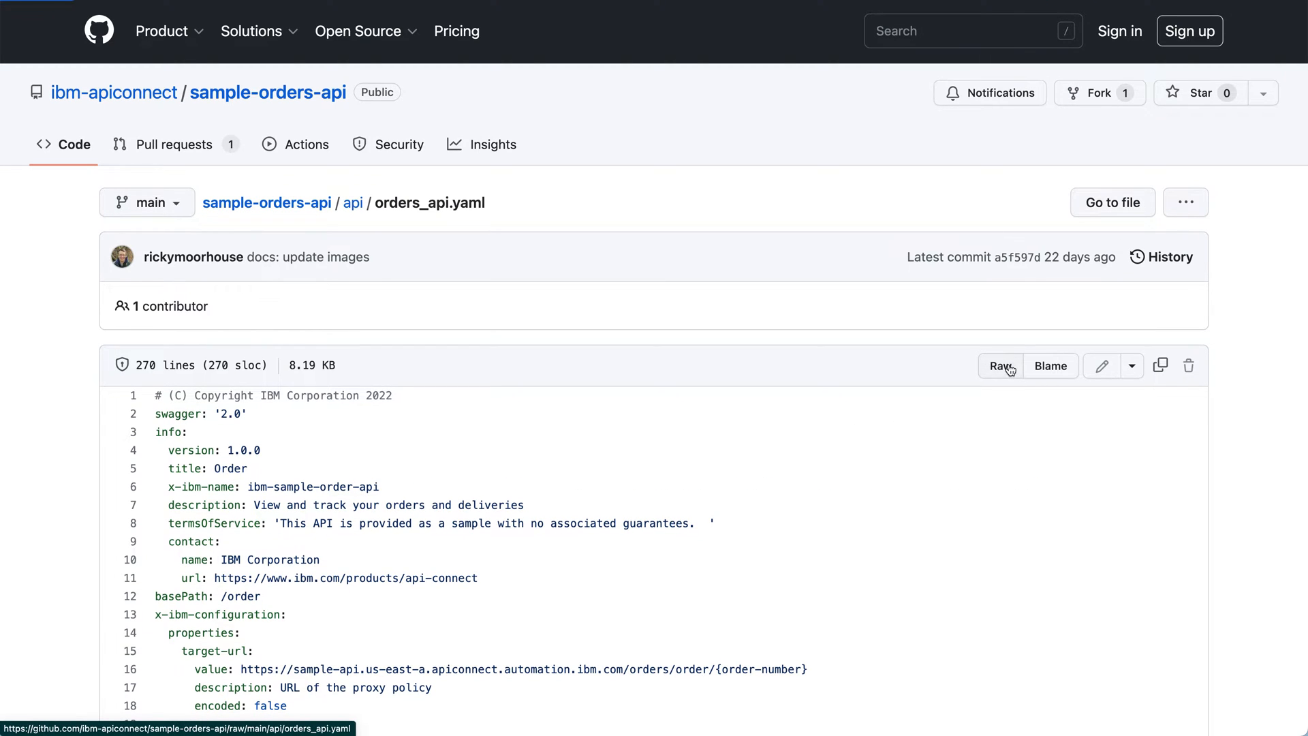
pyautogui.click(999, 365)
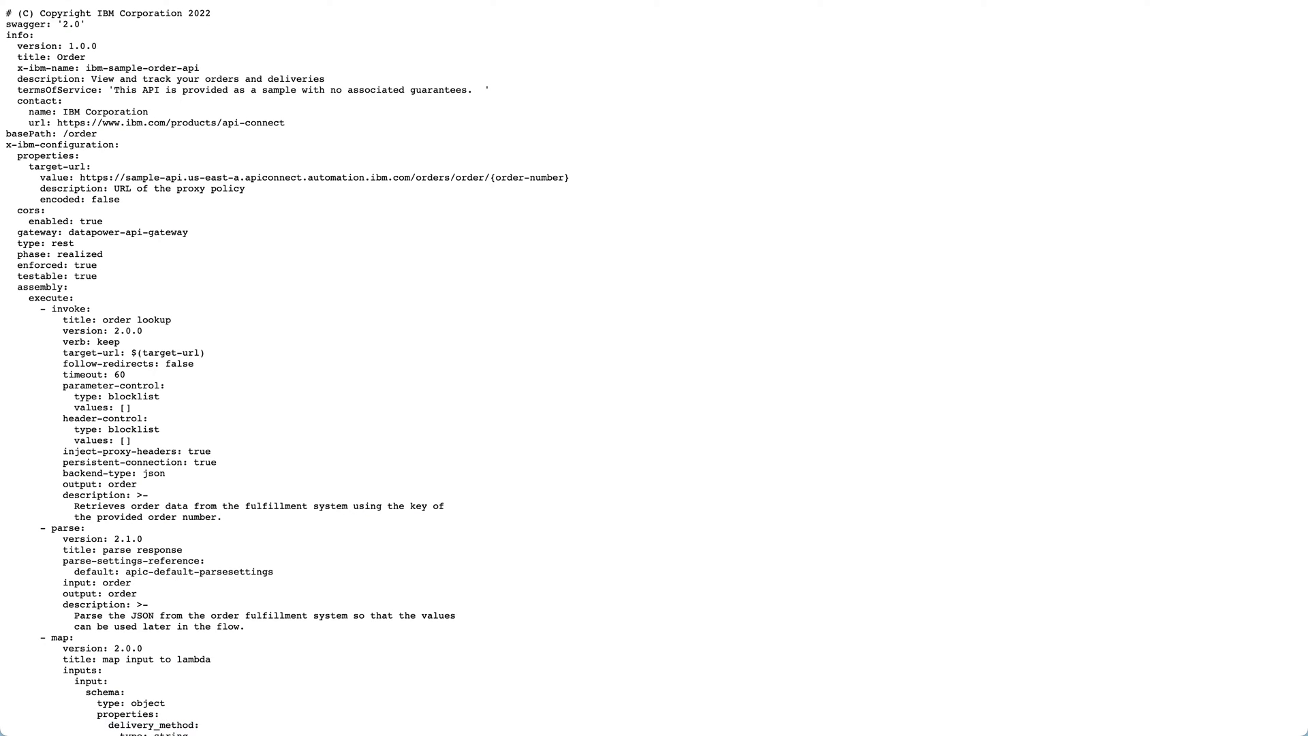
pyautogui.moveTo(616, 88)
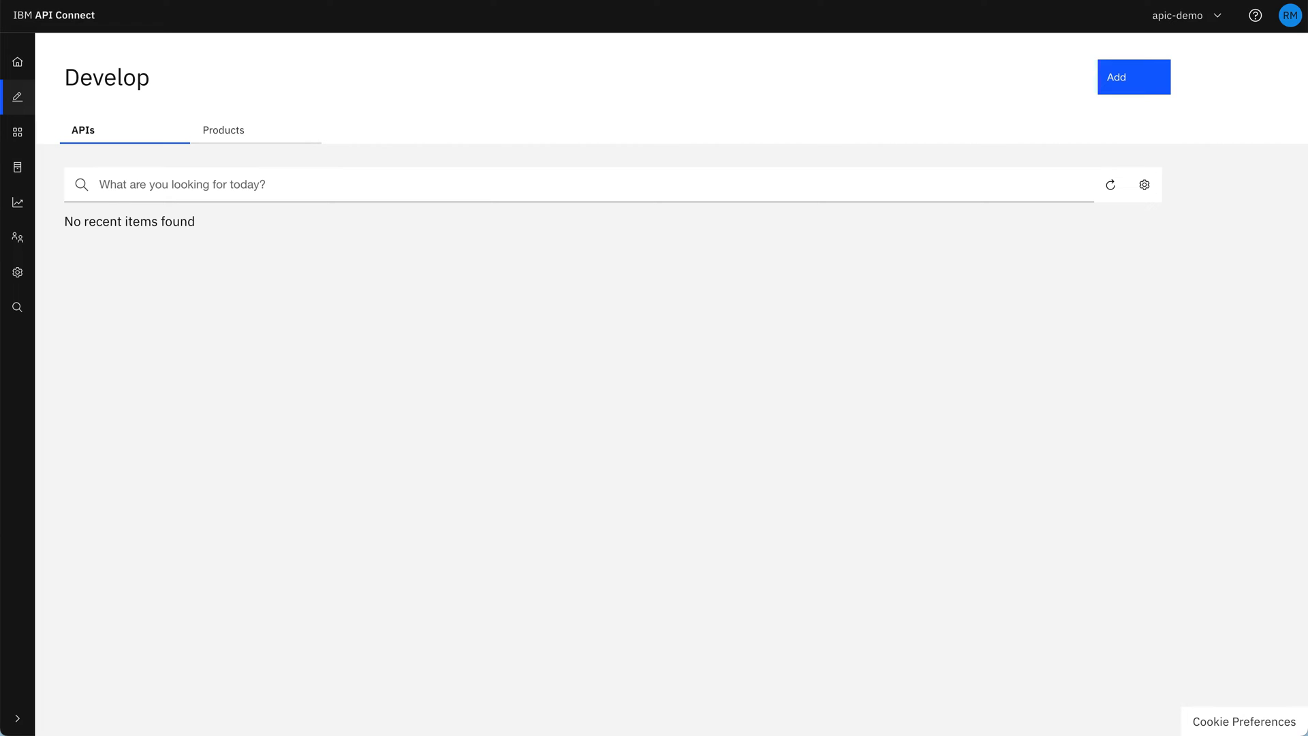
pyautogui.moveTo(16, 62)
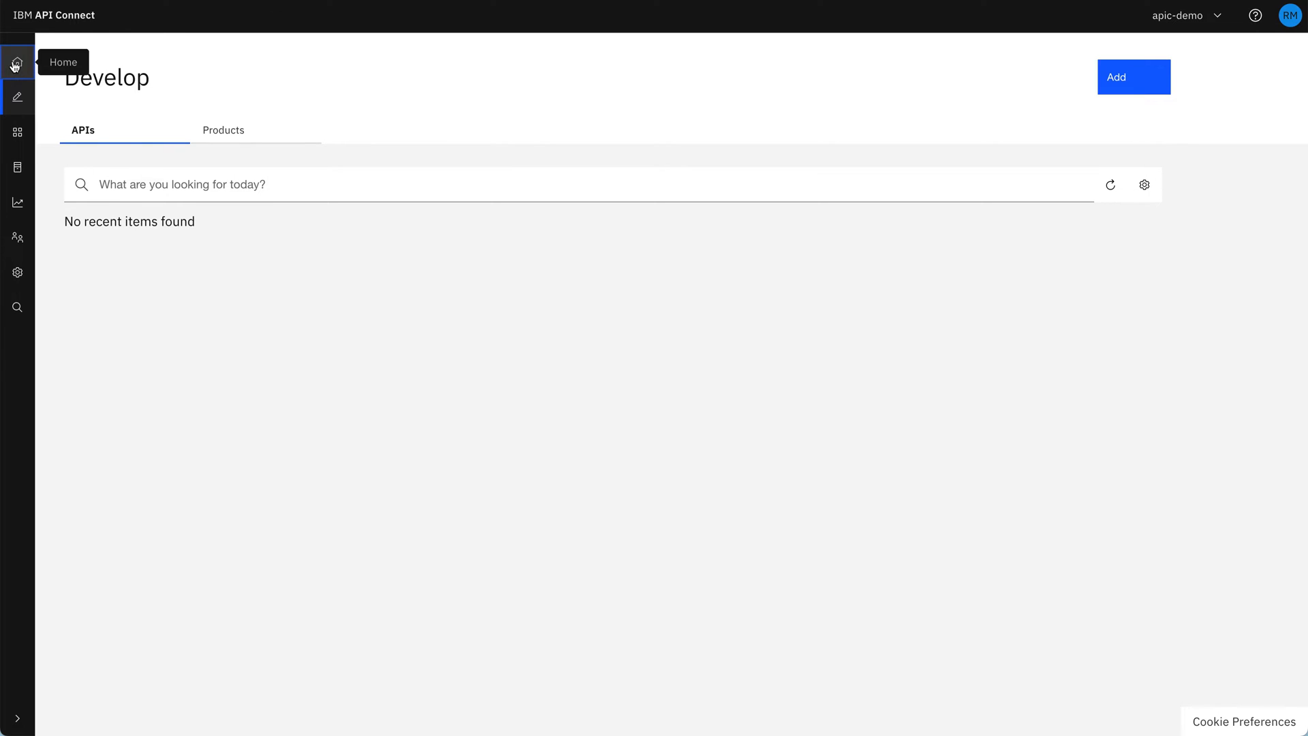
# From the API Manager home, go to Develop, add a new API and pick Existing OpenAPI as the source.
pyautogui.click(17, 62)
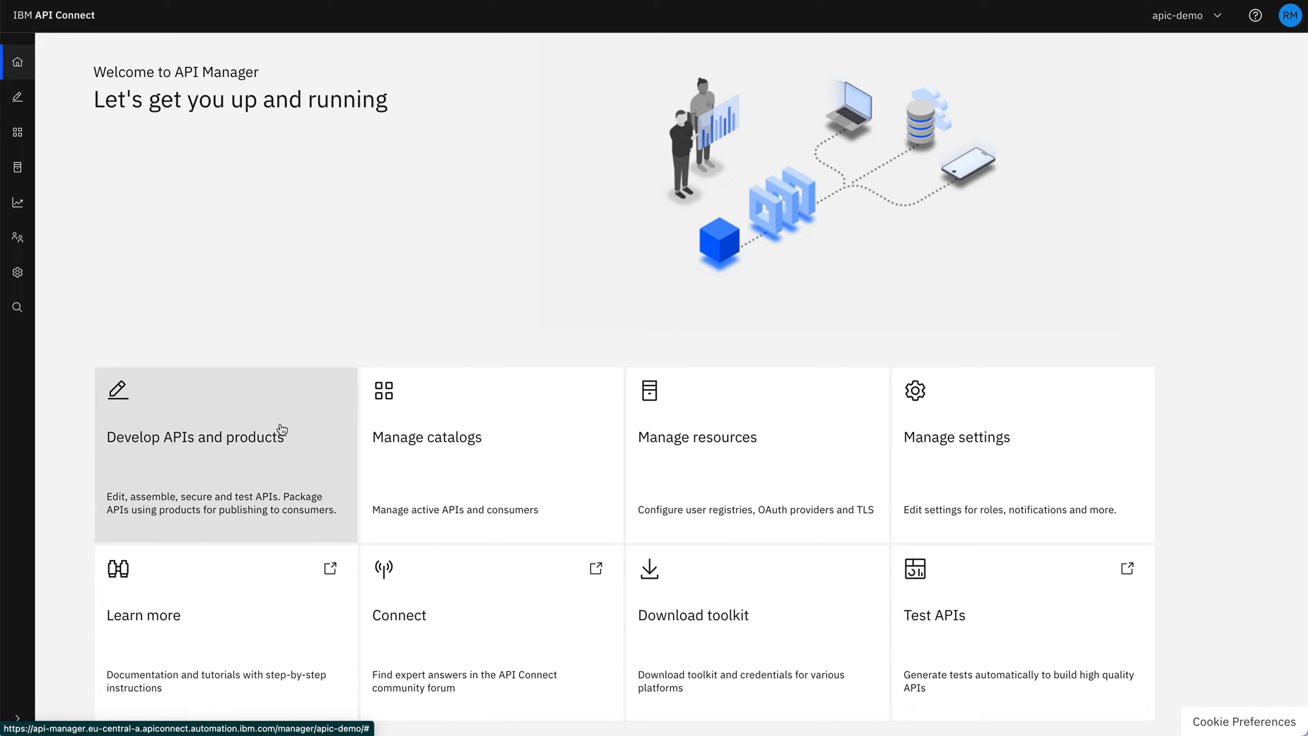
pyautogui.click(195, 438)
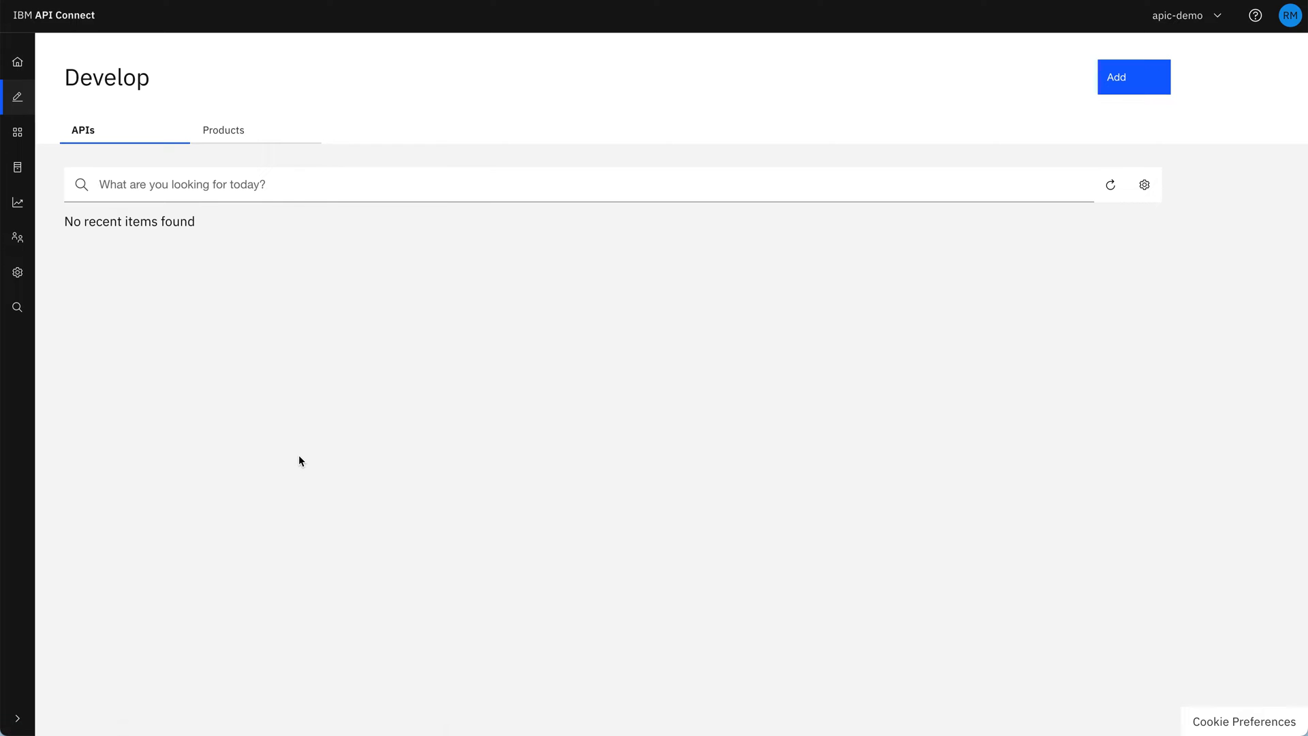
pyautogui.moveTo(1021, 404)
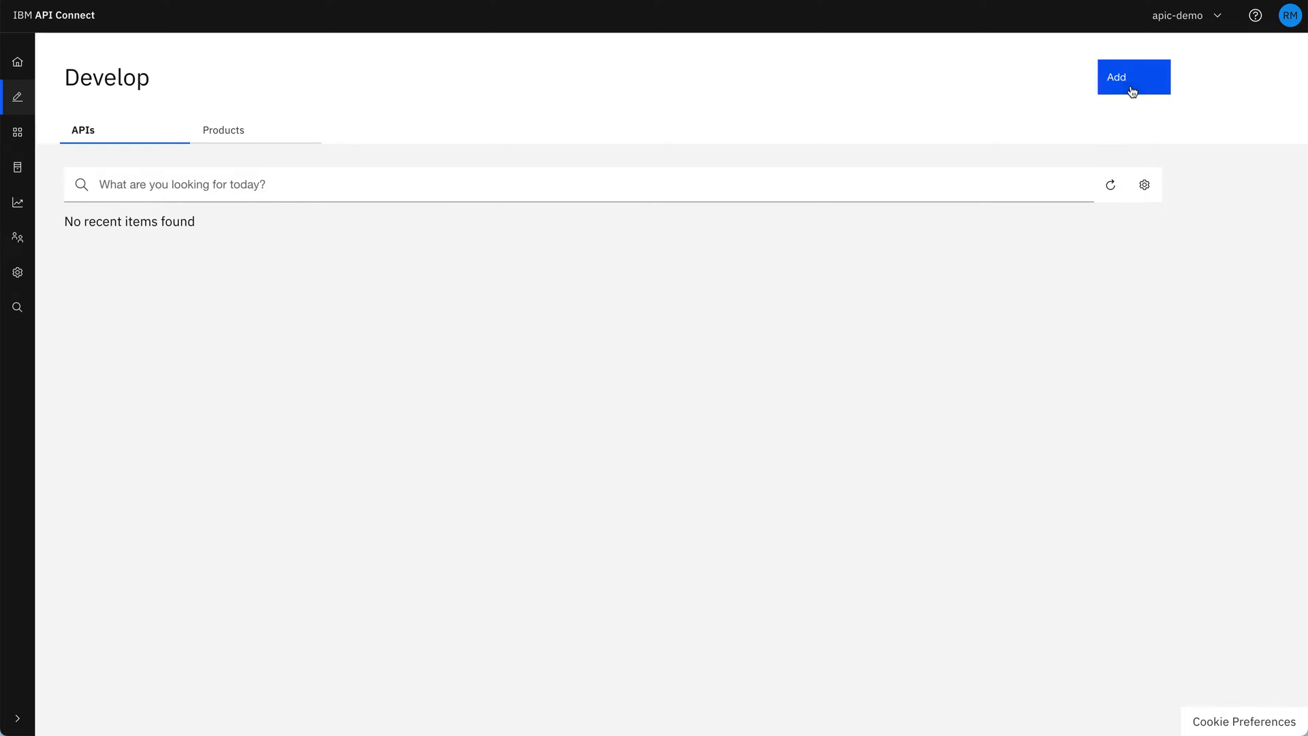
pyautogui.click(1132, 76)
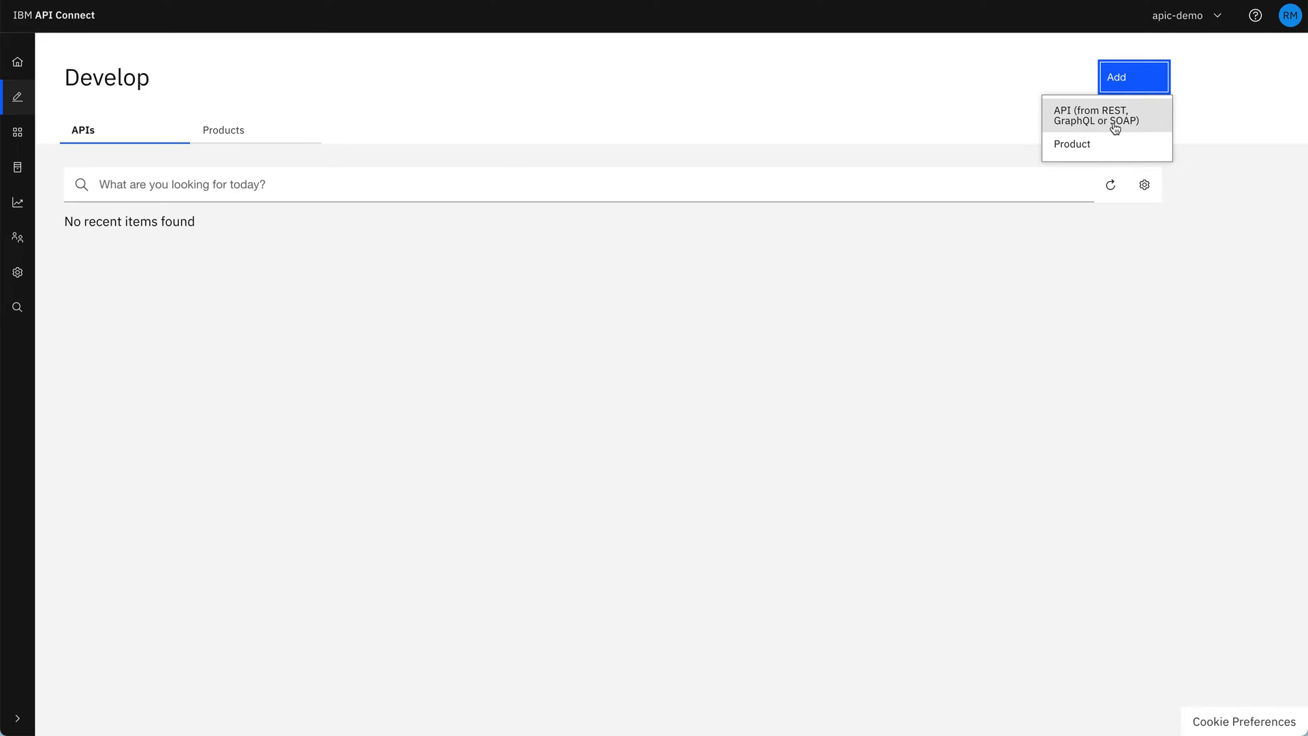
pyautogui.click(1084, 115)
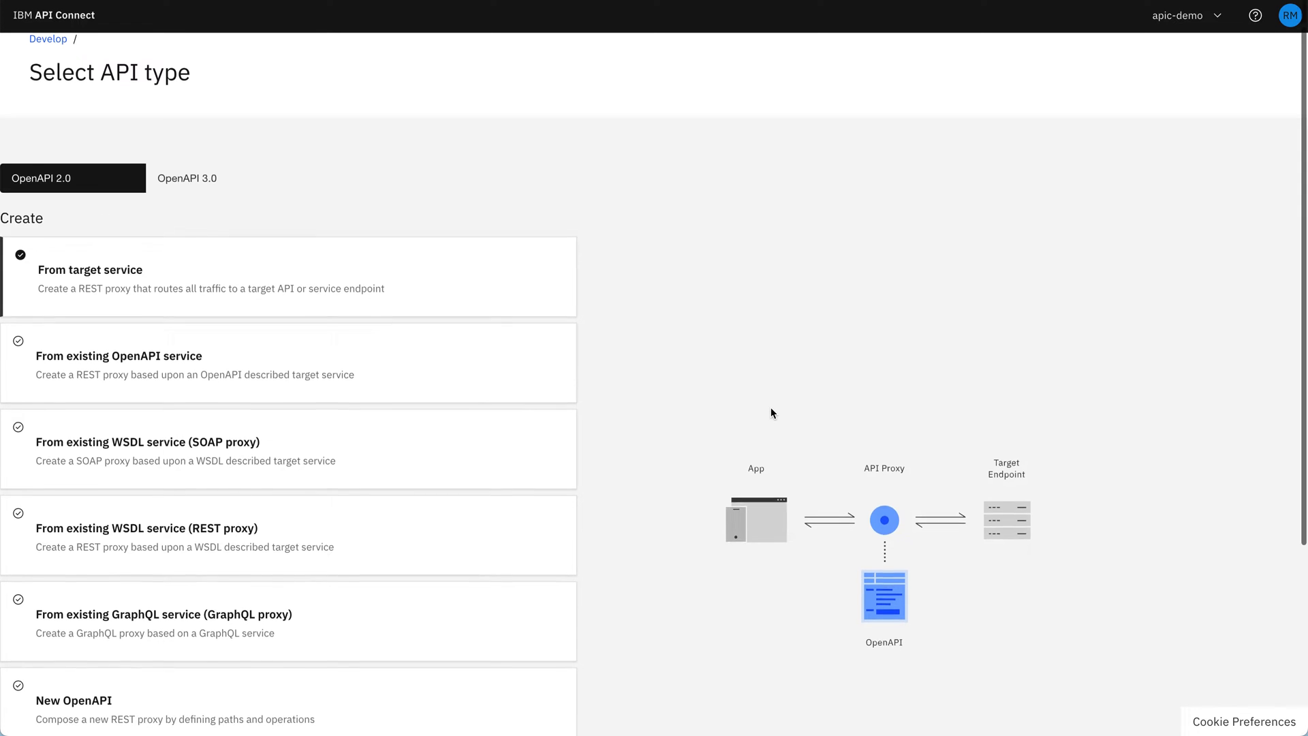
pyautogui.scroll(-3)
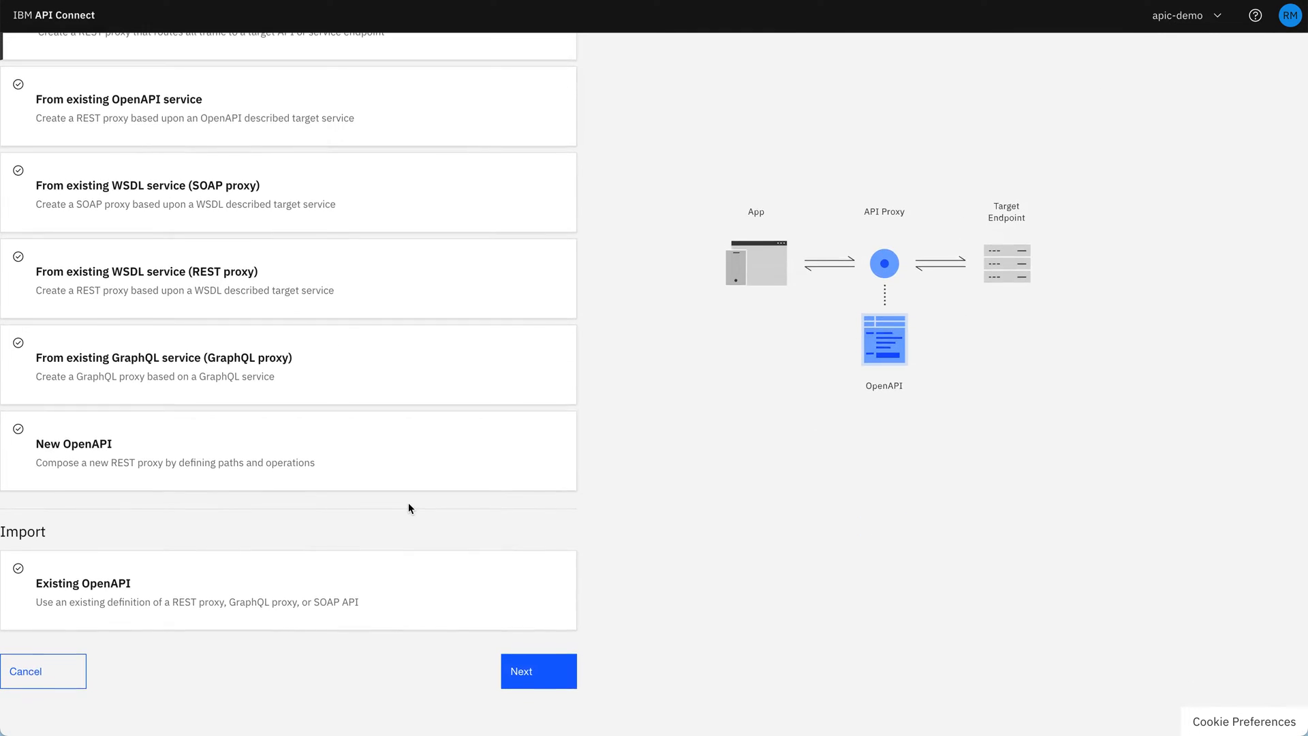
pyautogui.click(289, 590)
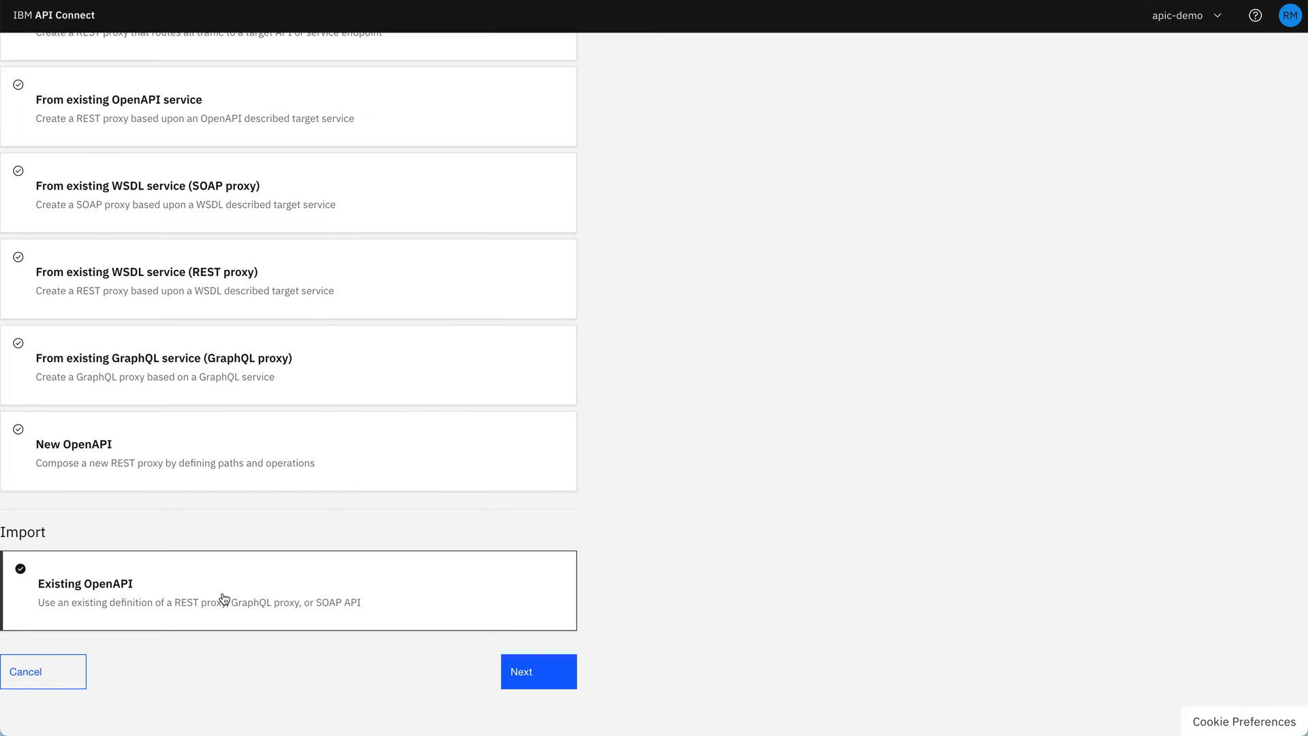
# Supply the raw orders_api.yaml URL, tick Activate API and finish to the import summary.
pyautogui.click(537, 672)
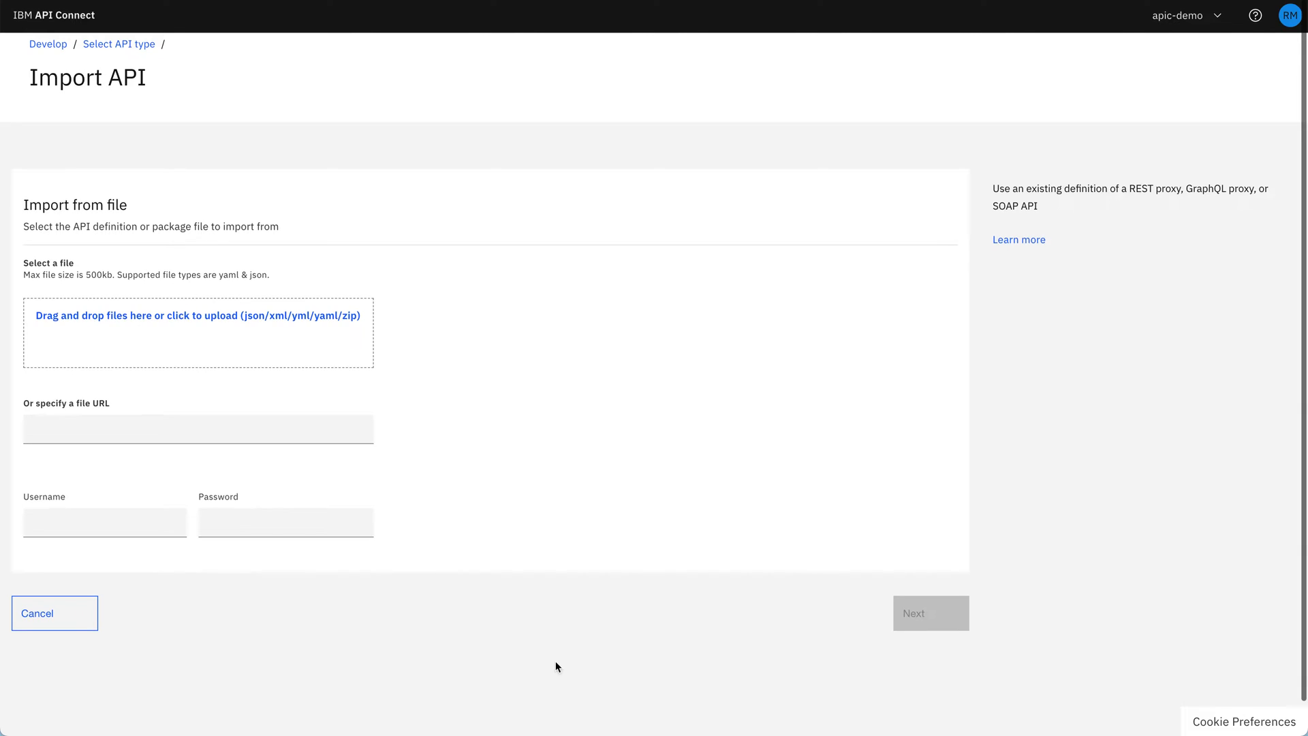
pyautogui.click(197, 430)
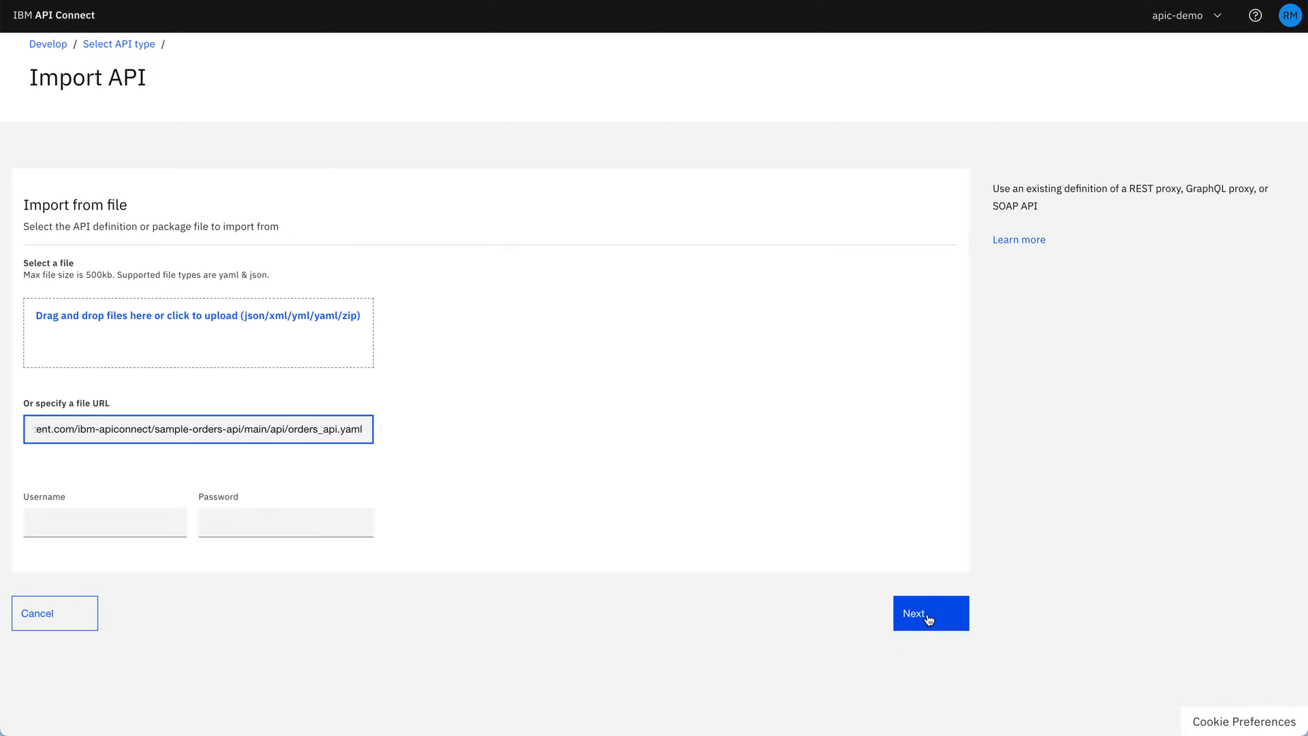
pyautogui.click(931, 614)
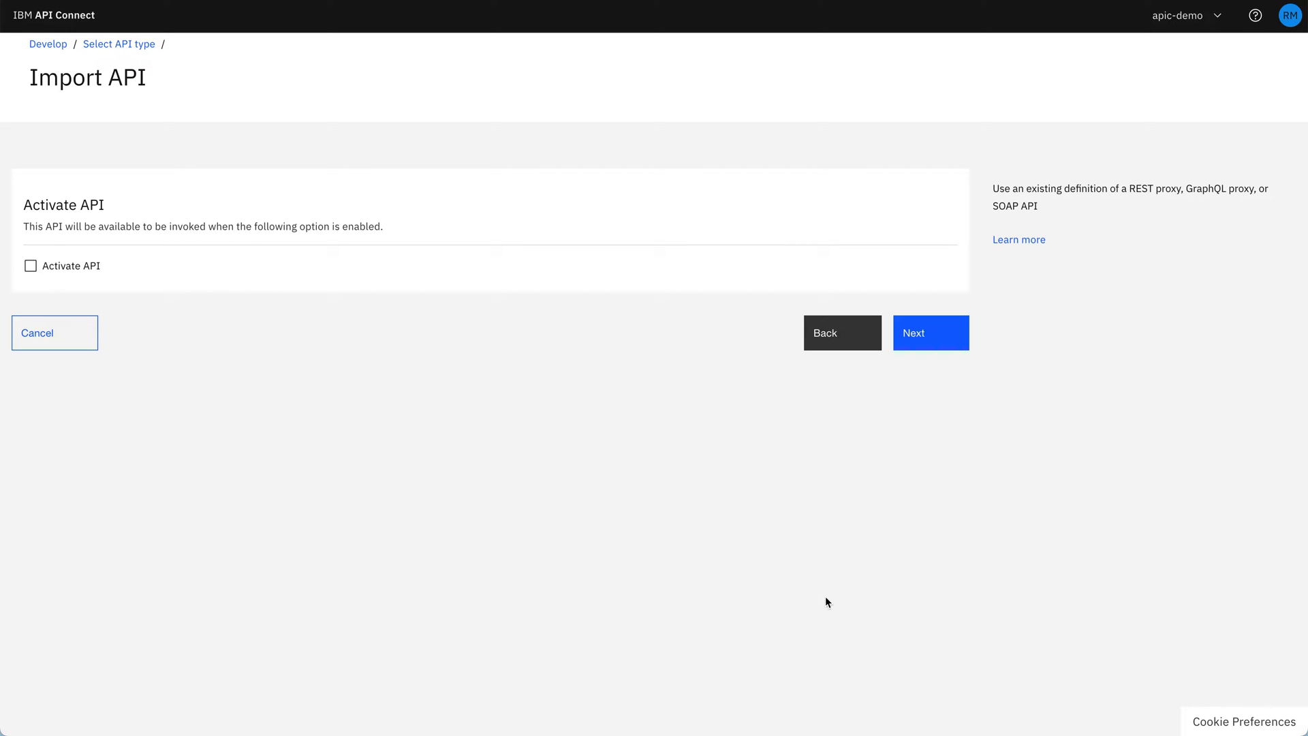
pyautogui.moveTo(165, 293)
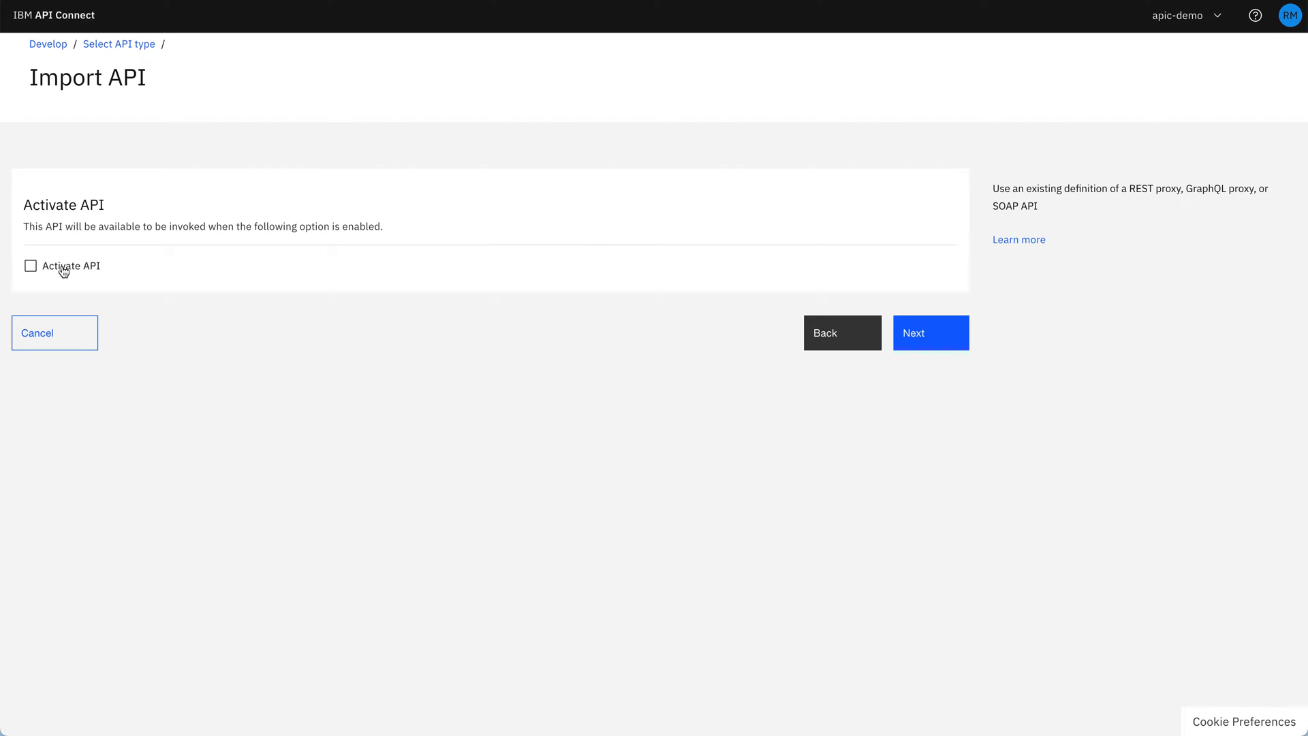
pyautogui.click(31, 265)
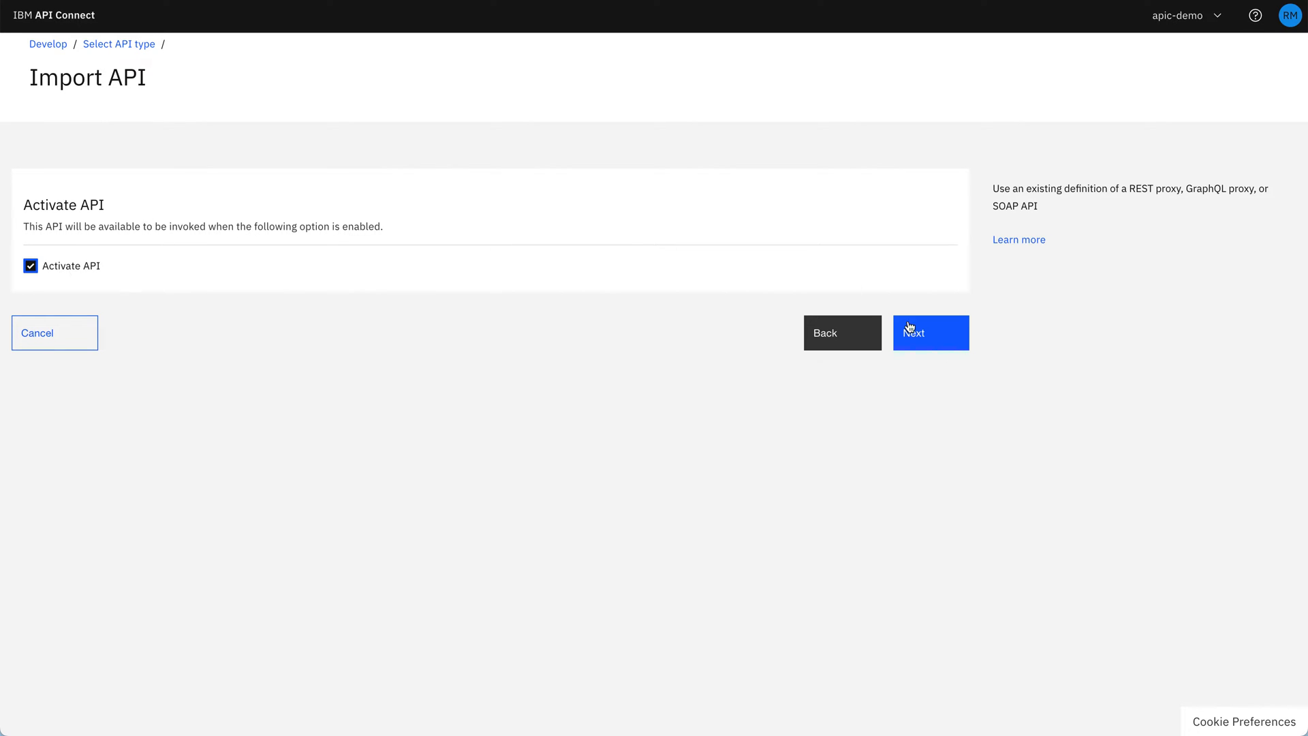
pyautogui.click(929, 333)
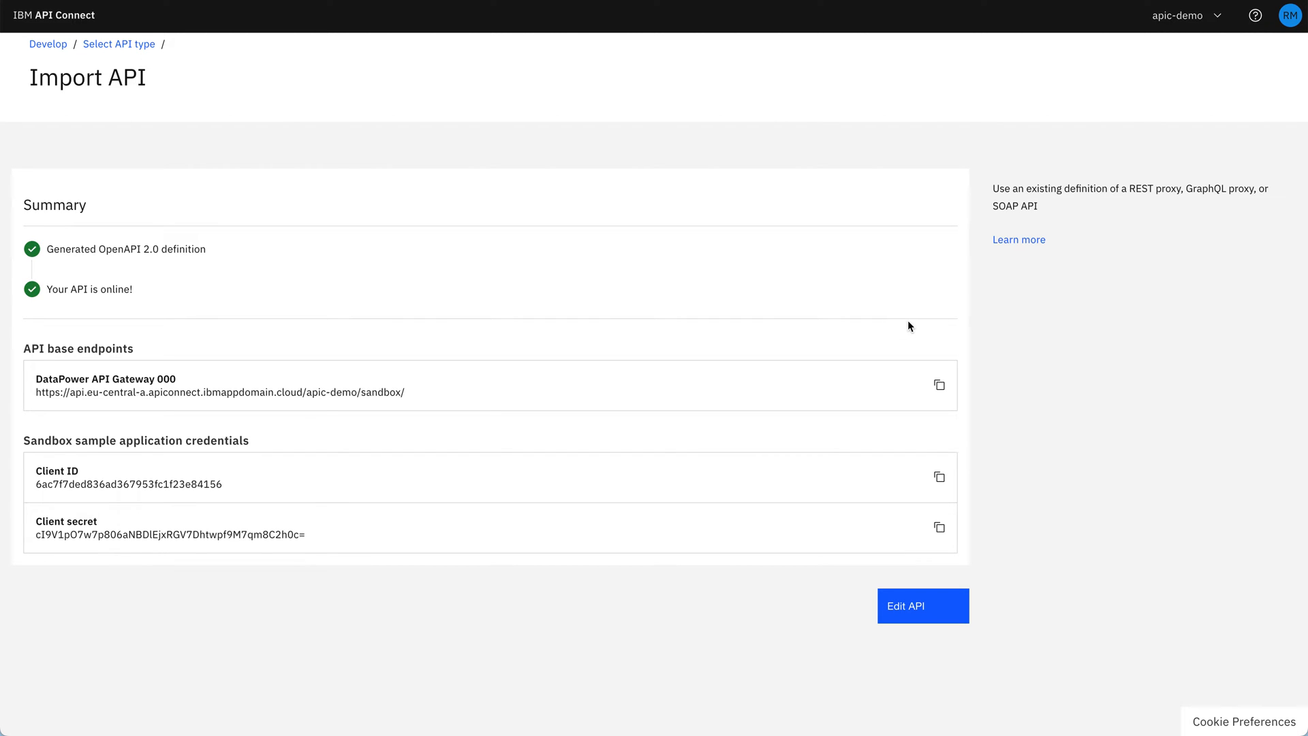
pyautogui.moveTo(618, 320)
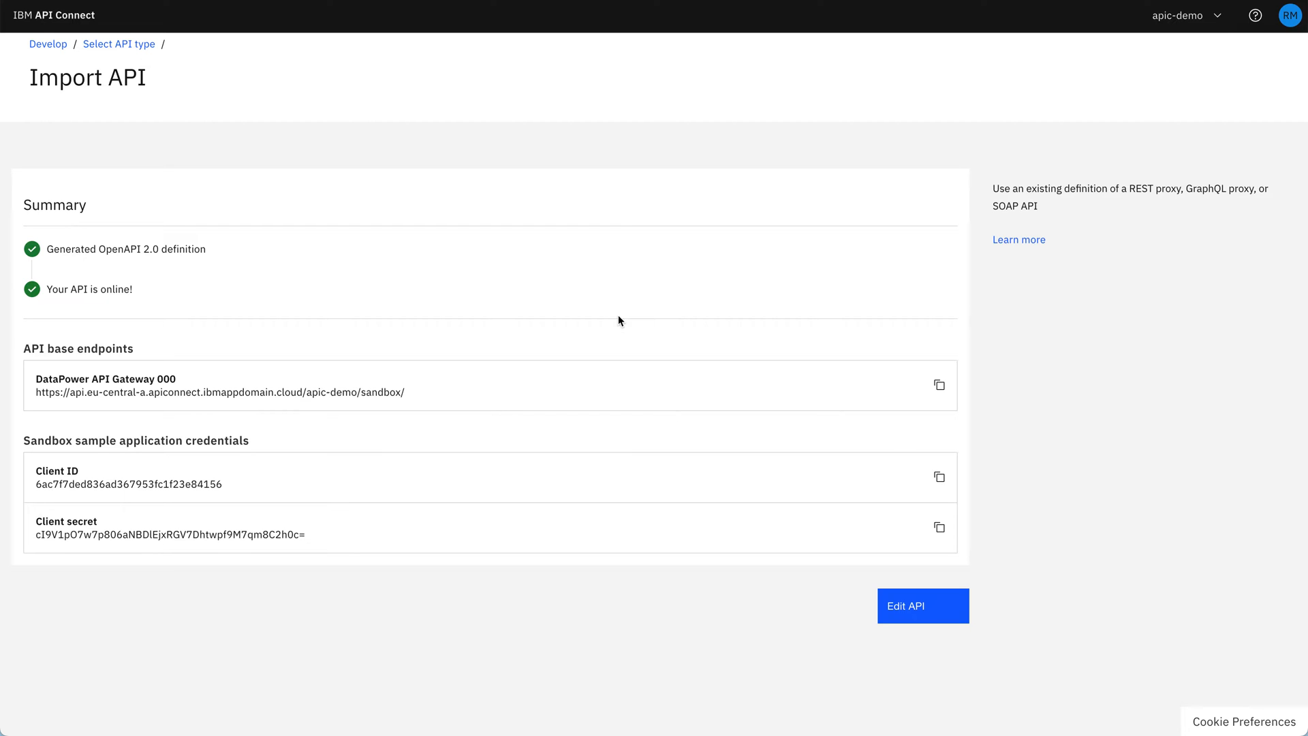
pyautogui.moveTo(901, 460)
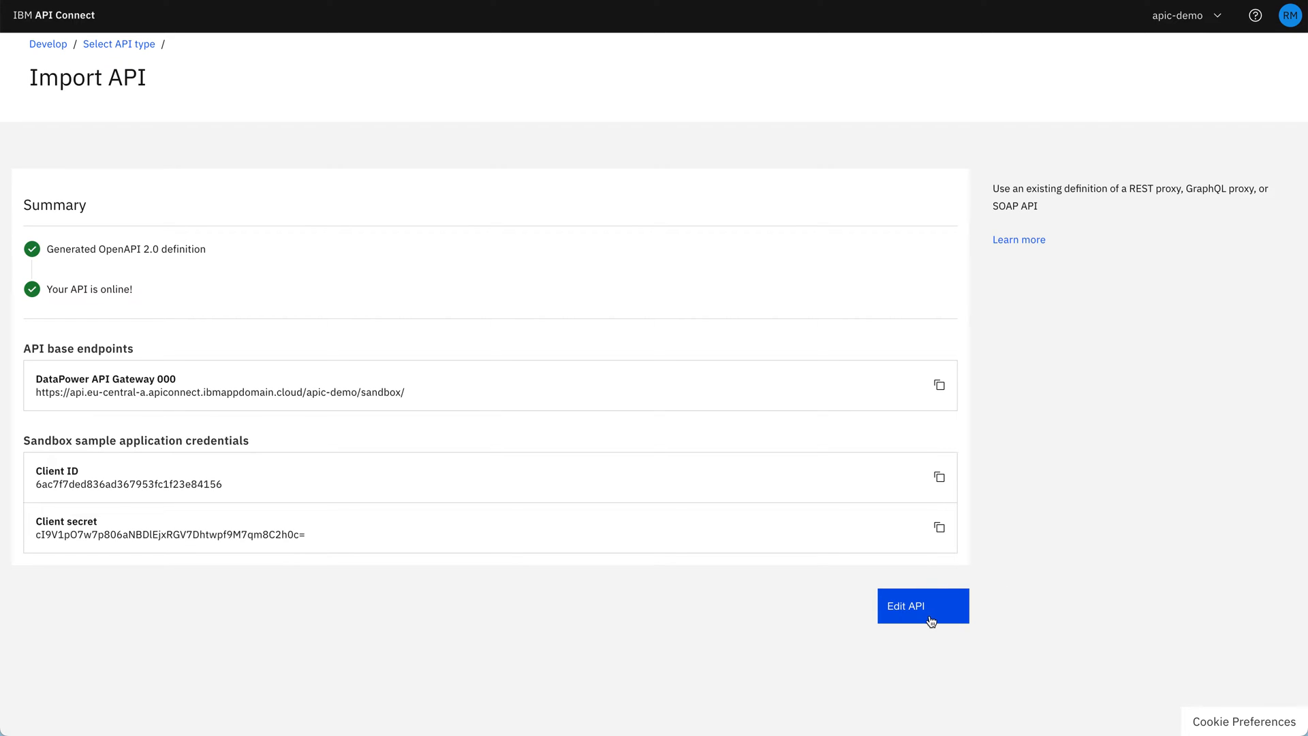
# Edit the imported Order API 1.0.0 and show its Paths list with the single /{order-number} path.
pyautogui.click(923, 606)
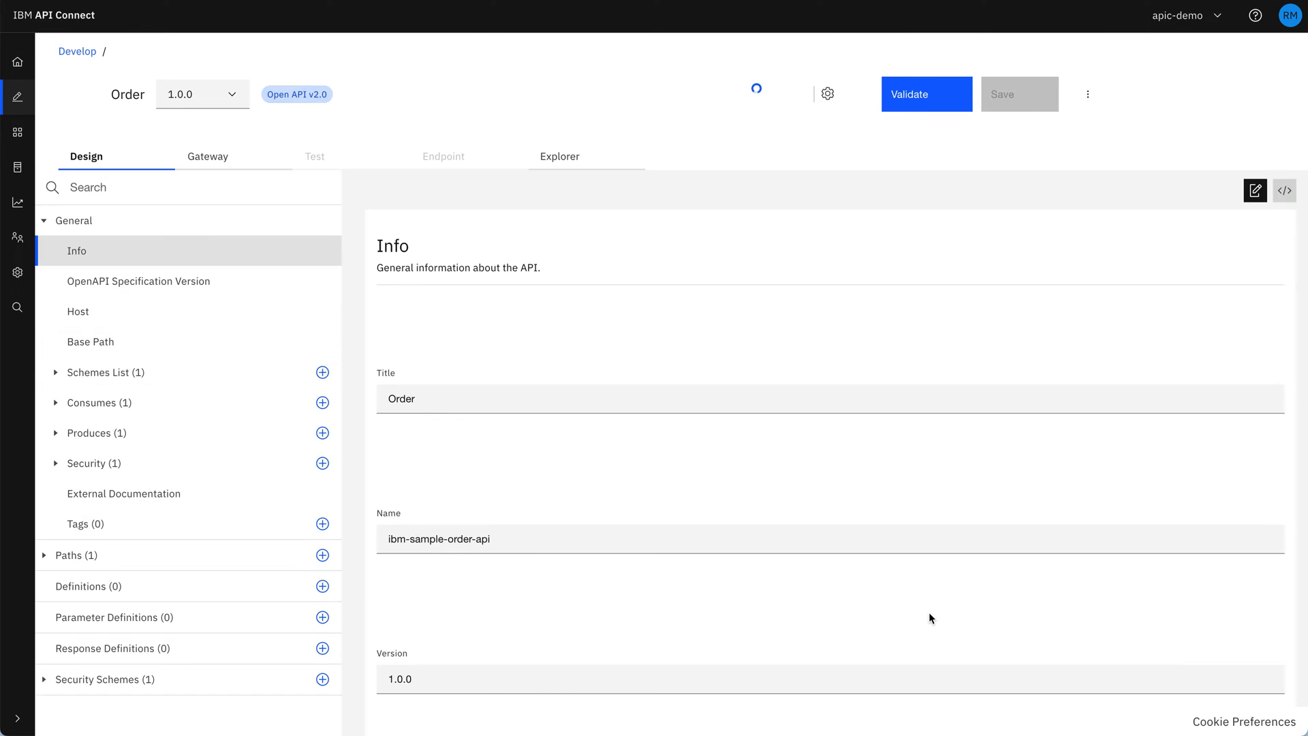
pyautogui.click(756, 94)
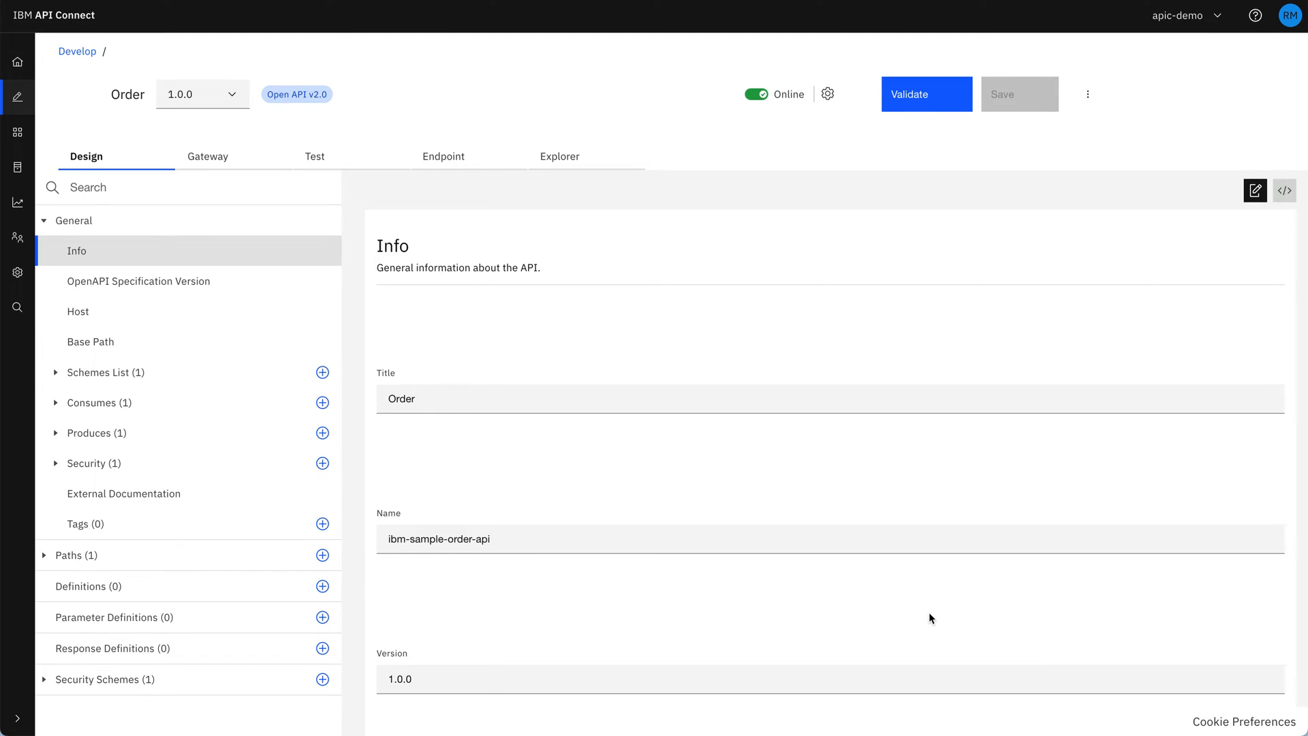
pyautogui.moveTo(493, 417)
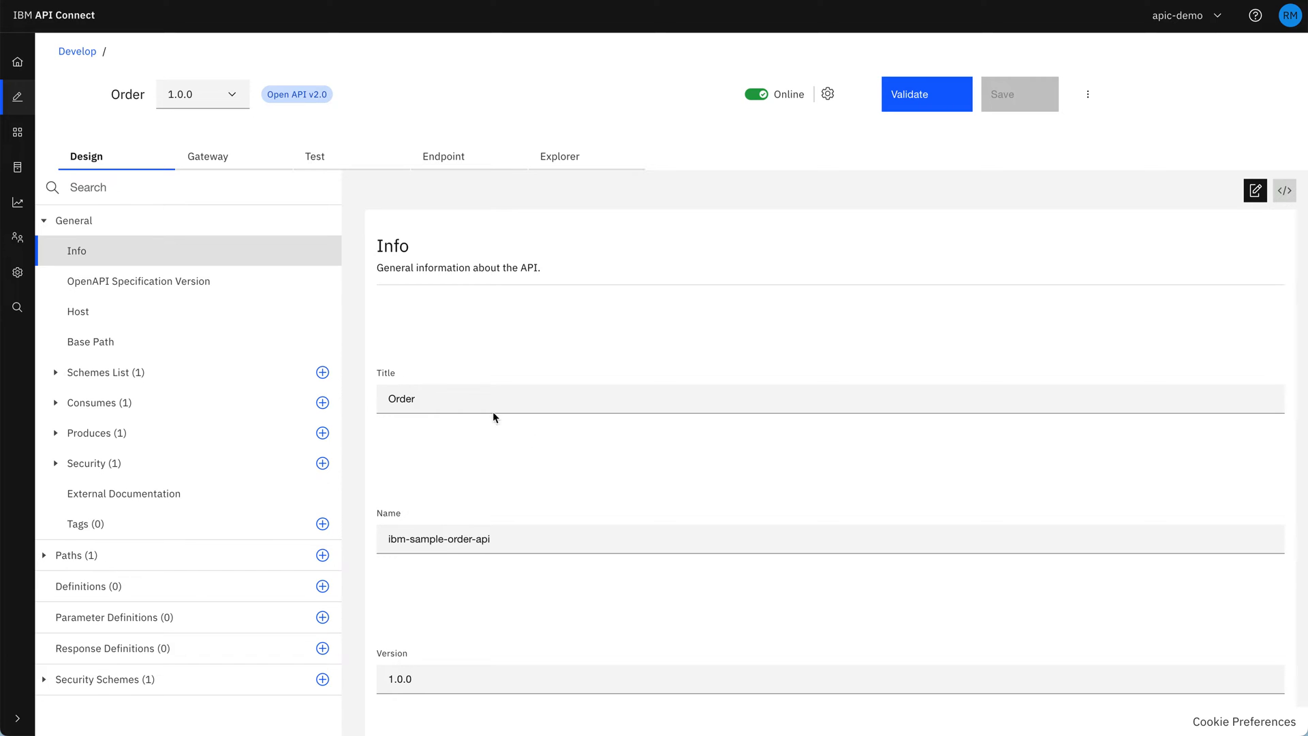
pyautogui.moveTo(240, 318)
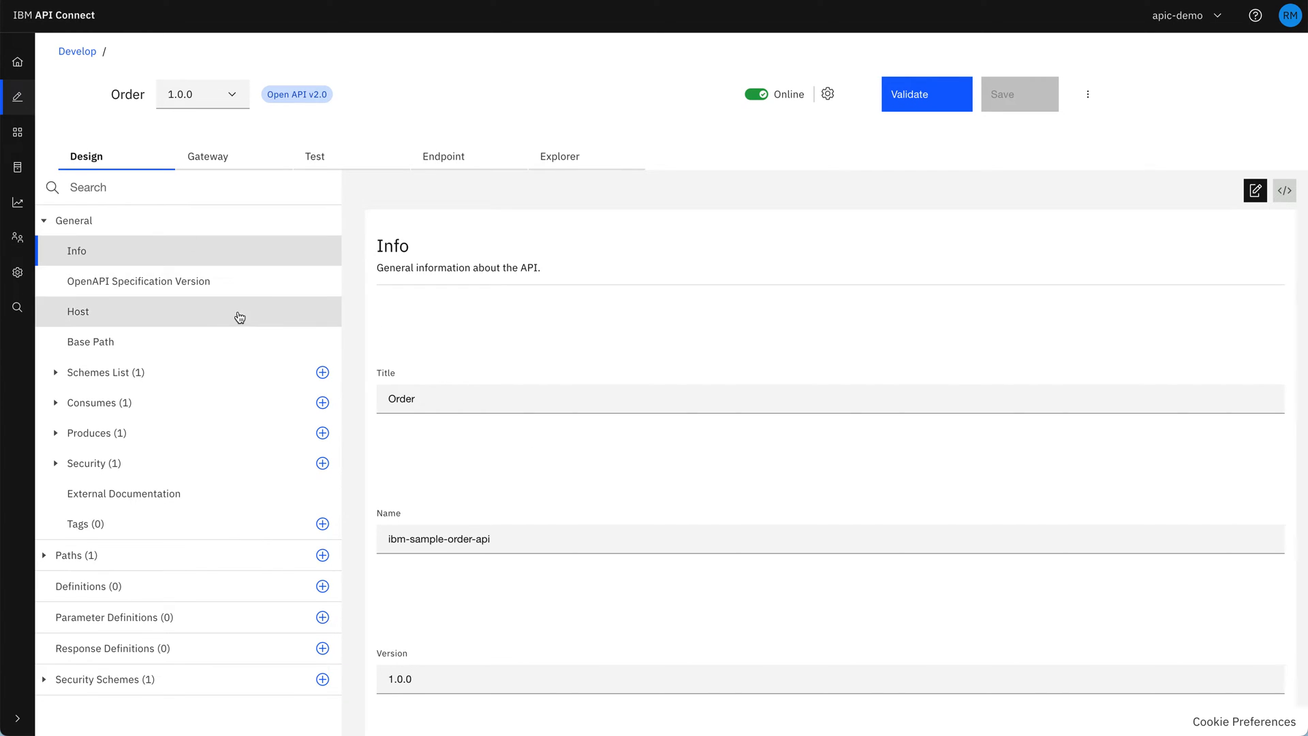
pyautogui.scroll(-3)
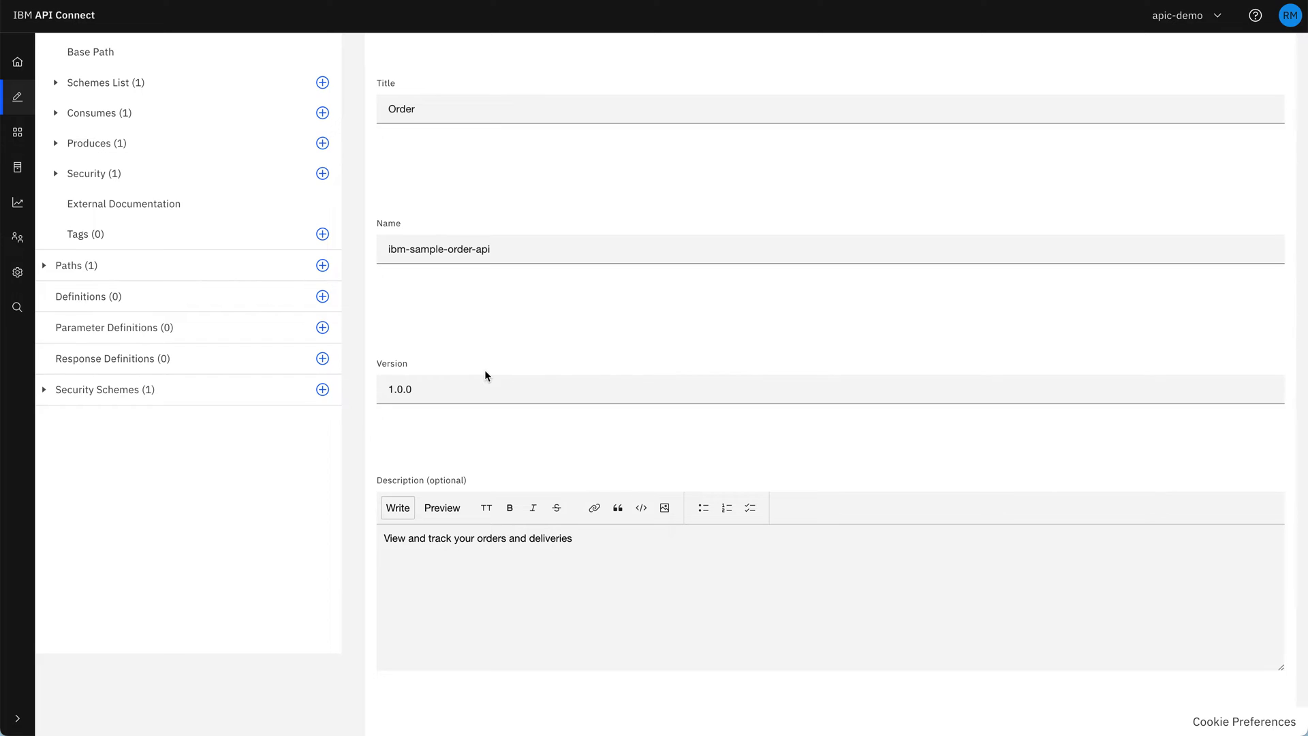
pyautogui.scroll(-3)
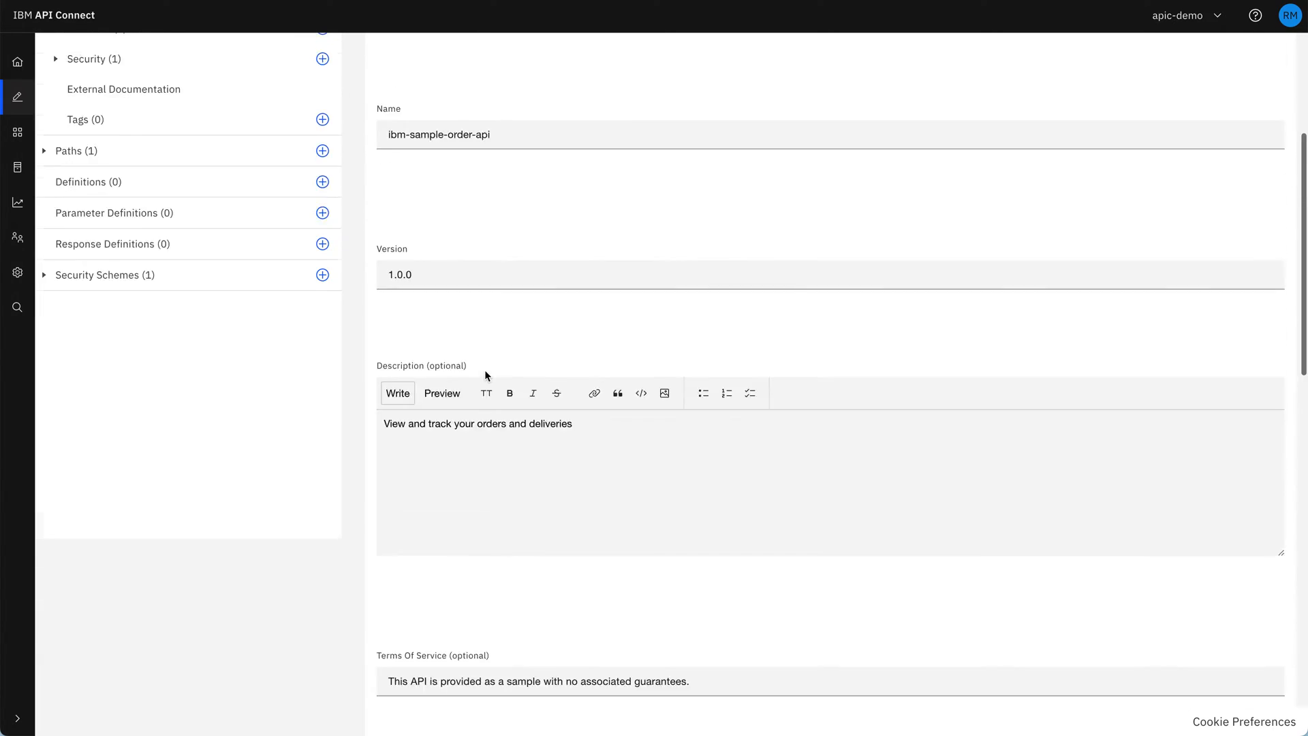
pyautogui.scroll(3)
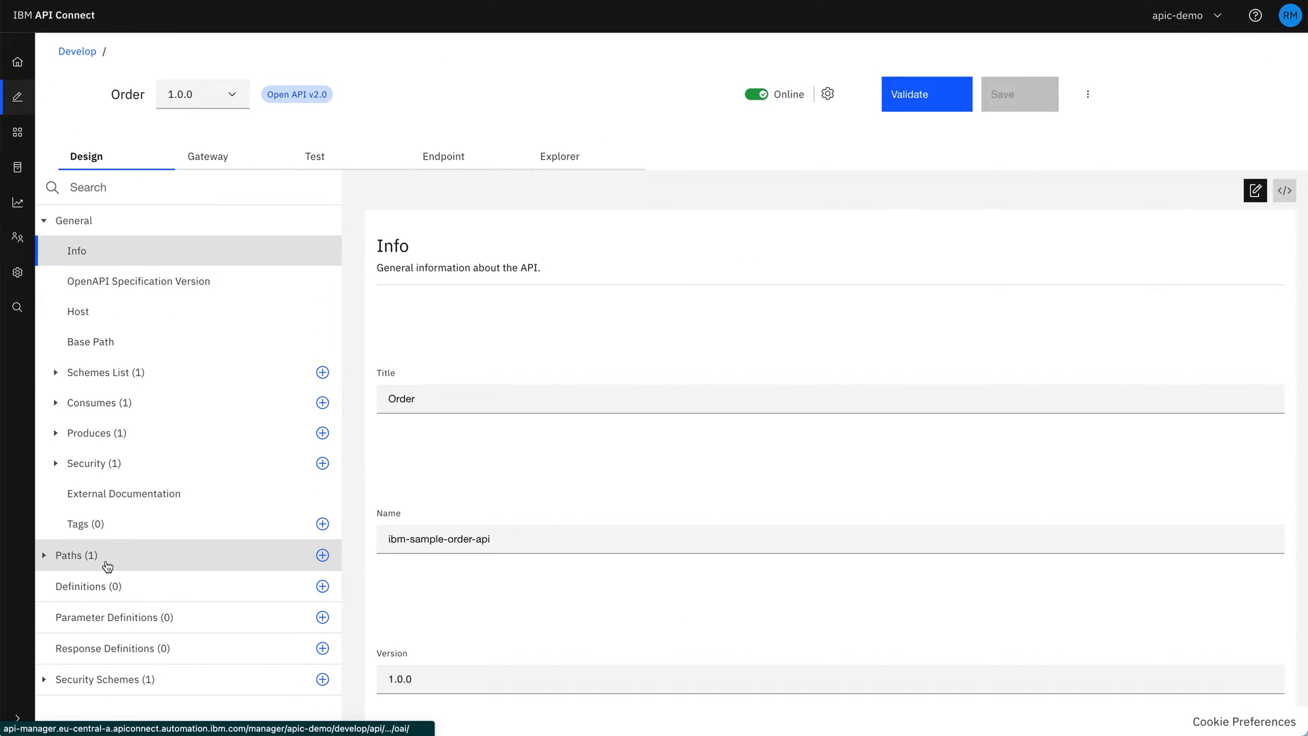
pyautogui.click(68, 555)
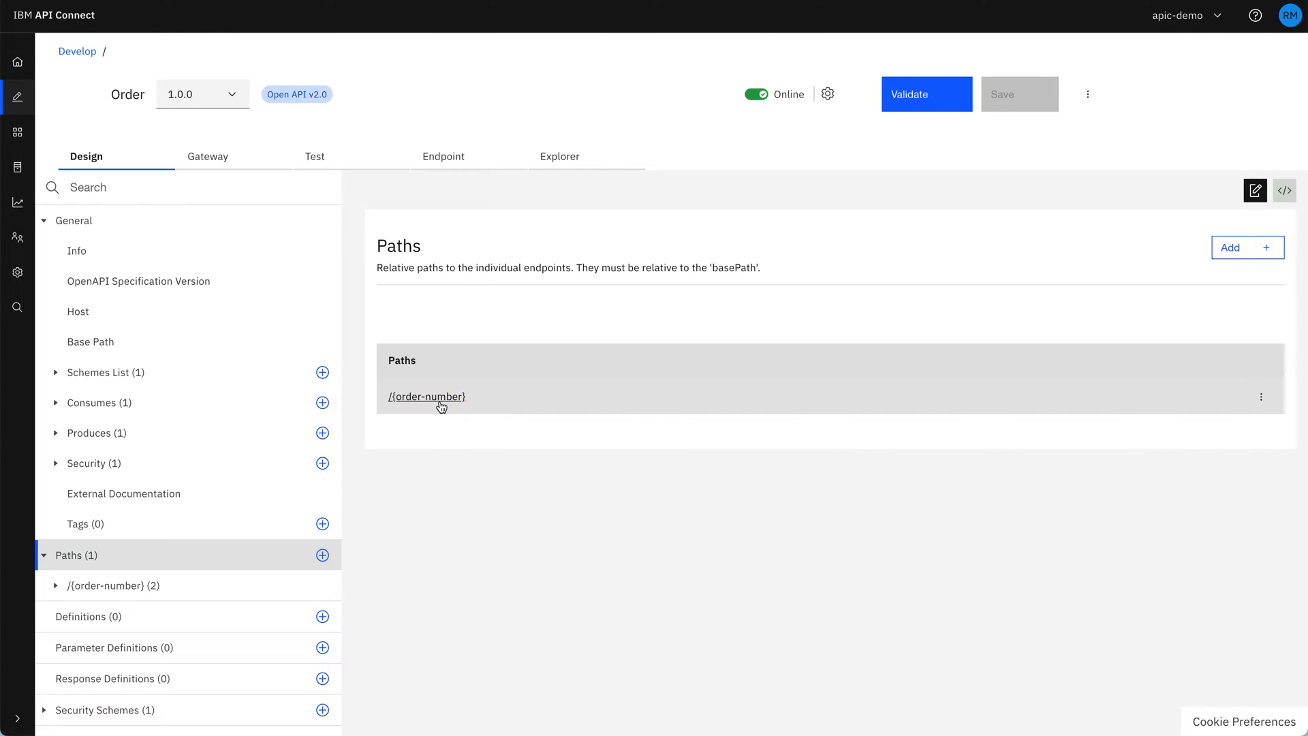
pyautogui.moveTo(466, 426)
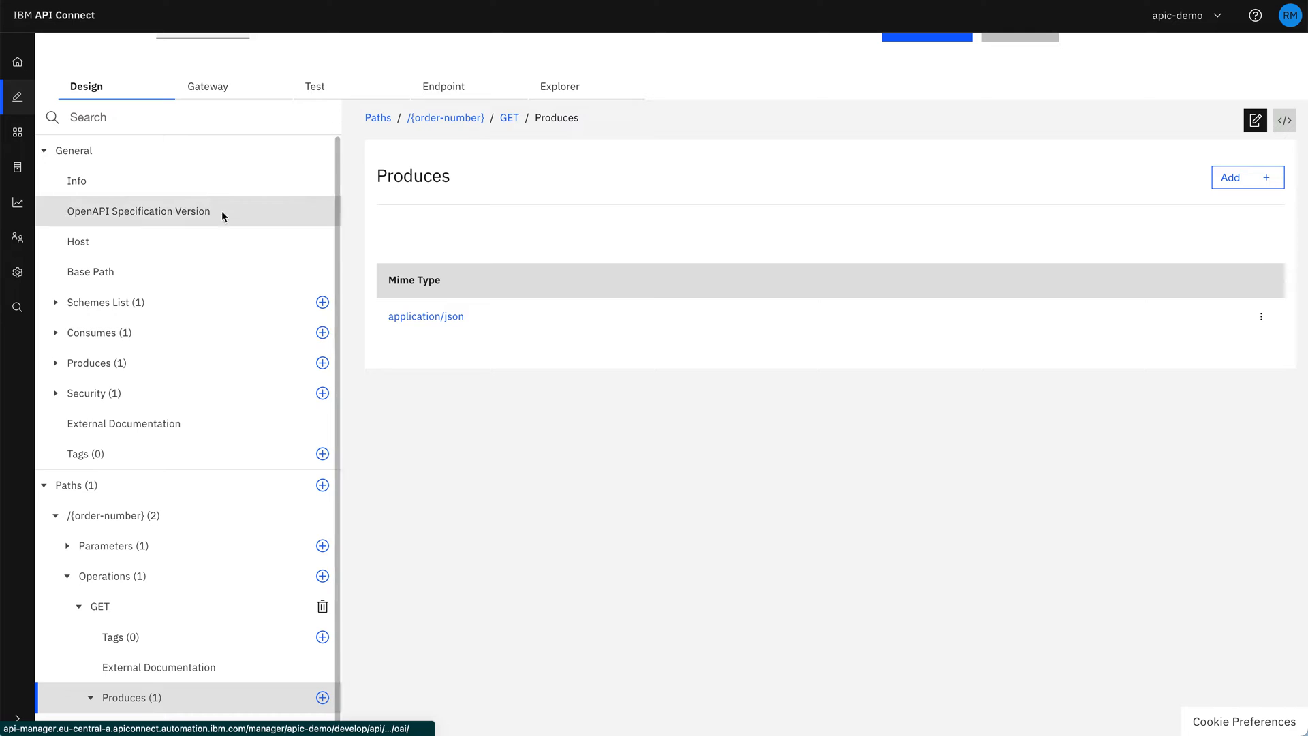
# Review the order lookup invoke policy's properties in the Gateway assembly, then dismiss the panel.
pyautogui.click(207, 86)
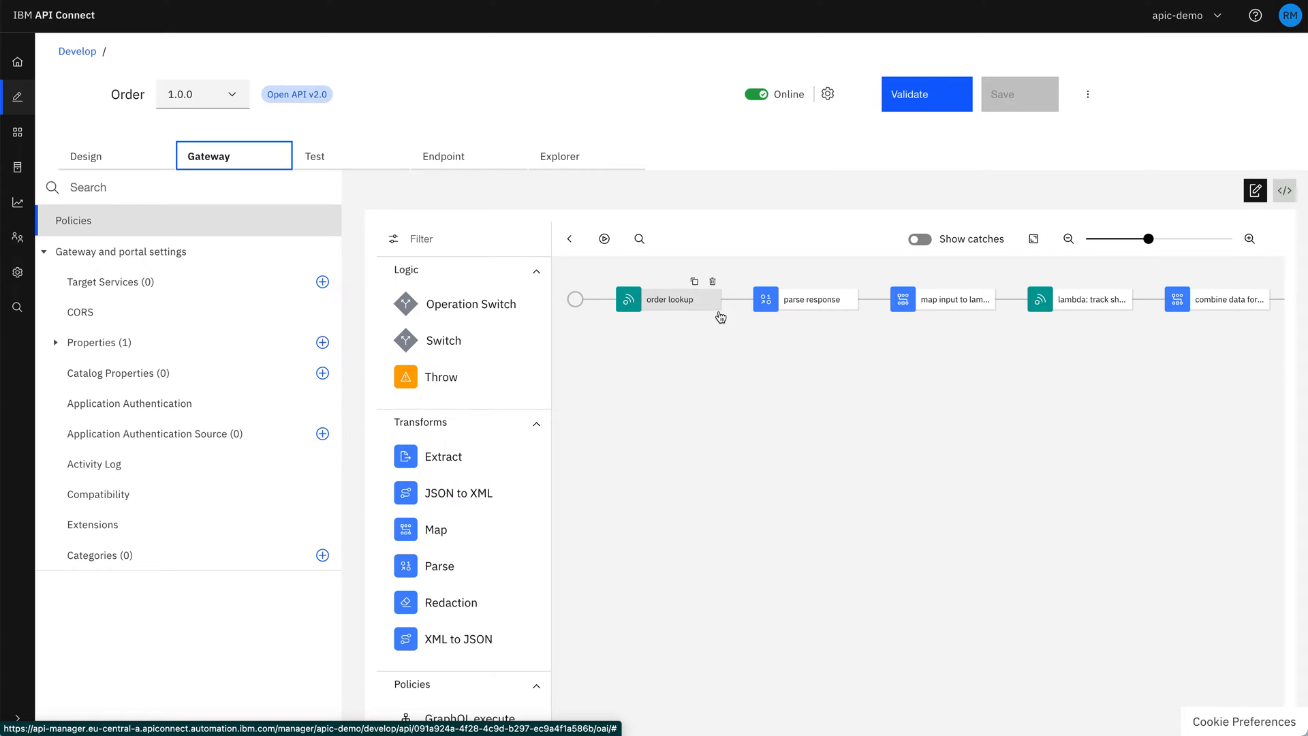
pyautogui.click(672, 298)
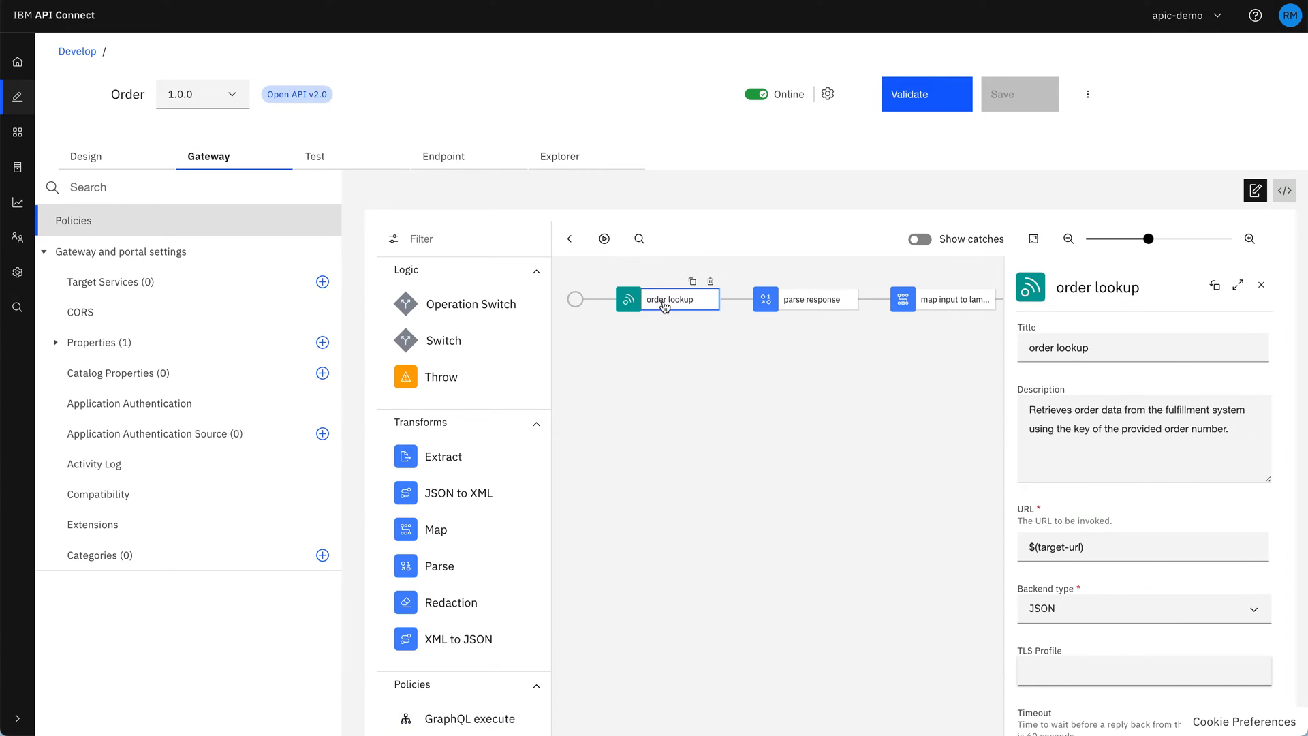
pyautogui.scroll(-3)
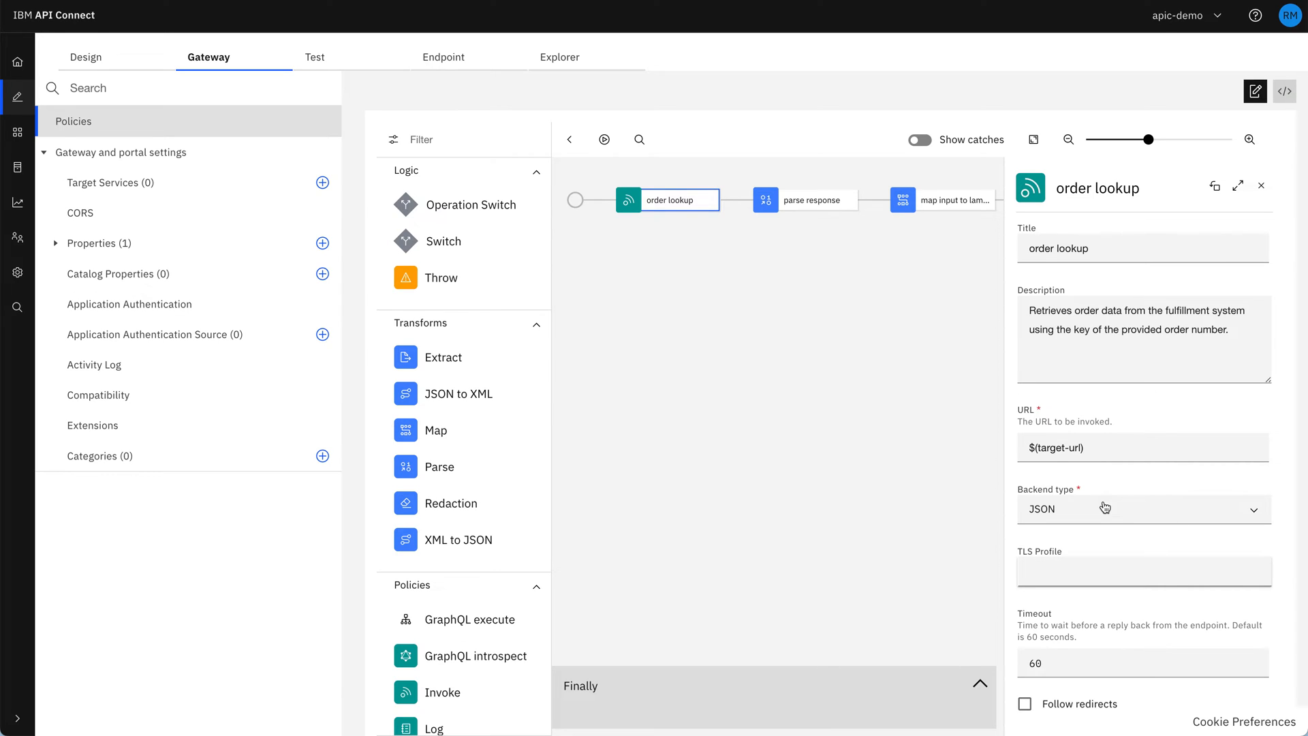
pyautogui.moveTo(1117, 494)
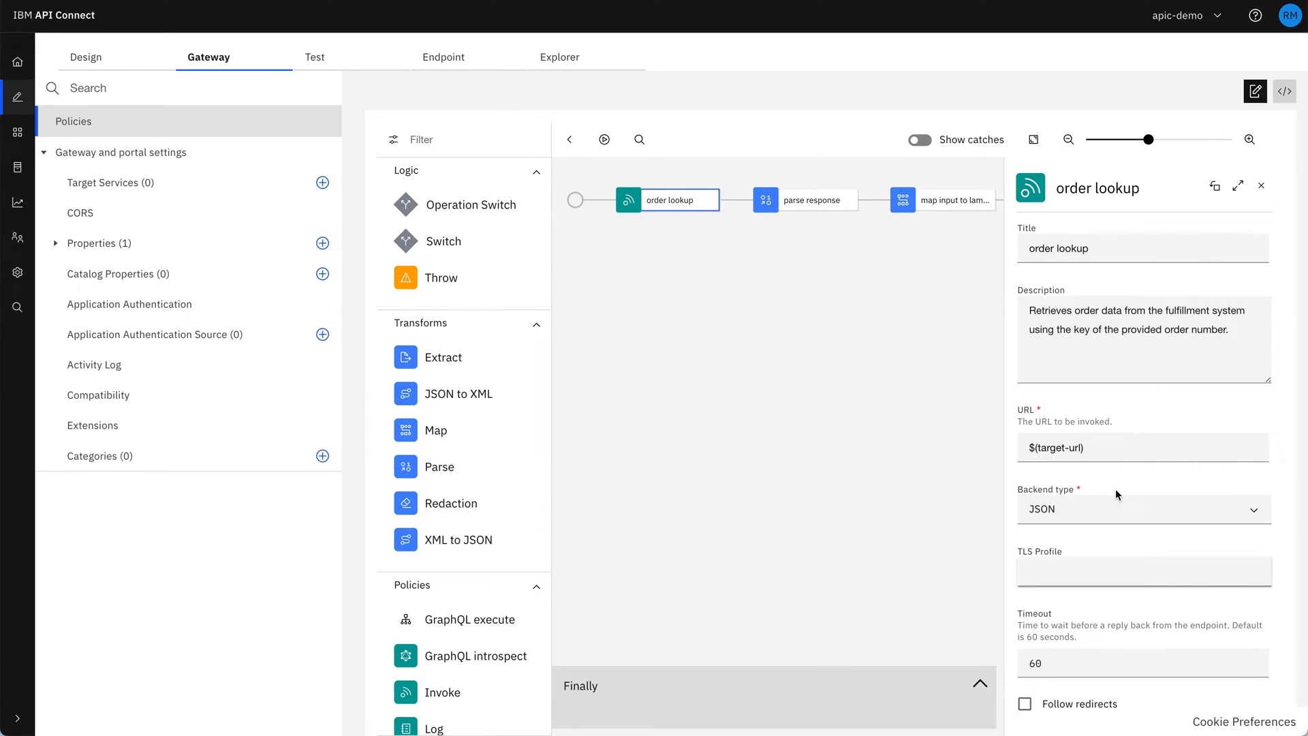
pyautogui.moveTo(1116, 508)
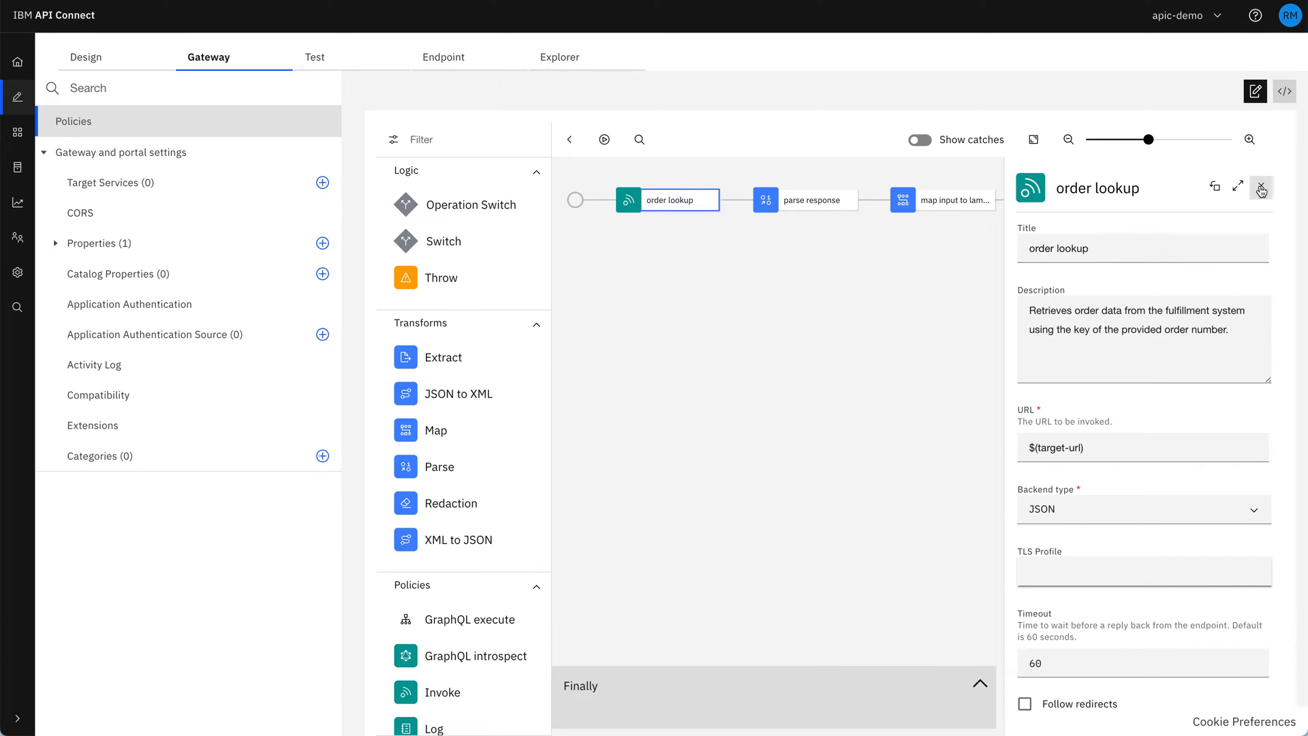
pyautogui.click(1262, 187)
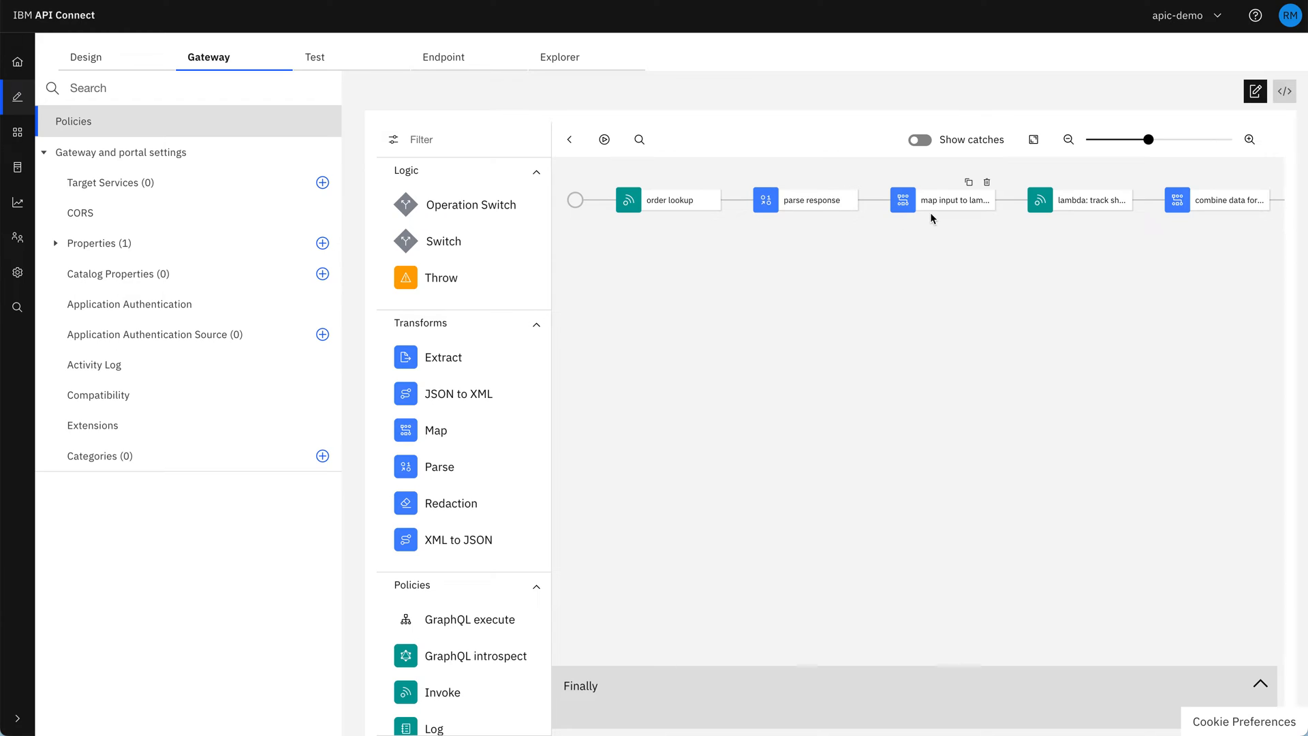
pyautogui.moveTo(913, 255)
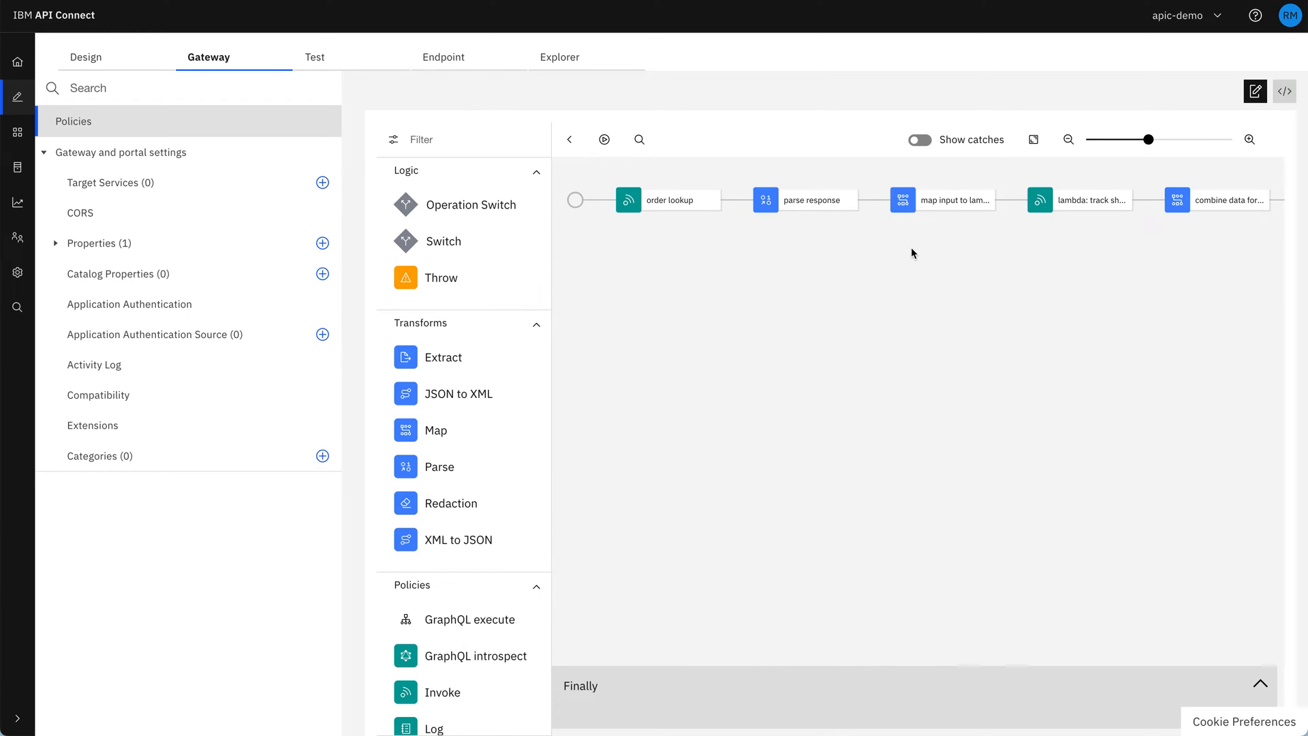
pyautogui.click(941, 199)
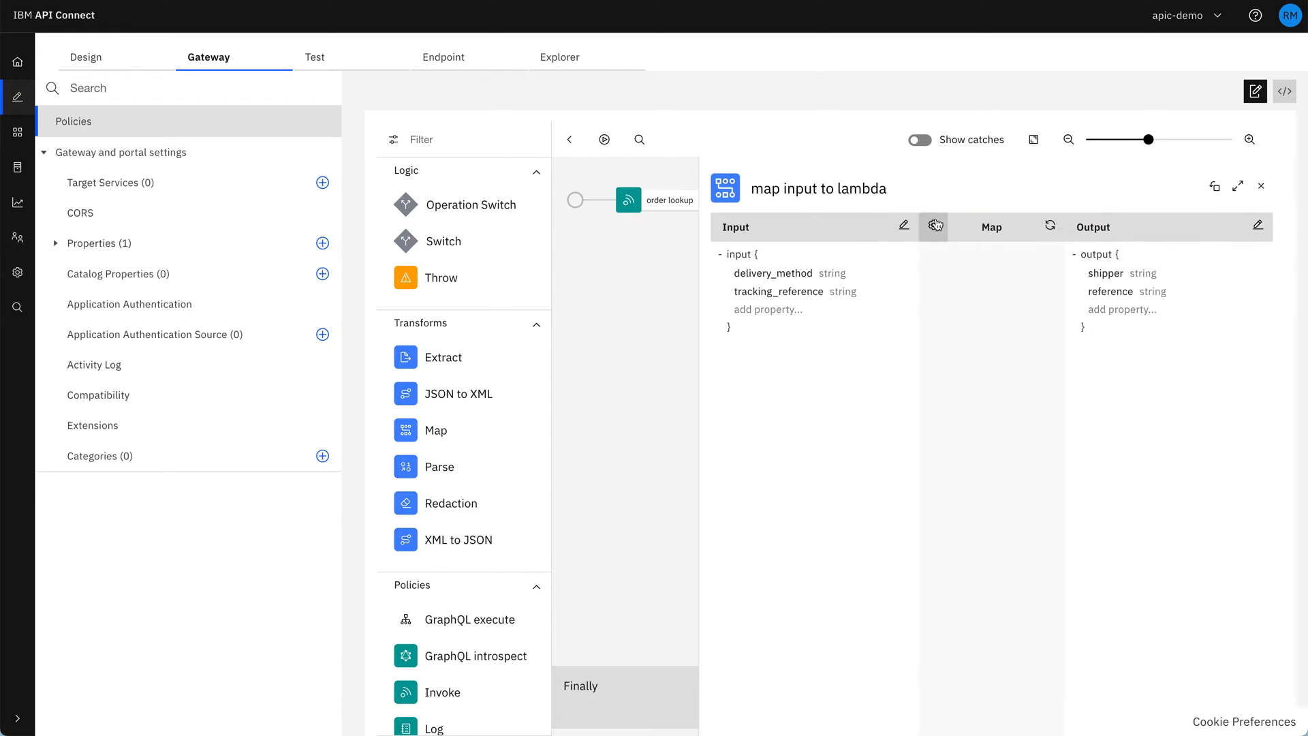
pyautogui.click(932, 226)
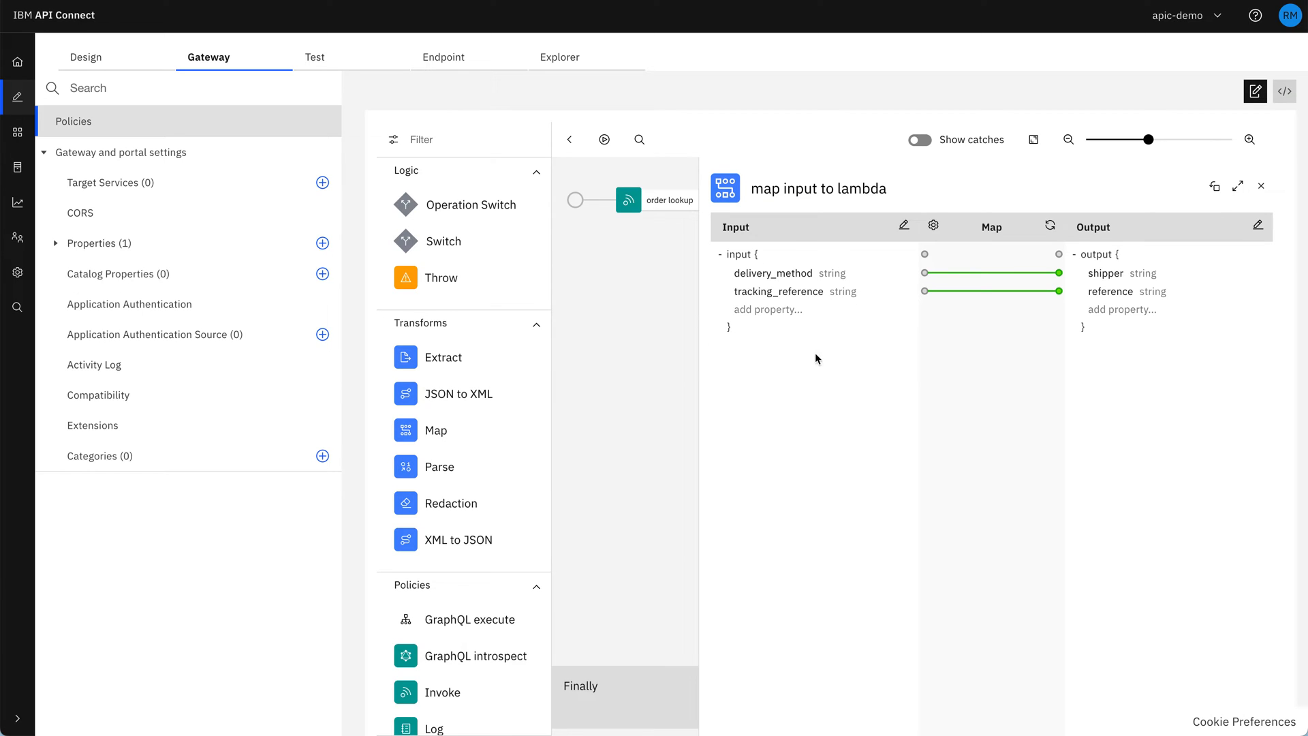
pyautogui.moveTo(830, 370)
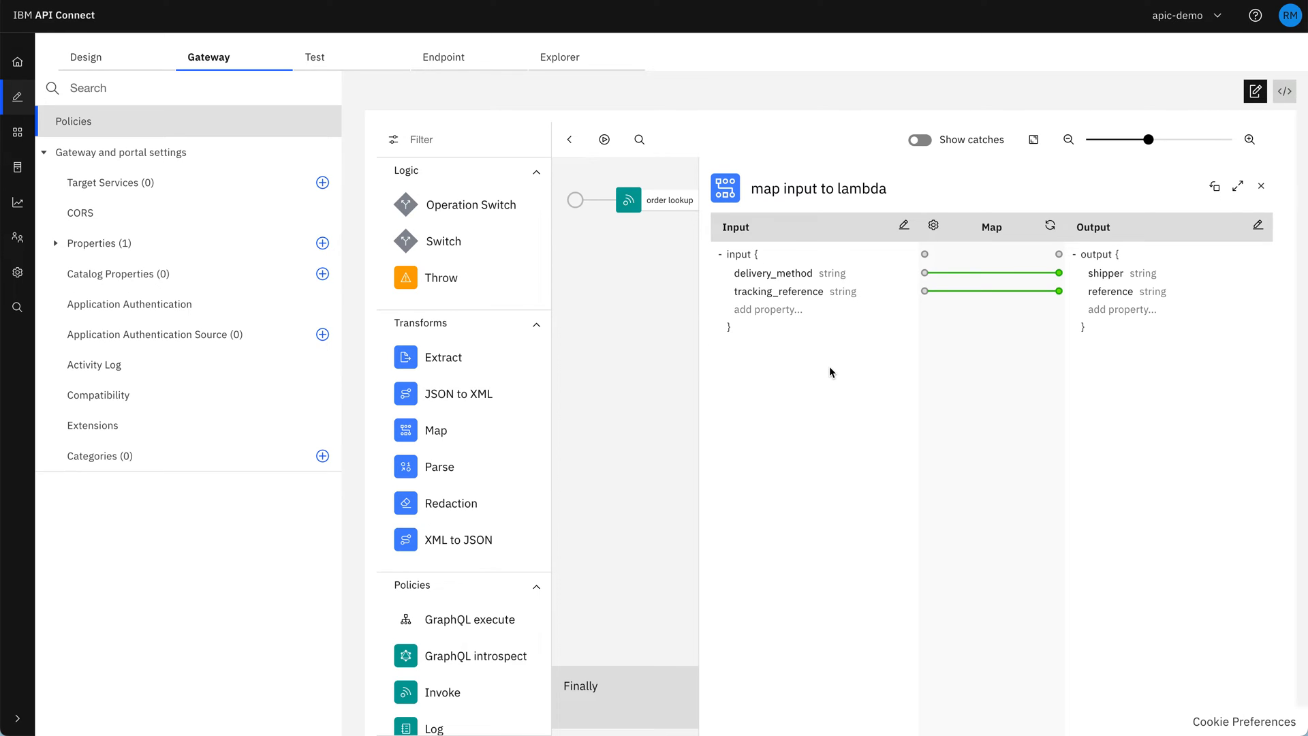
pyautogui.moveTo(811, 278)
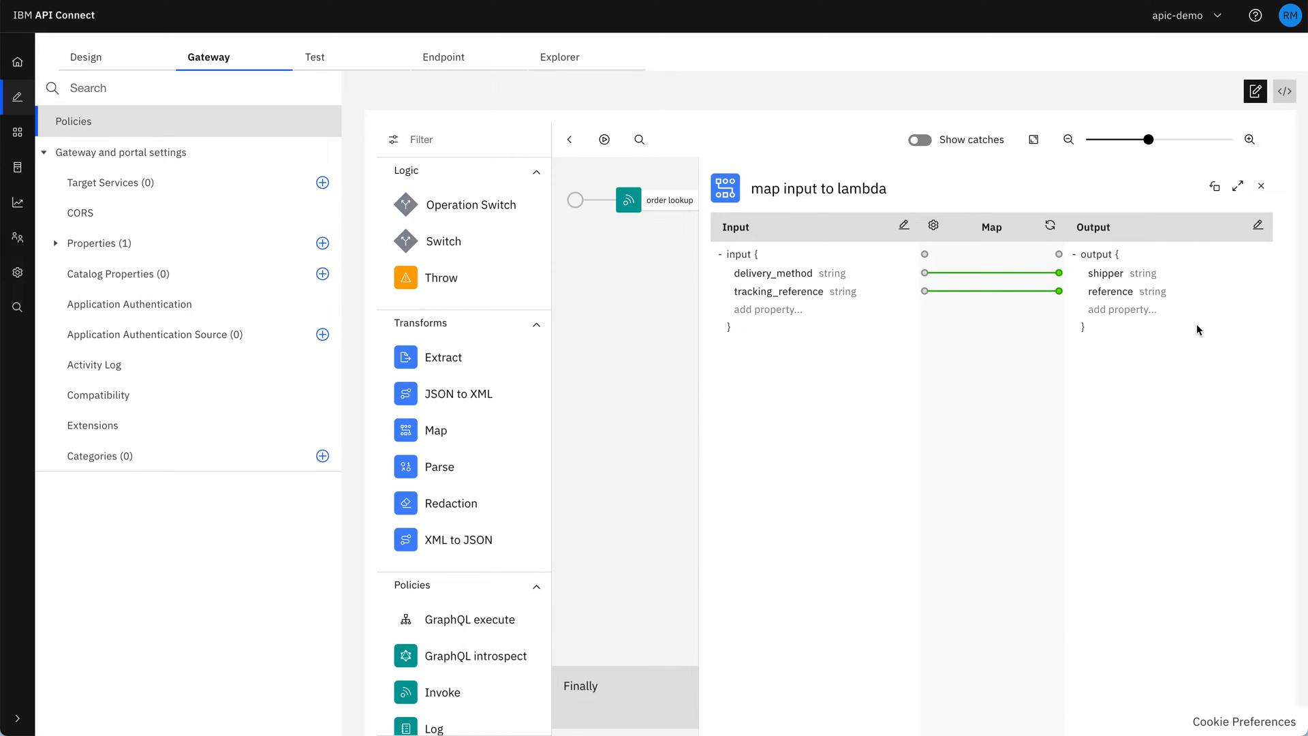
pyautogui.moveTo(1243, 246)
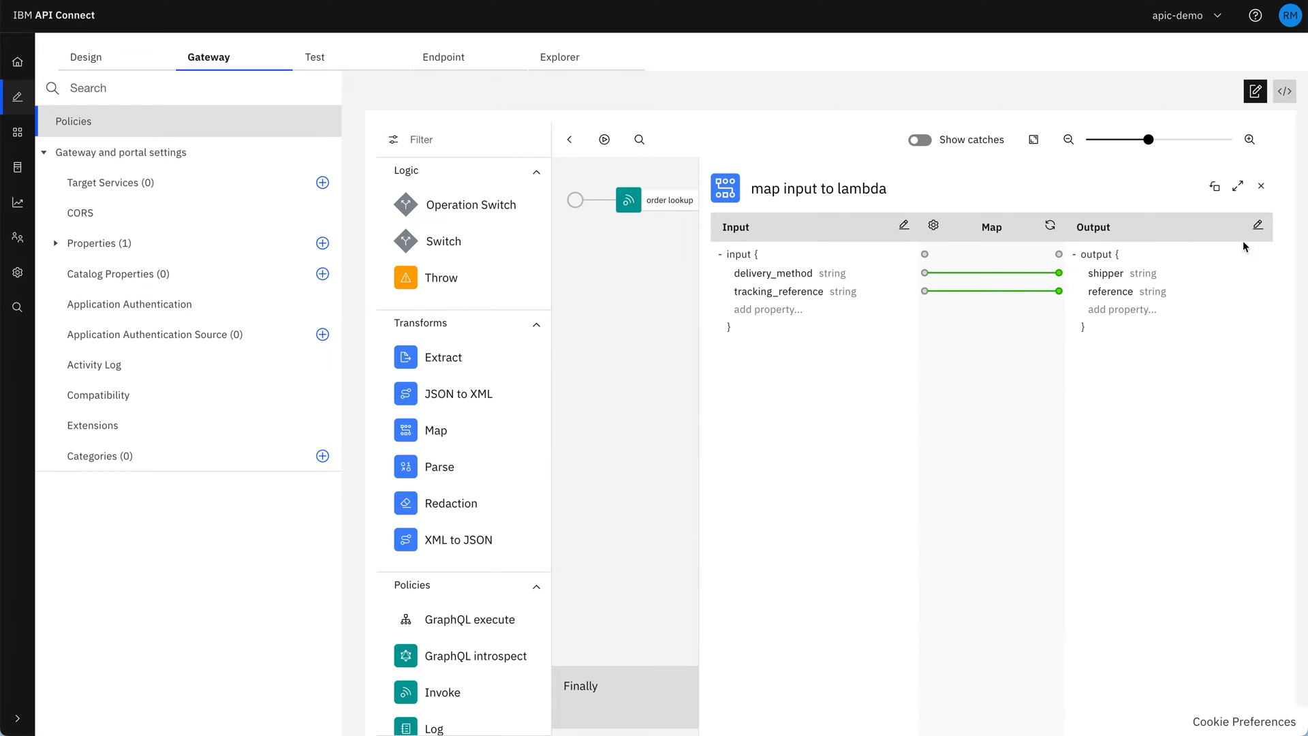
pyautogui.click(1261, 187)
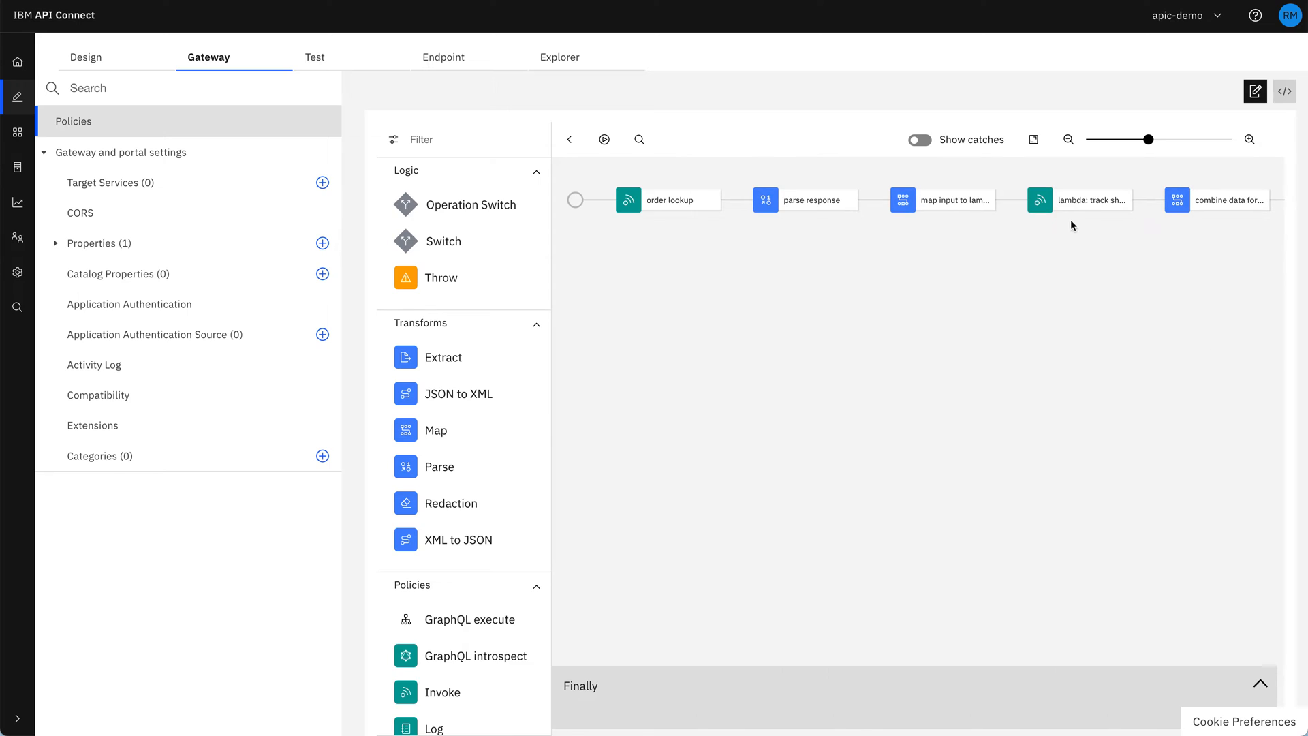
pyautogui.click(1040, 199)
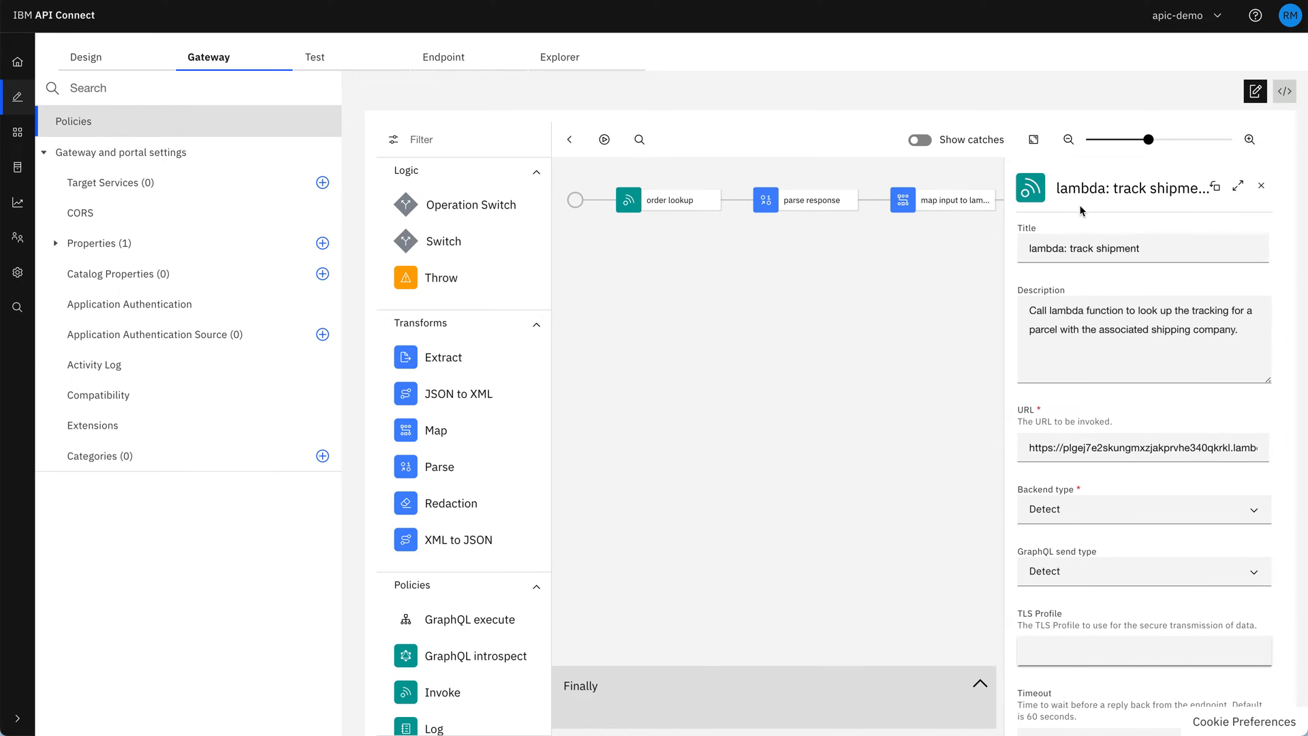
pyautogui.moveTo(1082, 431)
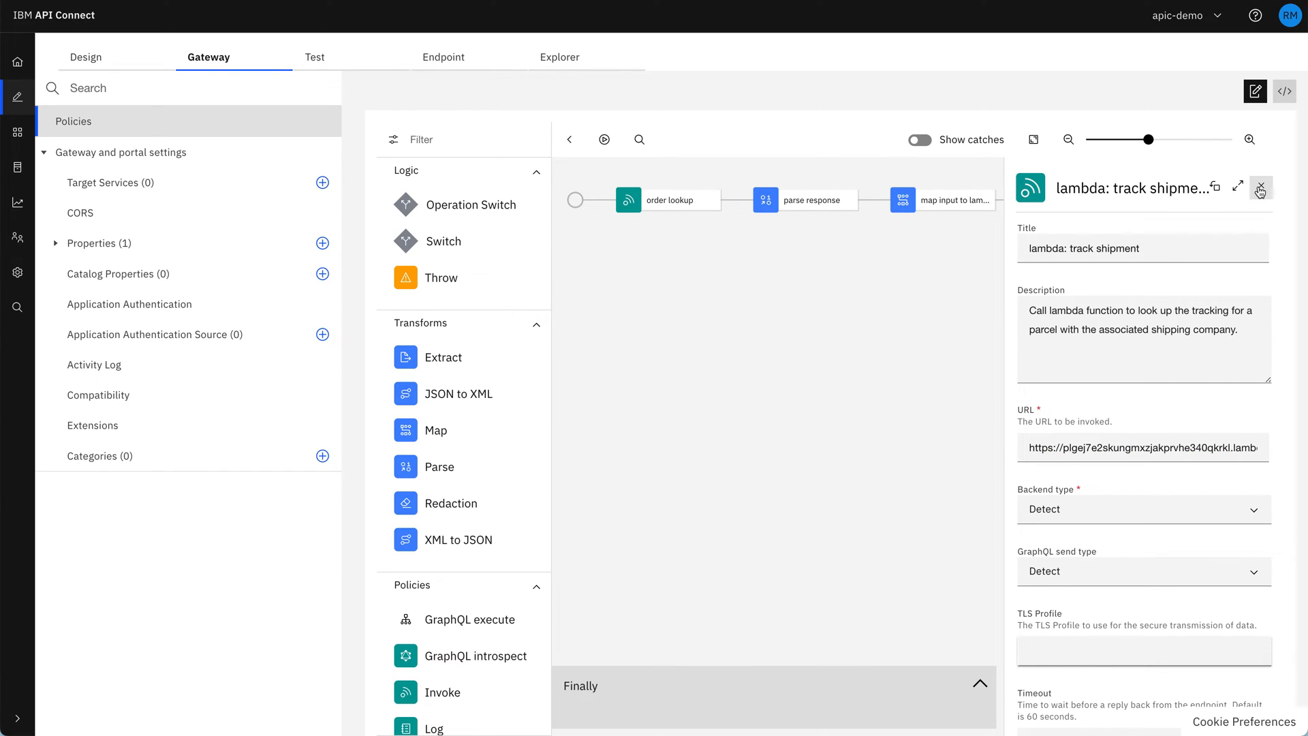
pyautogui.click(1260, 189)
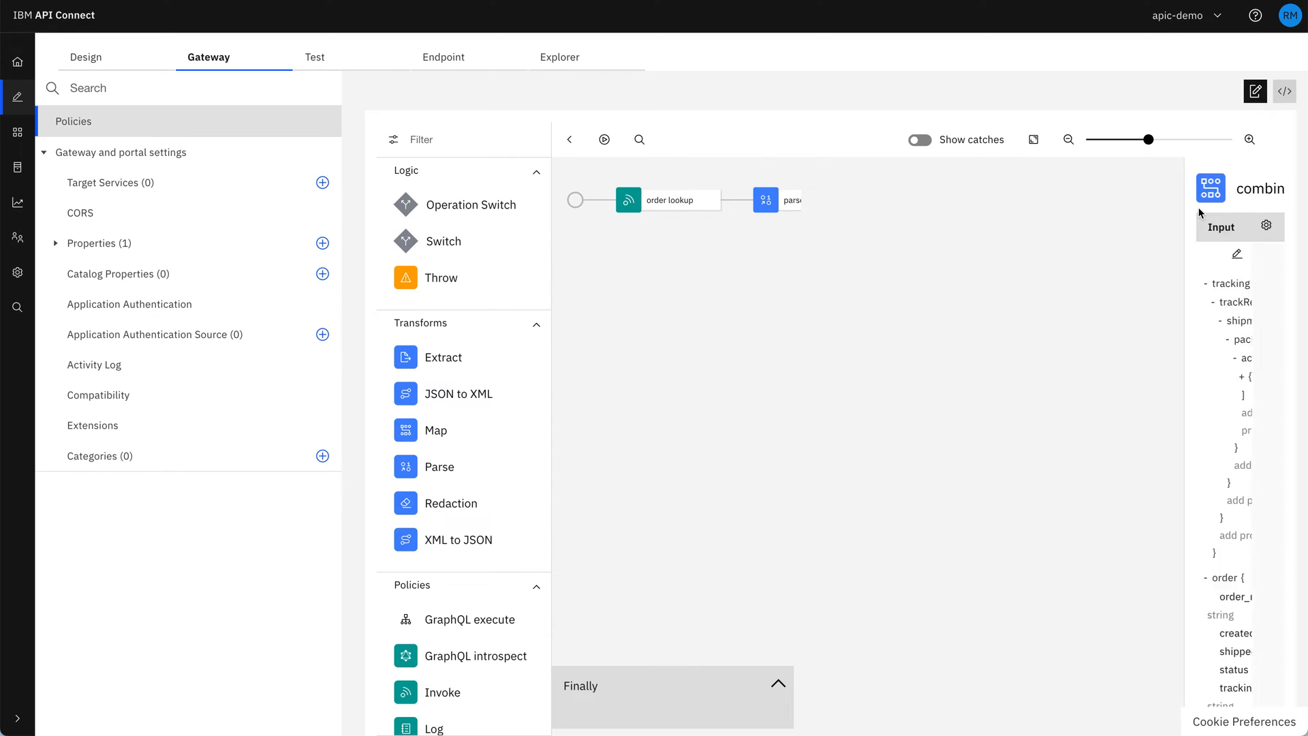
pyautogui.click(1210, 187)
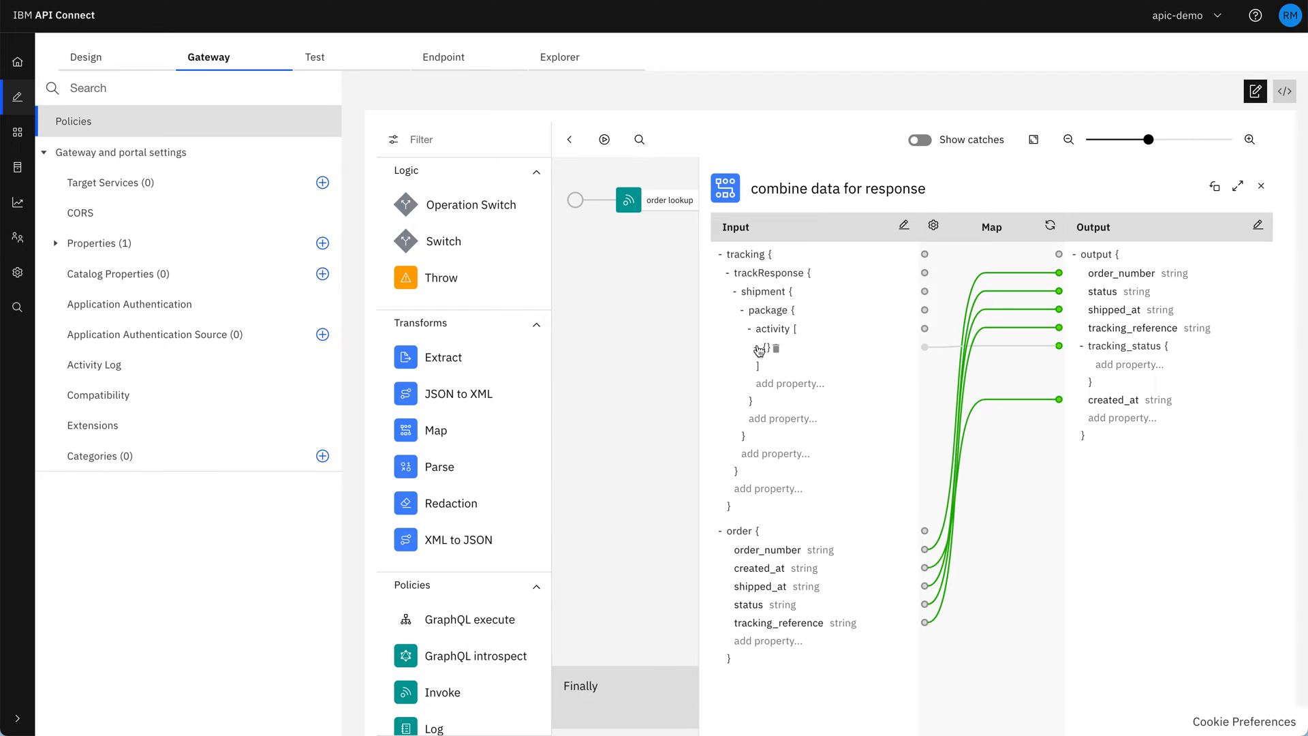
pyautogui.click(756, 349)
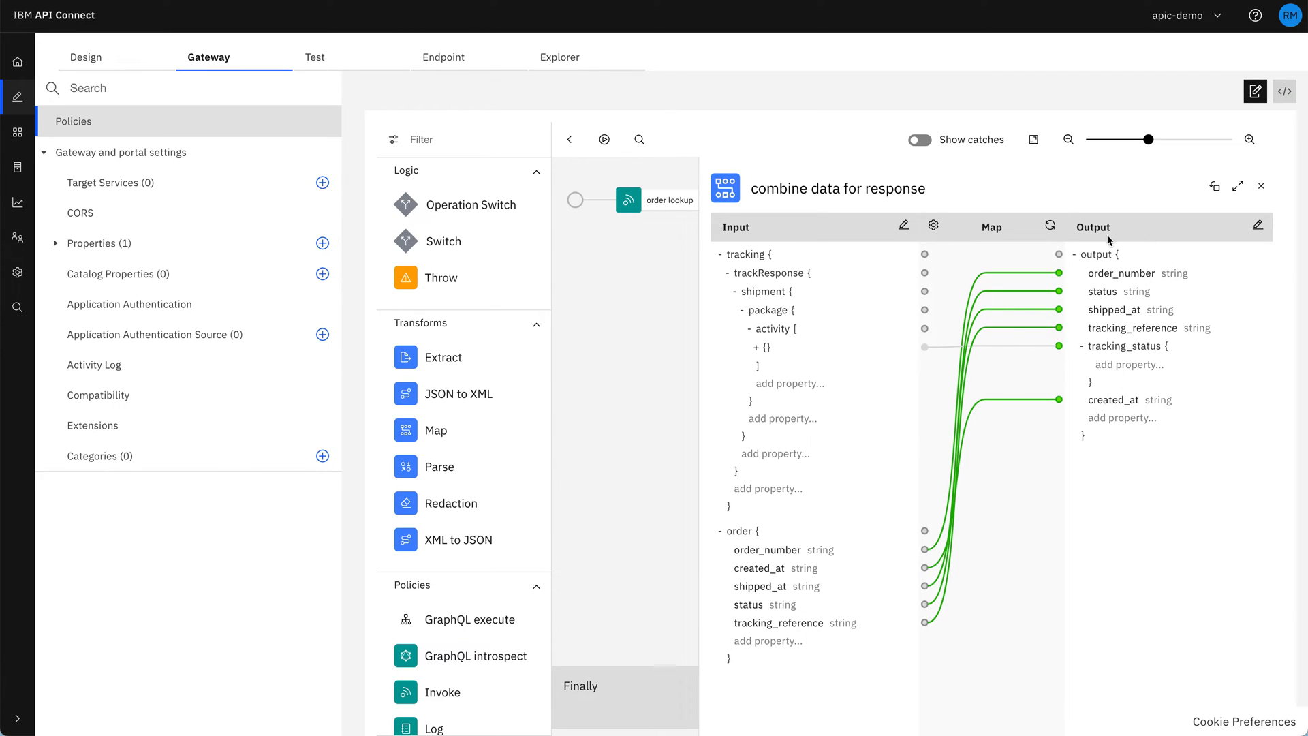
pyautogui.moveTo(1180, 508)
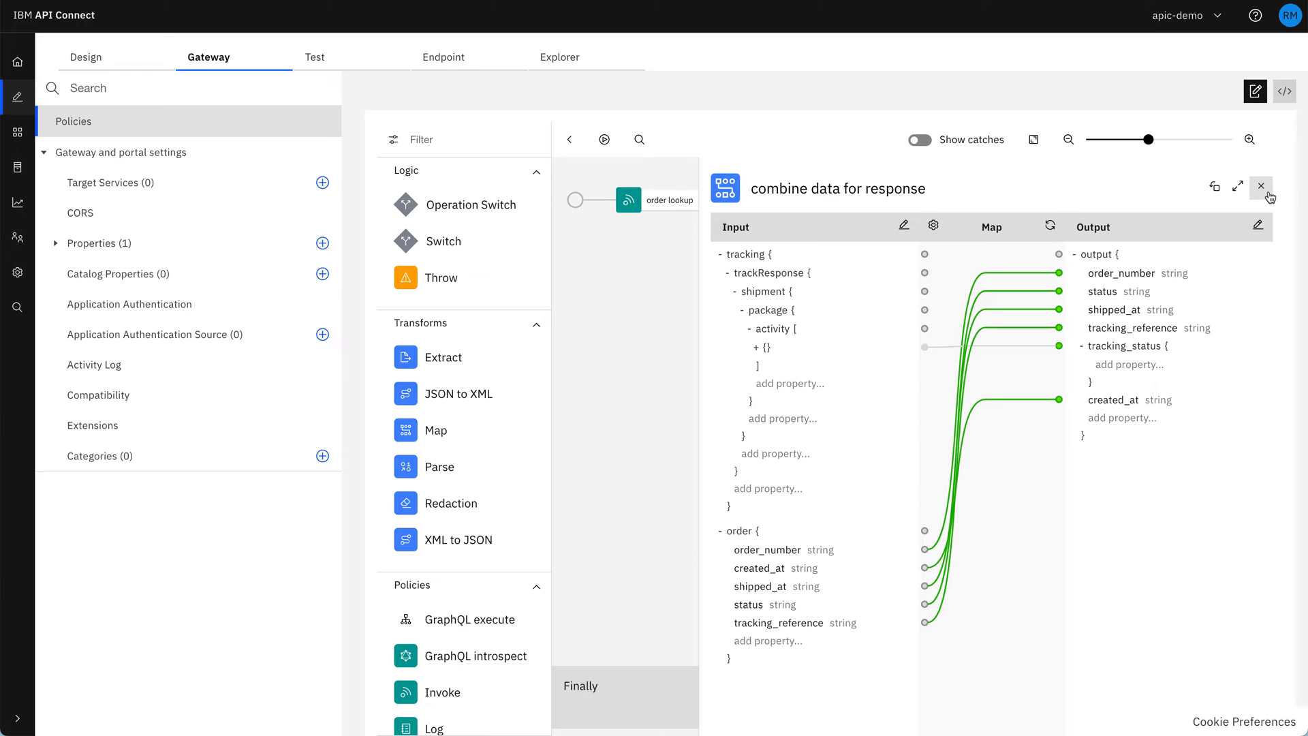
pyautogui.click(1261, 187)
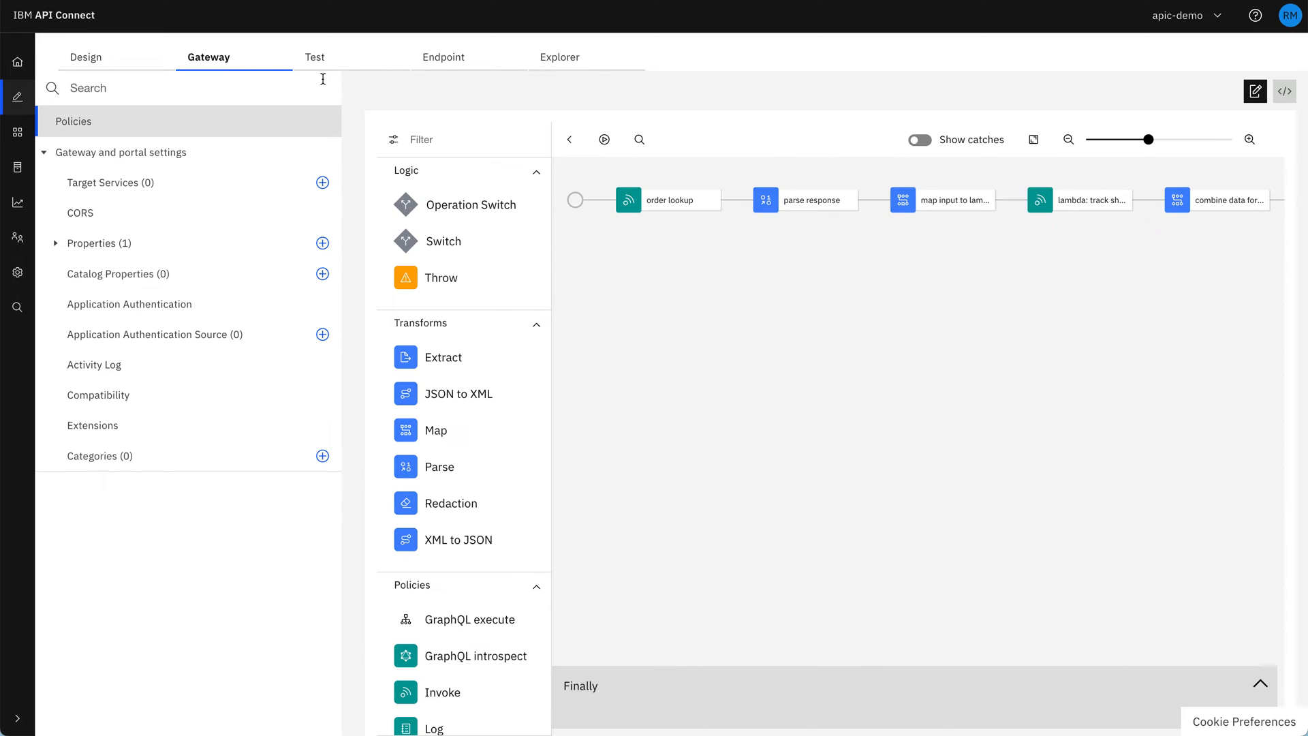
# In the Test tab, enter ABC123 as the order-number parameter value.
pyautogui.click(315, 57)
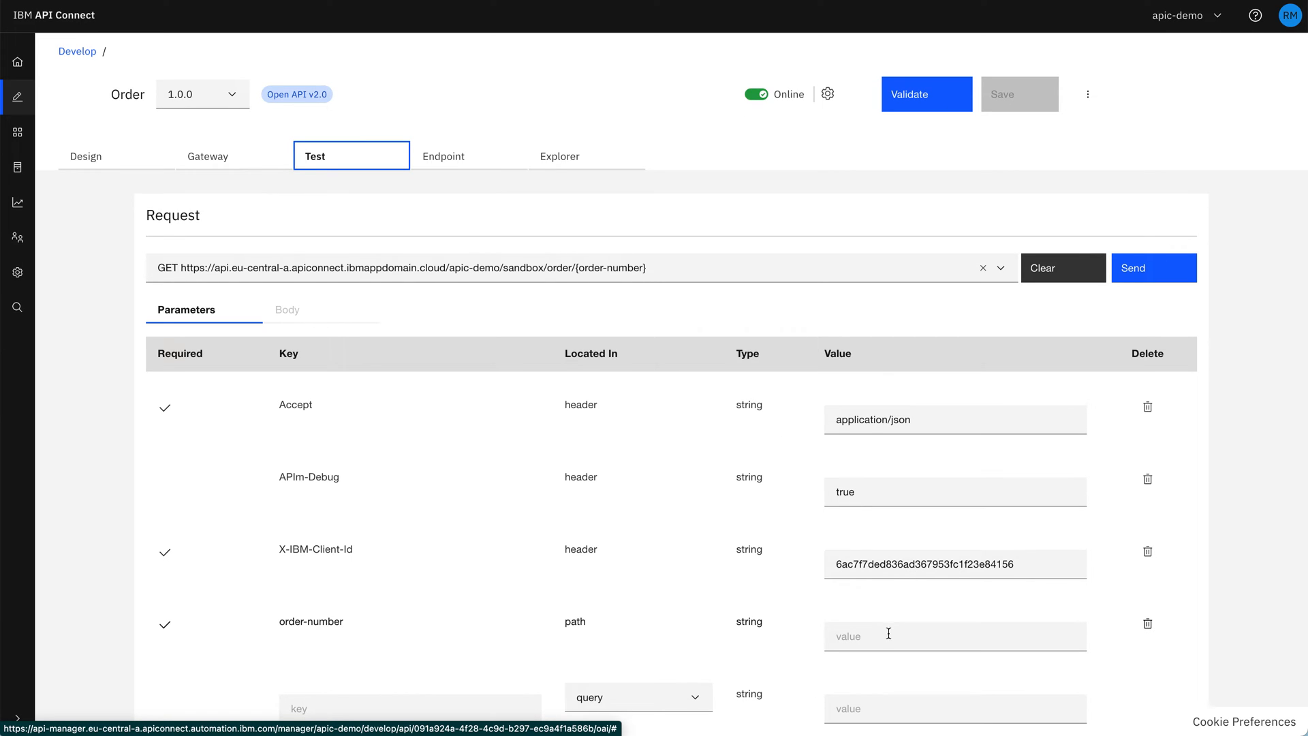
pyautogui.write('A')
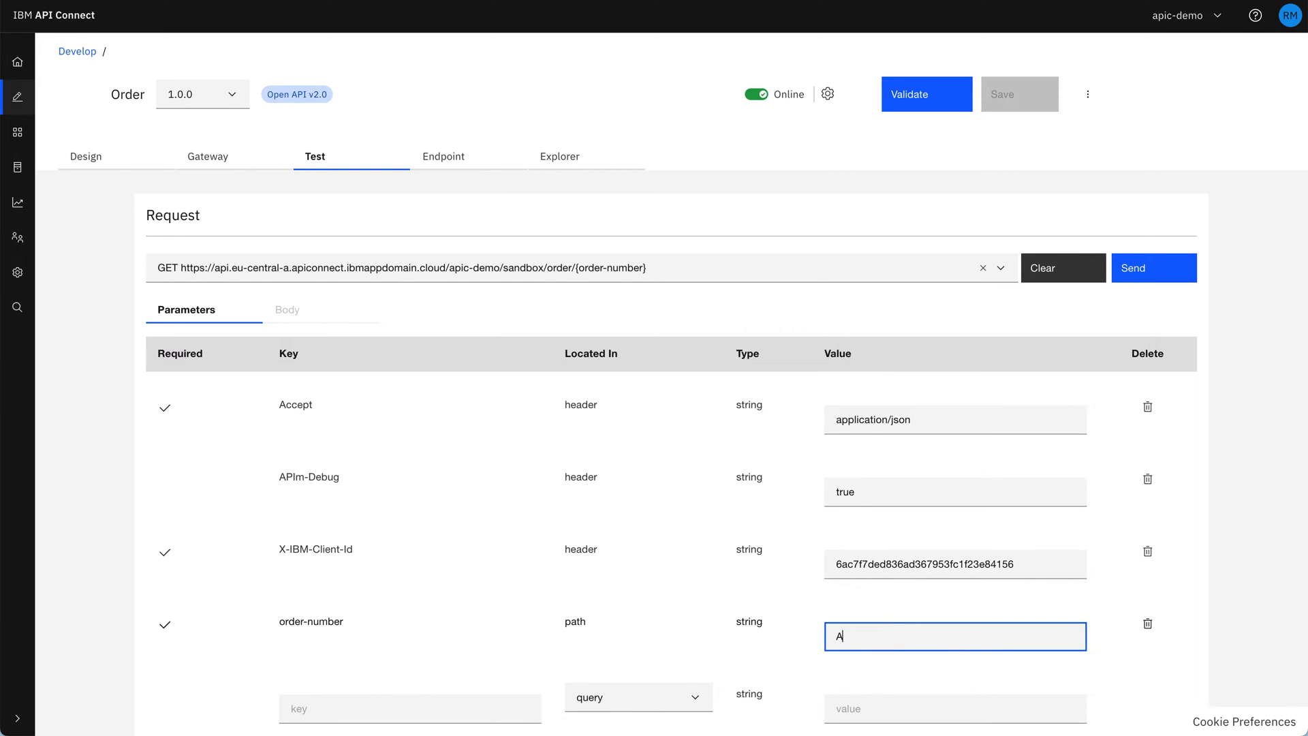
pyautogui.write('BC123')
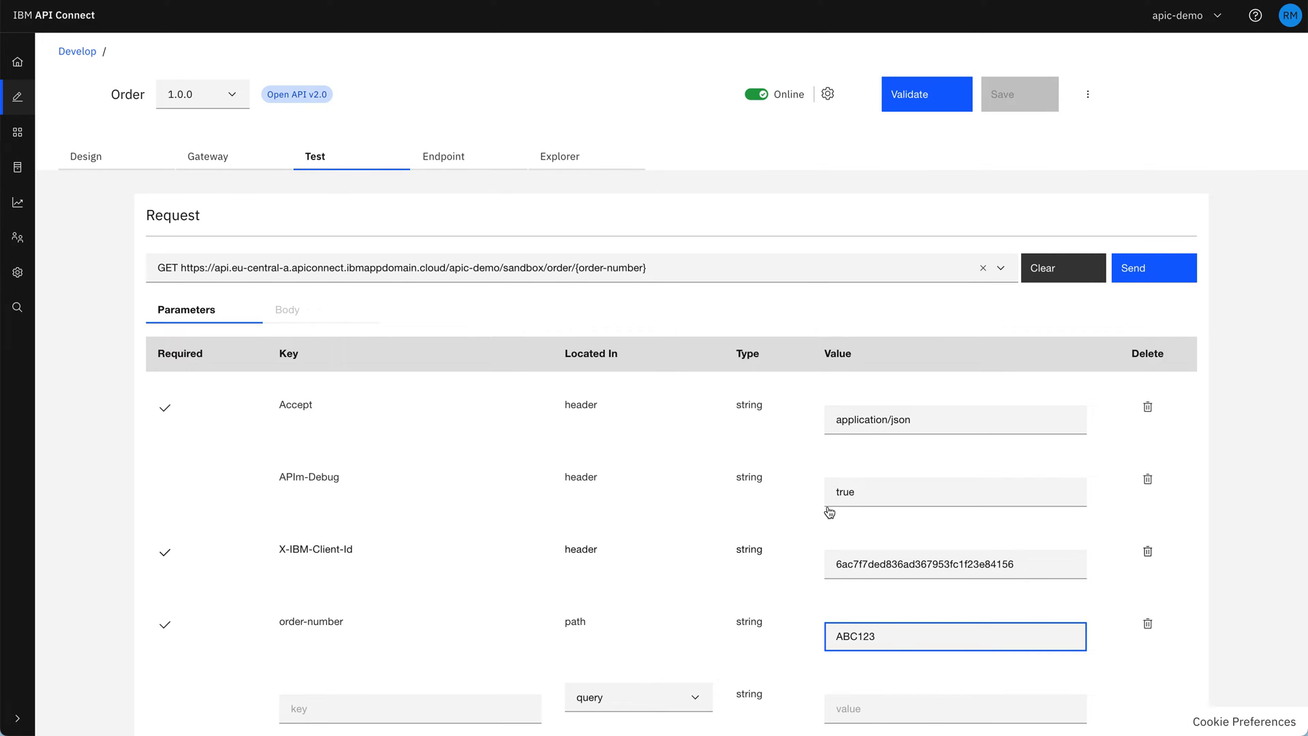
pyautogui.moveTo(785, 165)
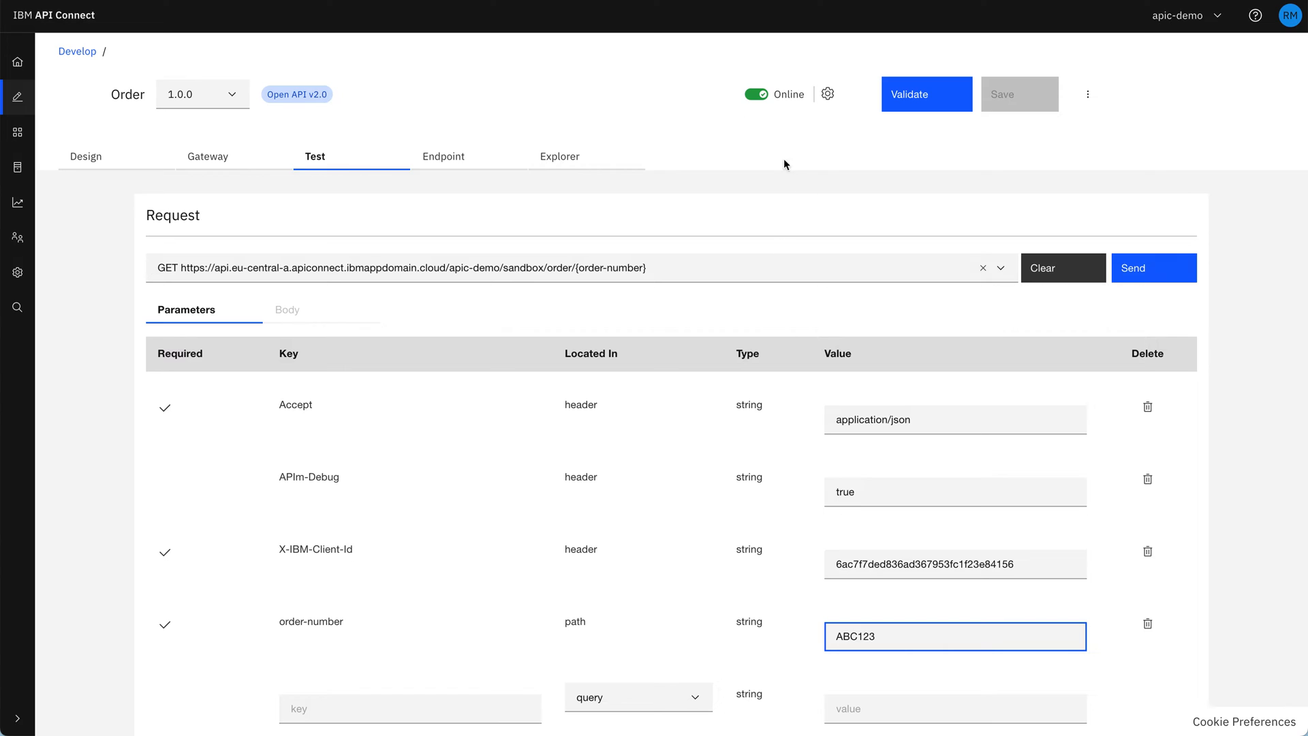
pyautogui.moveTo(797, 120)
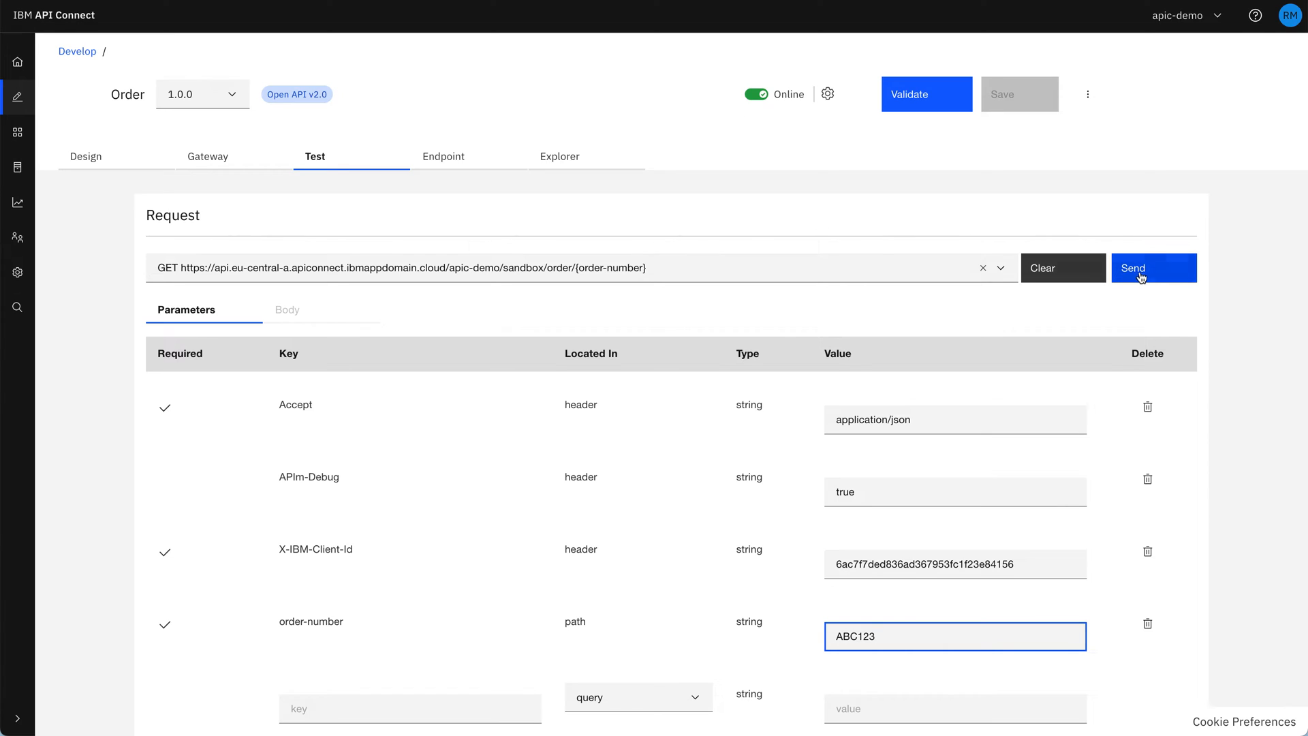
# Send the GET request for order ABC123 and receive an HTTP 200 response with tracking details.
pyautogui.click(1153, 268)
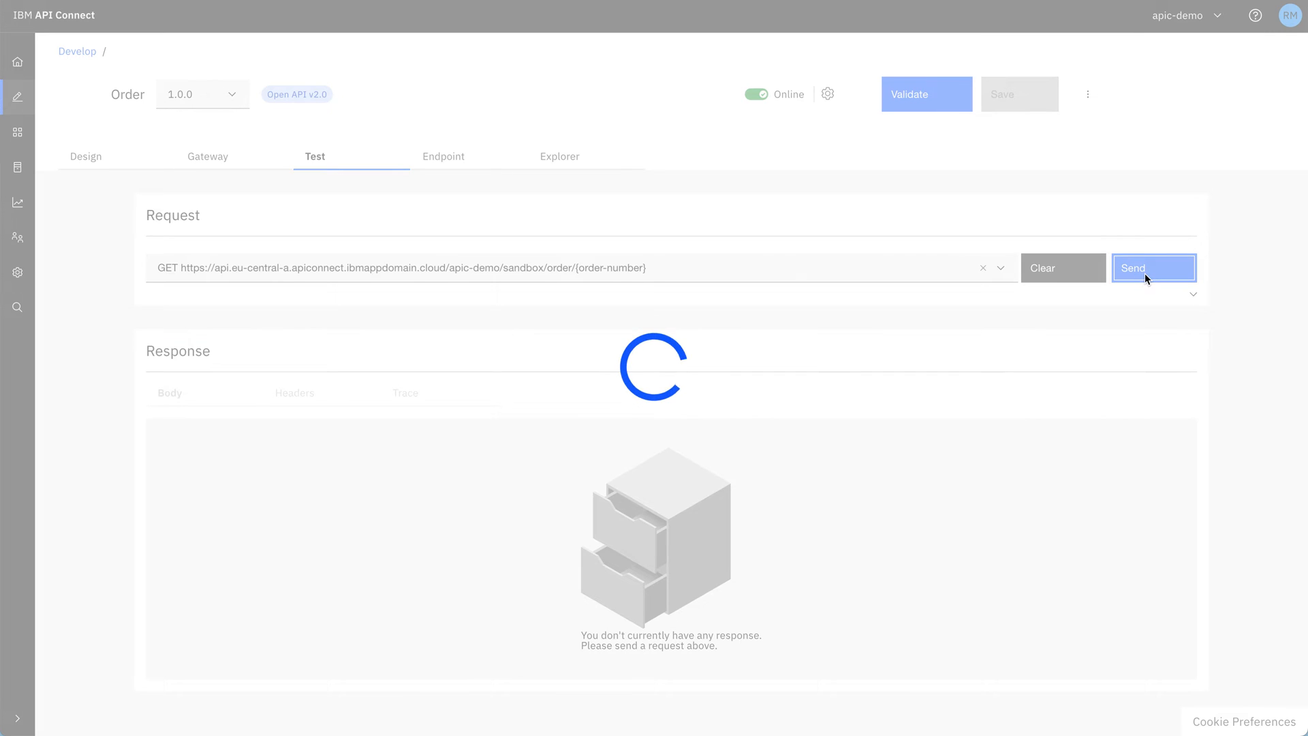
pyautogui.click(1155, 269)
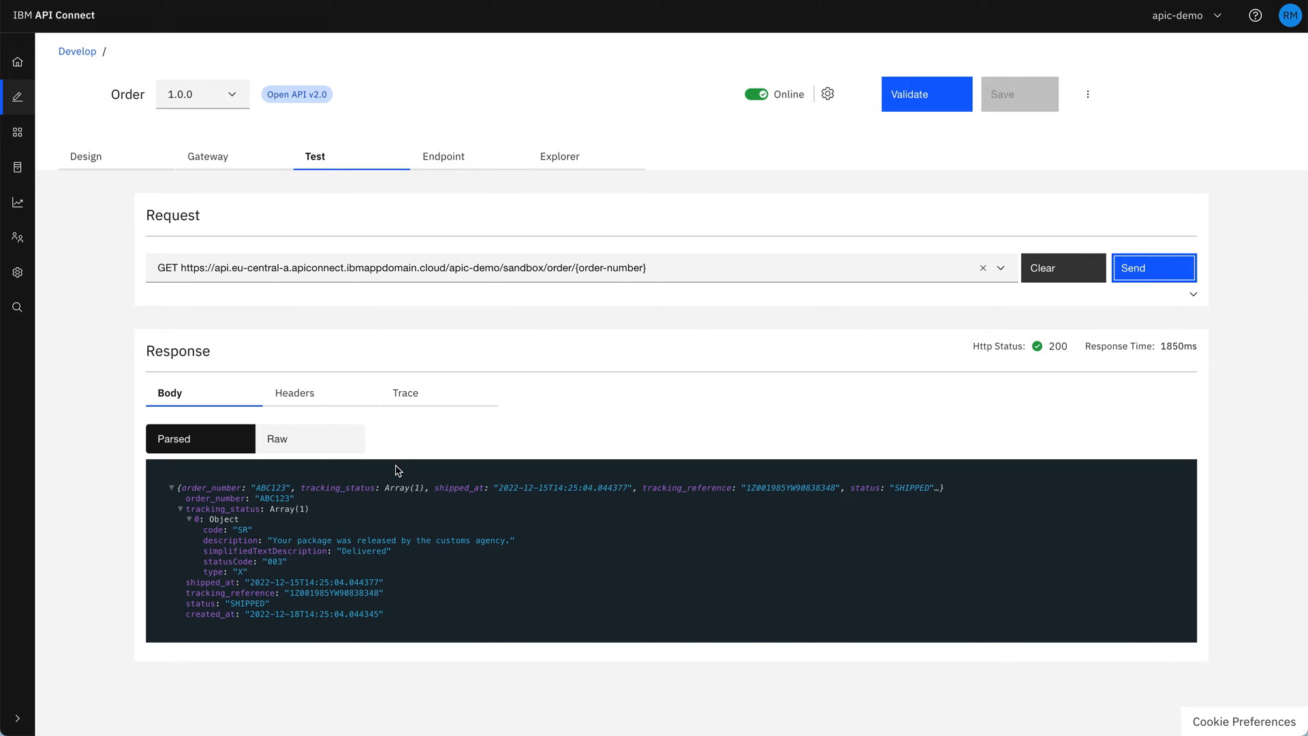
pyautogui.moveTo(250, 530)
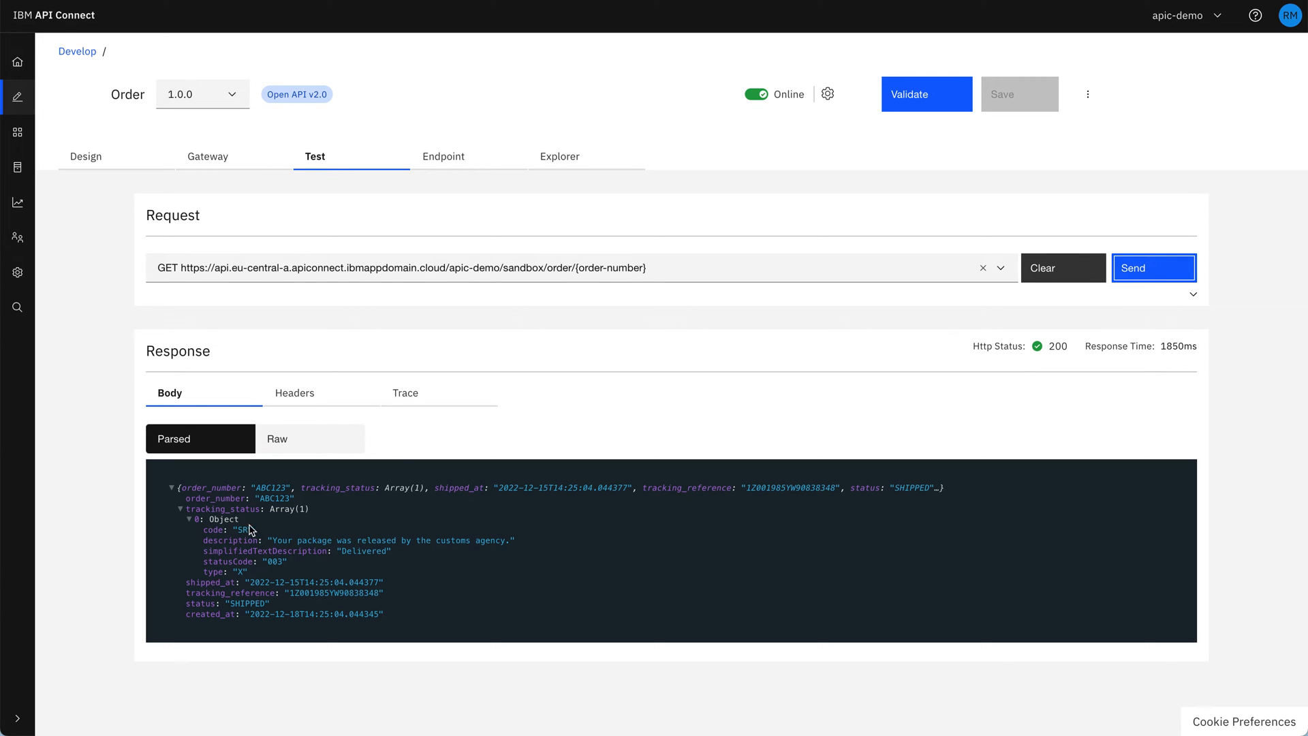
pyautogui.moveTo(326, 531)
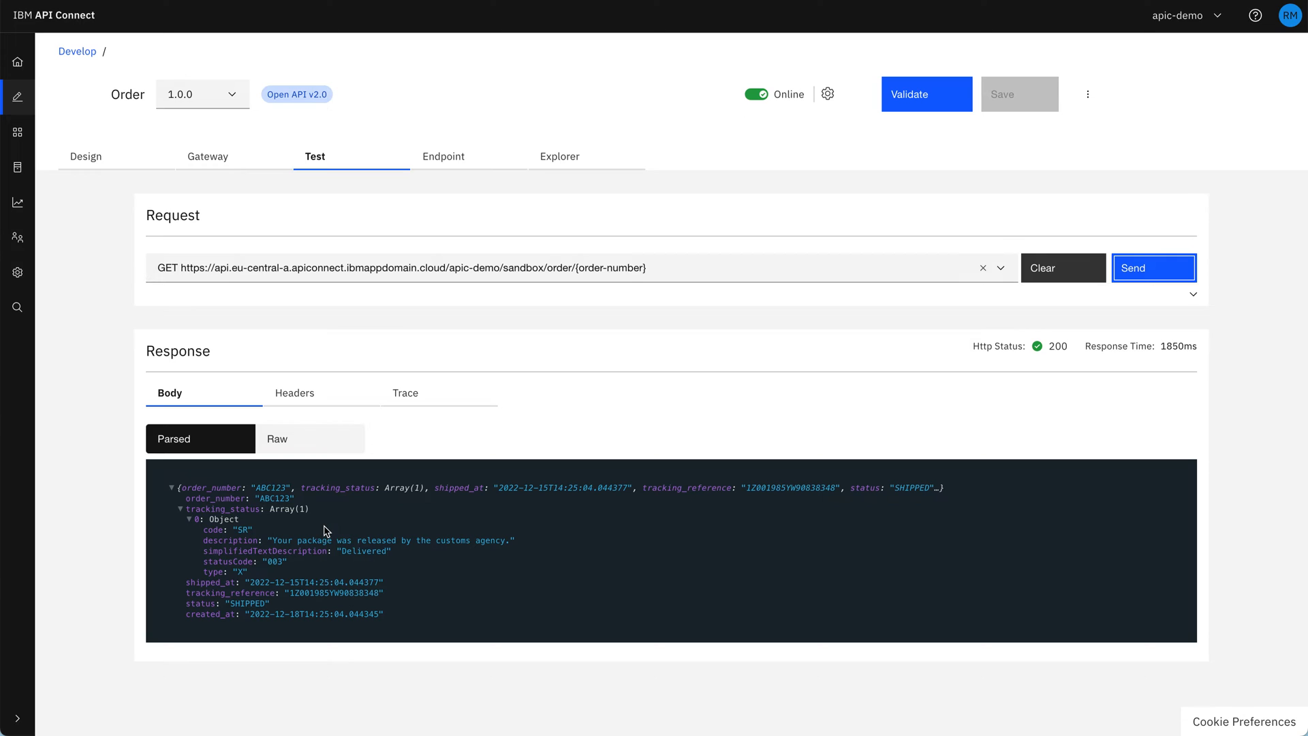
pyautogui.moveTo(277, 601)
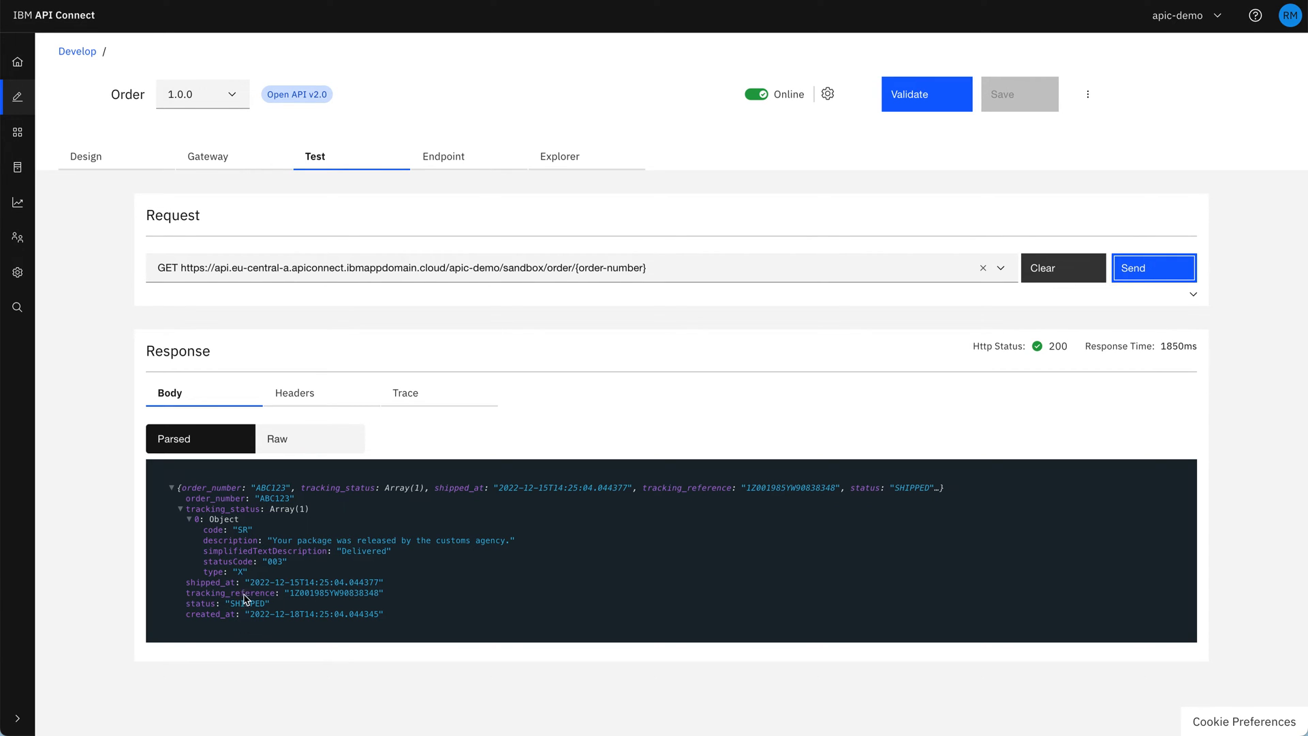
pyautogui.moveTo(399, 623)
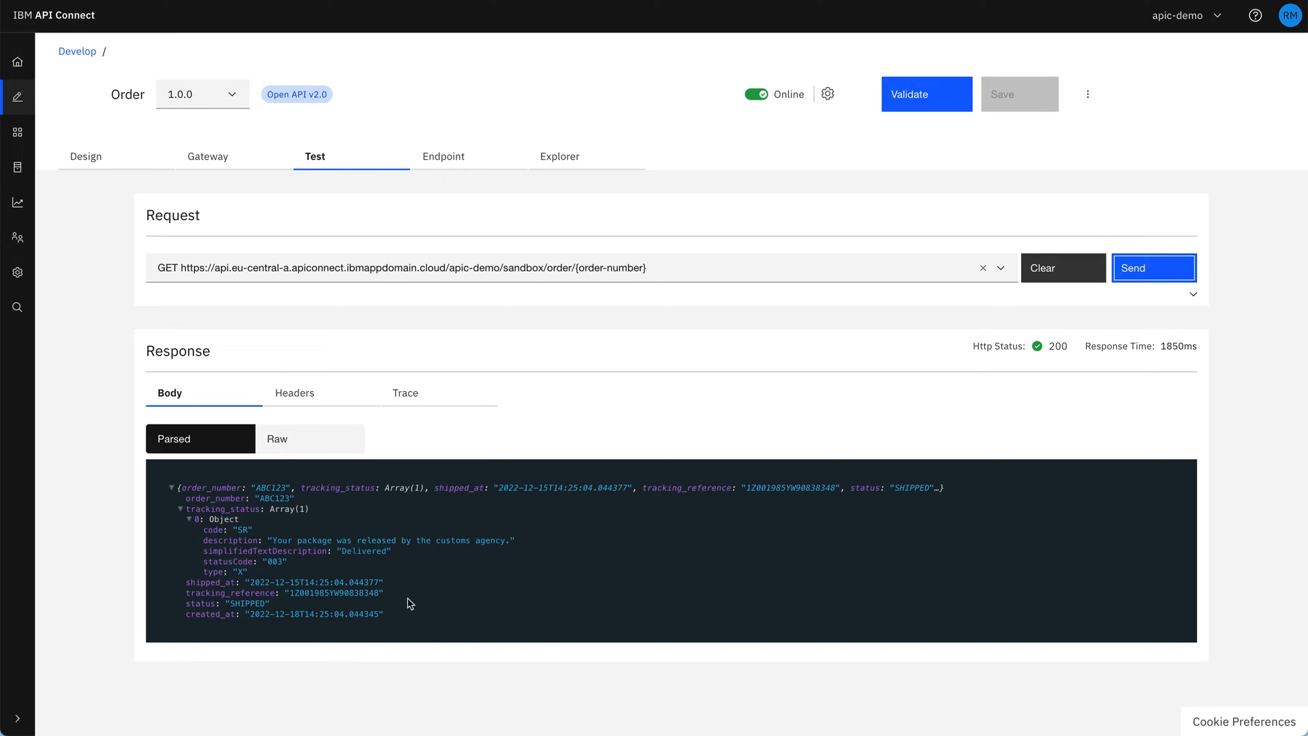
pyautogui.moveTo(468, 620)
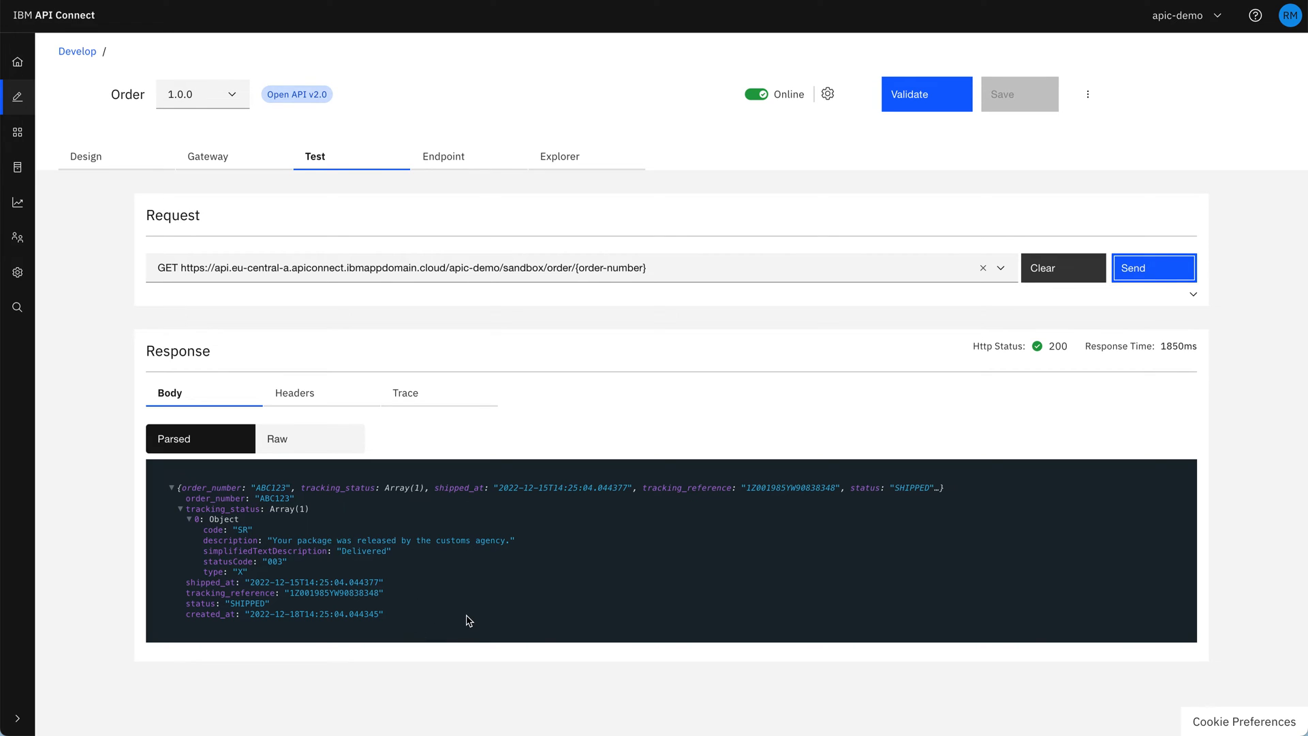
# View the Trace of the test response, listing the executed assembly policy steps.
pyautogui.click(405, 392)
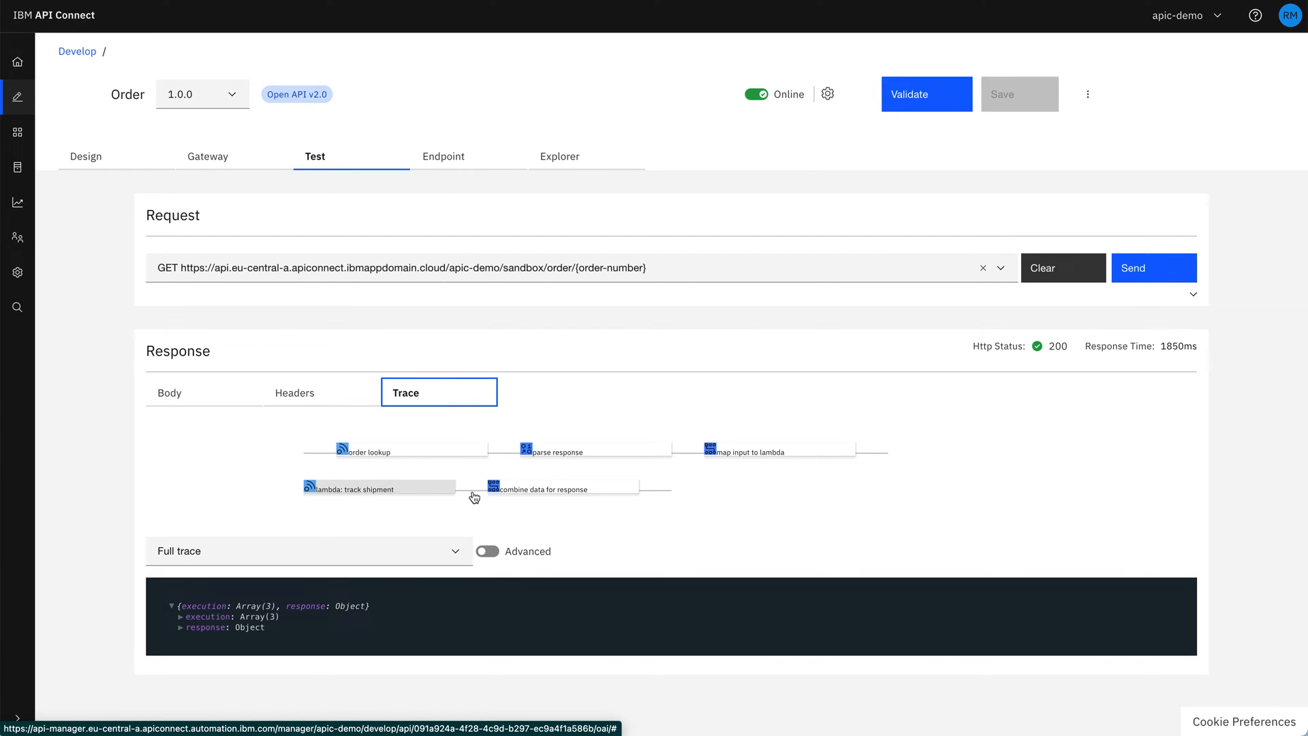
pyautogui.moveTo(560, 504)
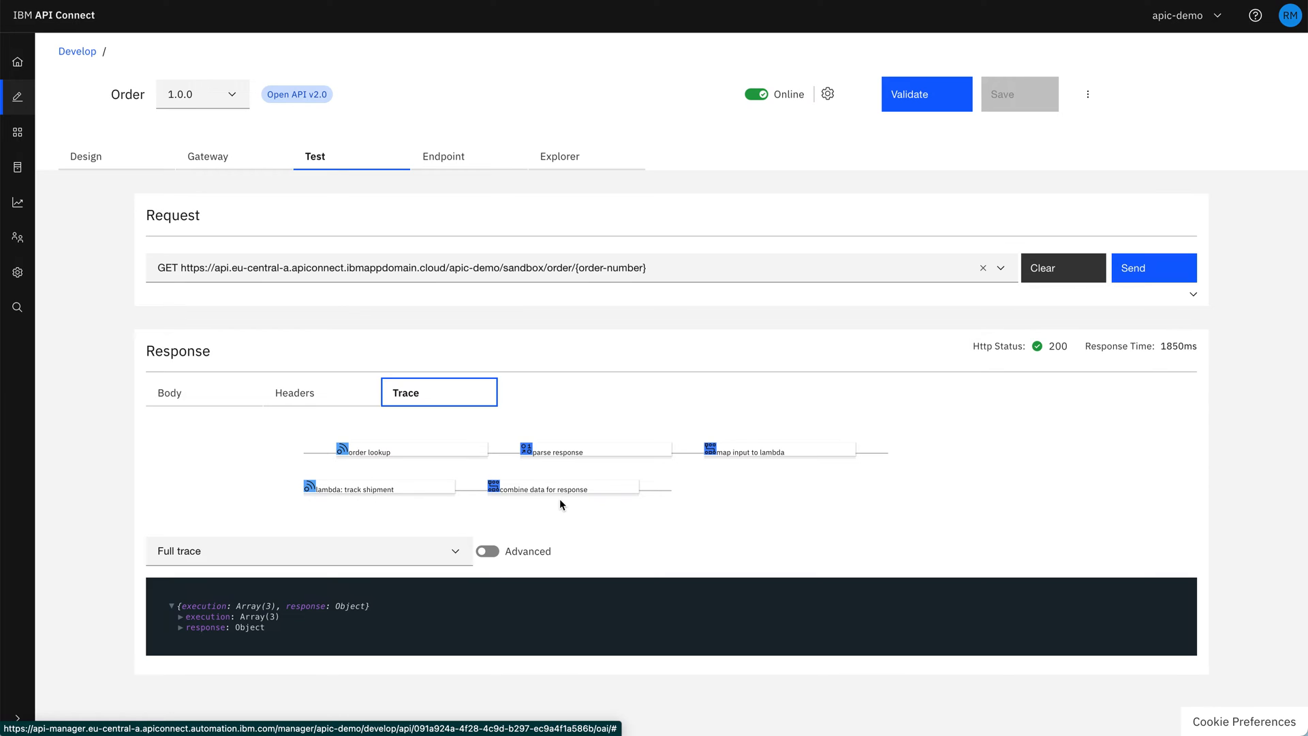
pyautogui.moveTo(592, 420)
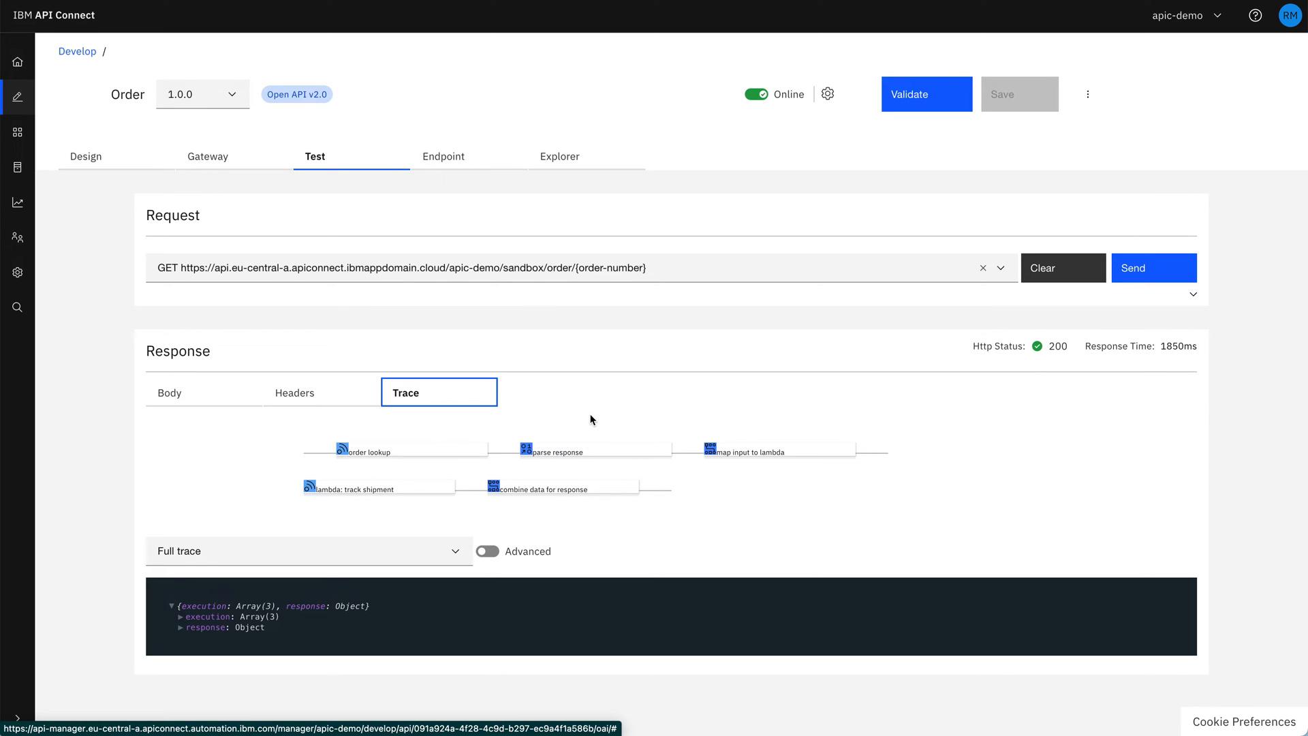
pyautogui.moveTo(107, 255)
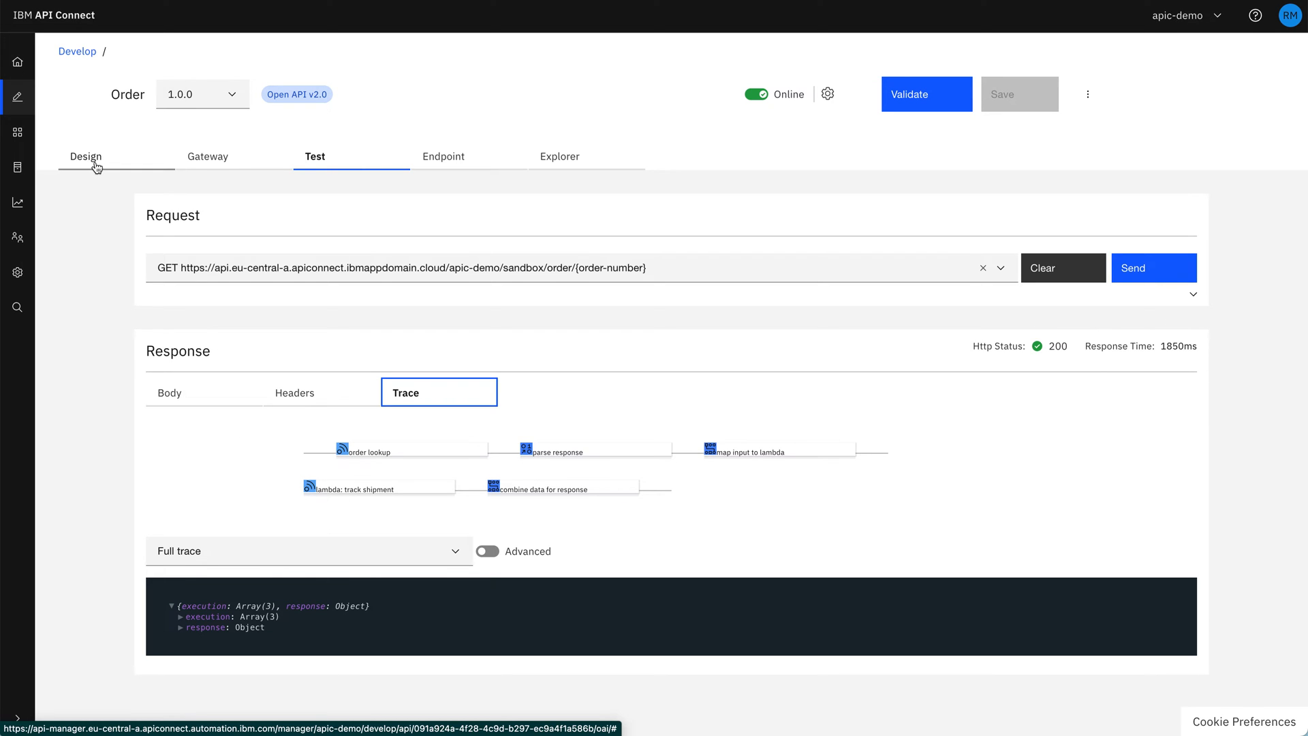
pyautogui.moveTo(95, 167)
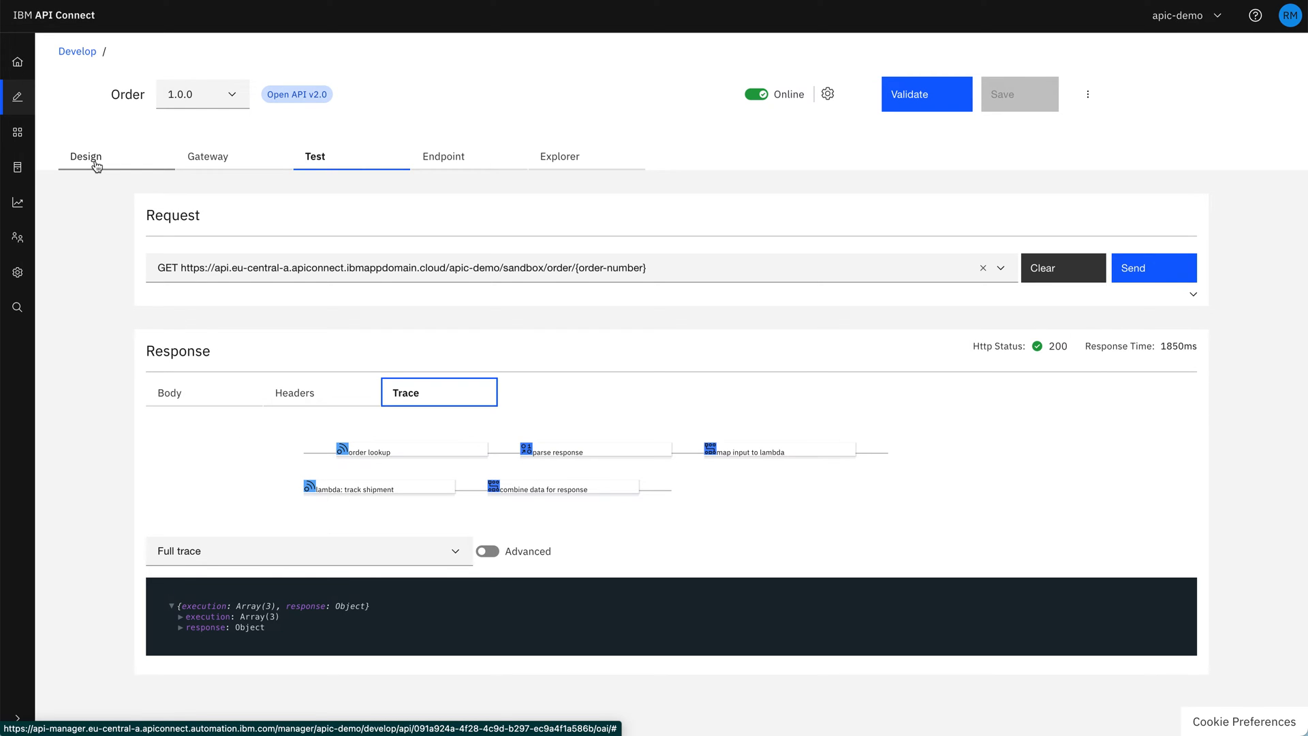
# Back in Design, add a security scheme named clientSecret and set its type to apiKey.
pyautogui.click(84, 156)
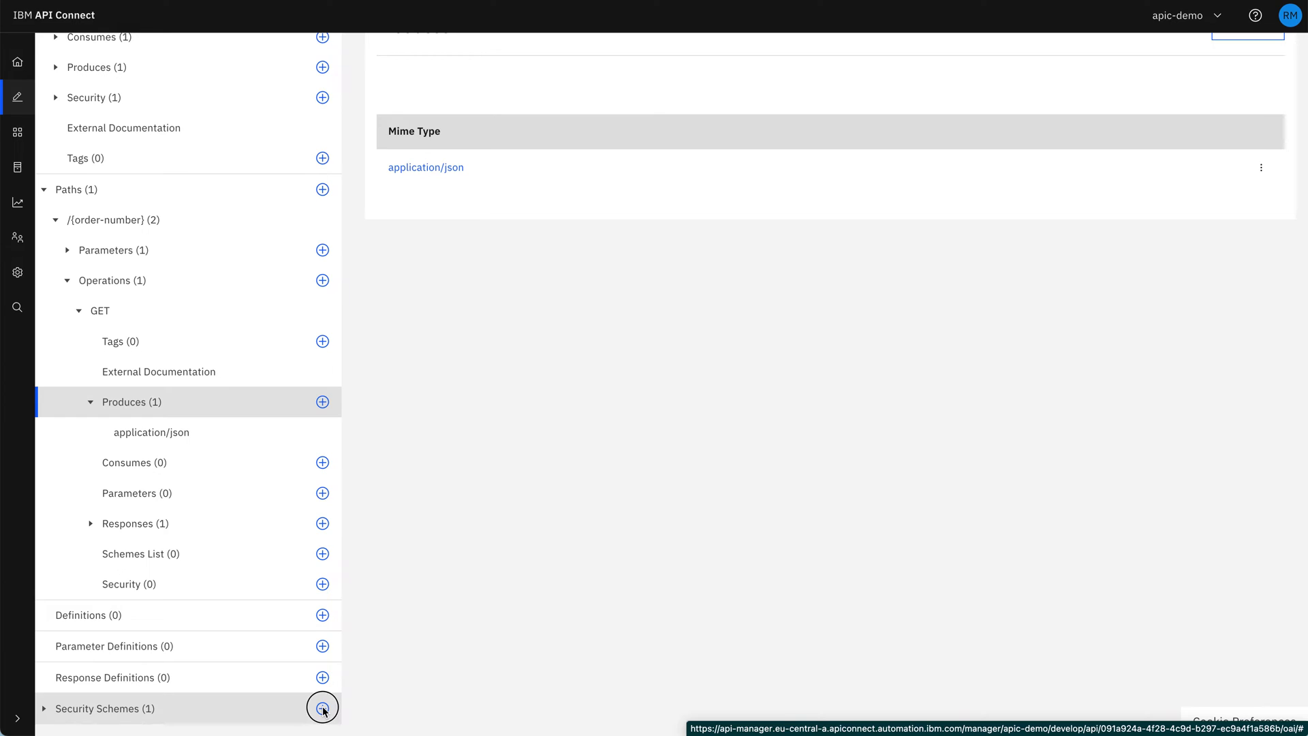
pyautogui.click(323, 708)
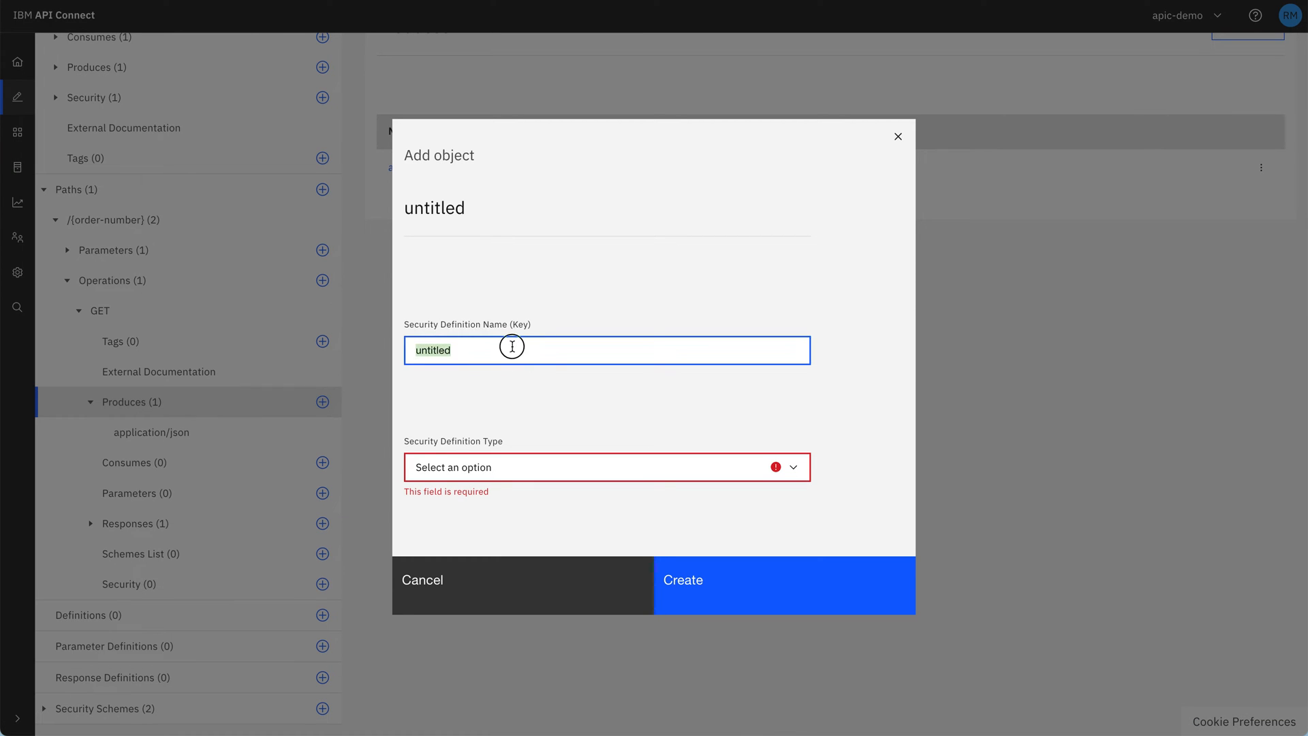
pyautogui.write('clientSecret')
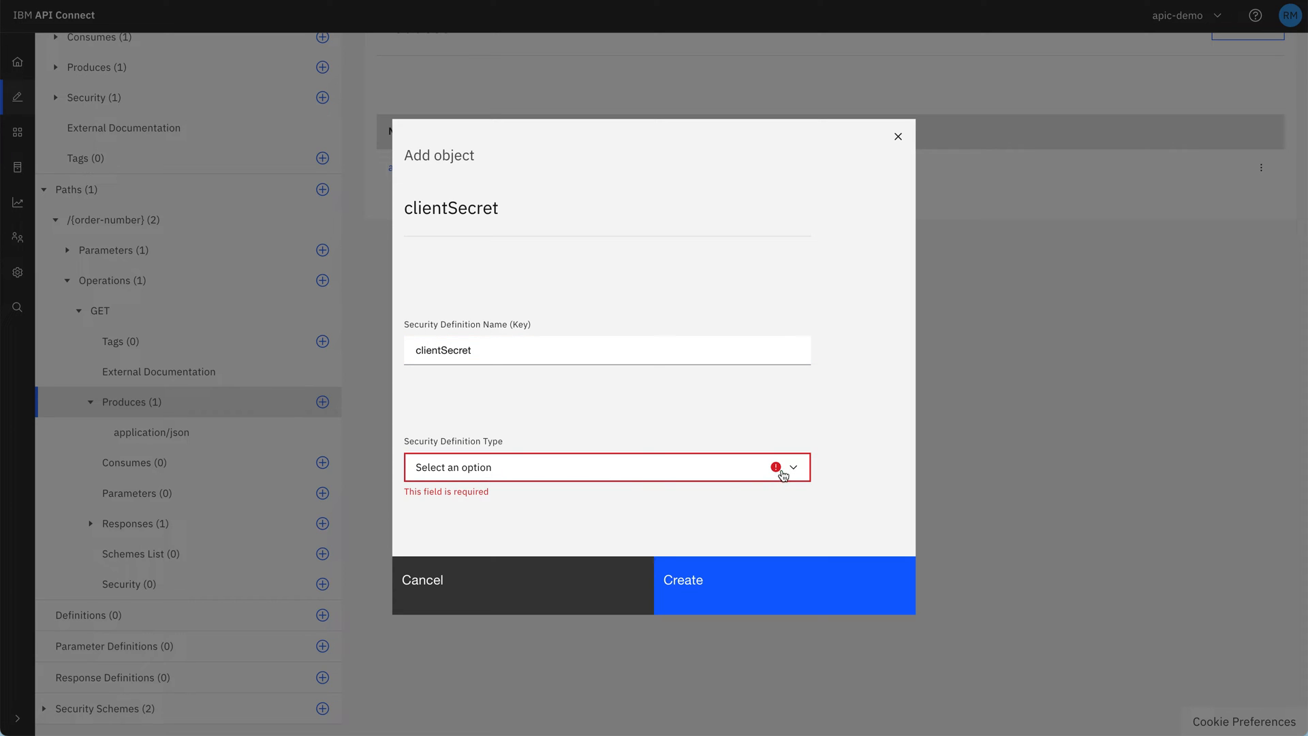
pyautogui.click(456, 466)
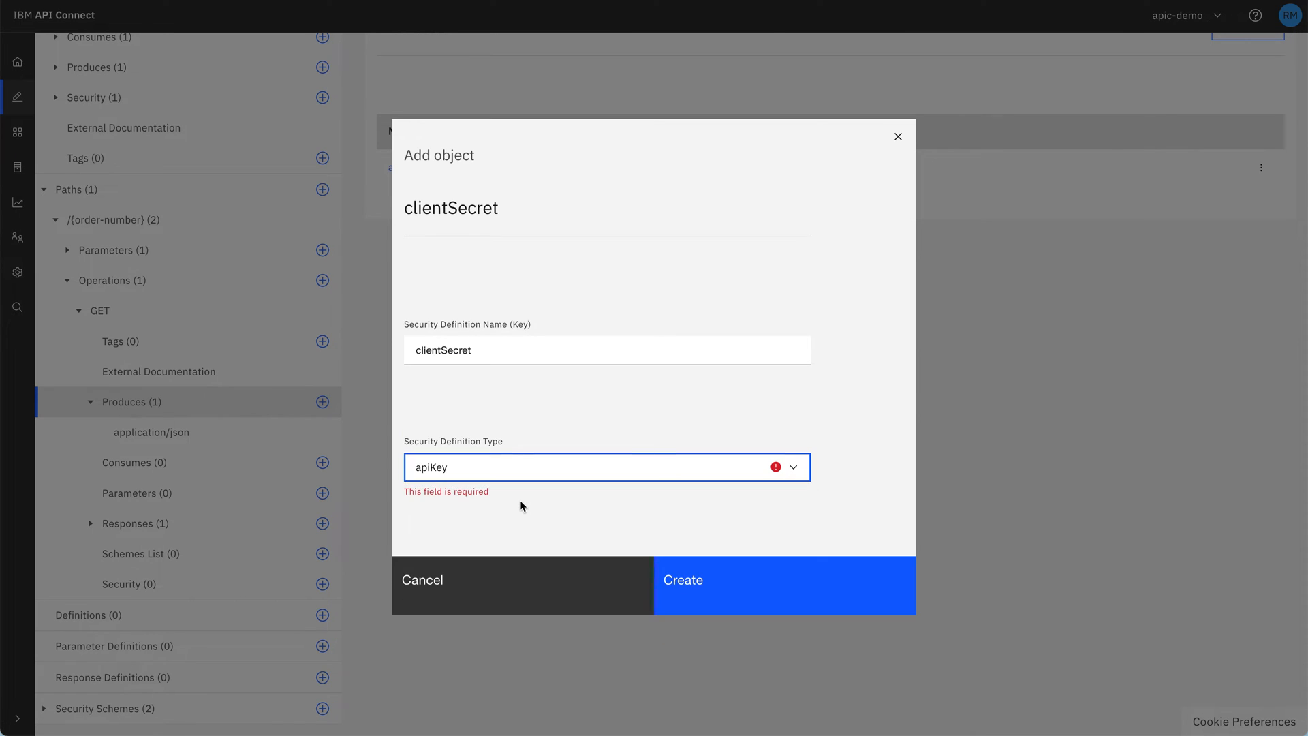
pyautogui.click(607, 522)
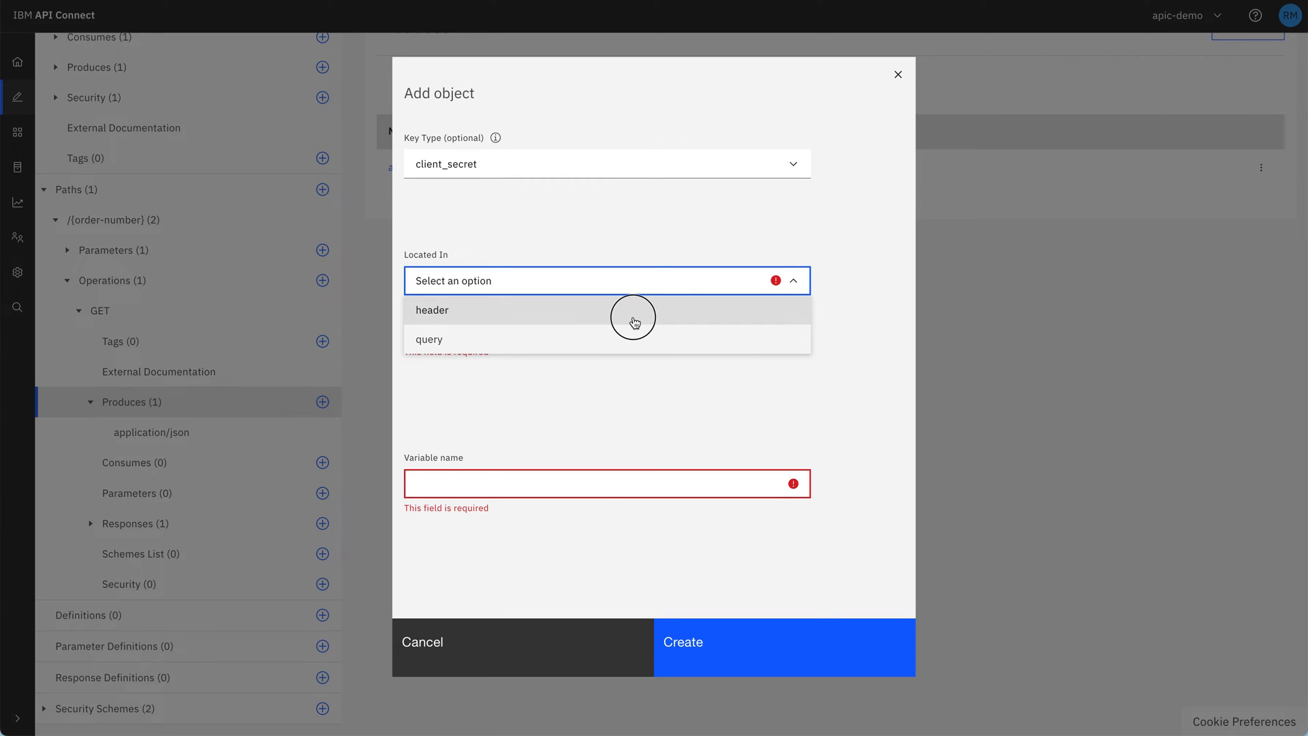
# Locate the key in the header as X-IBM-Client-Secret and create the scheme.
pyautogui.click(432, 310)
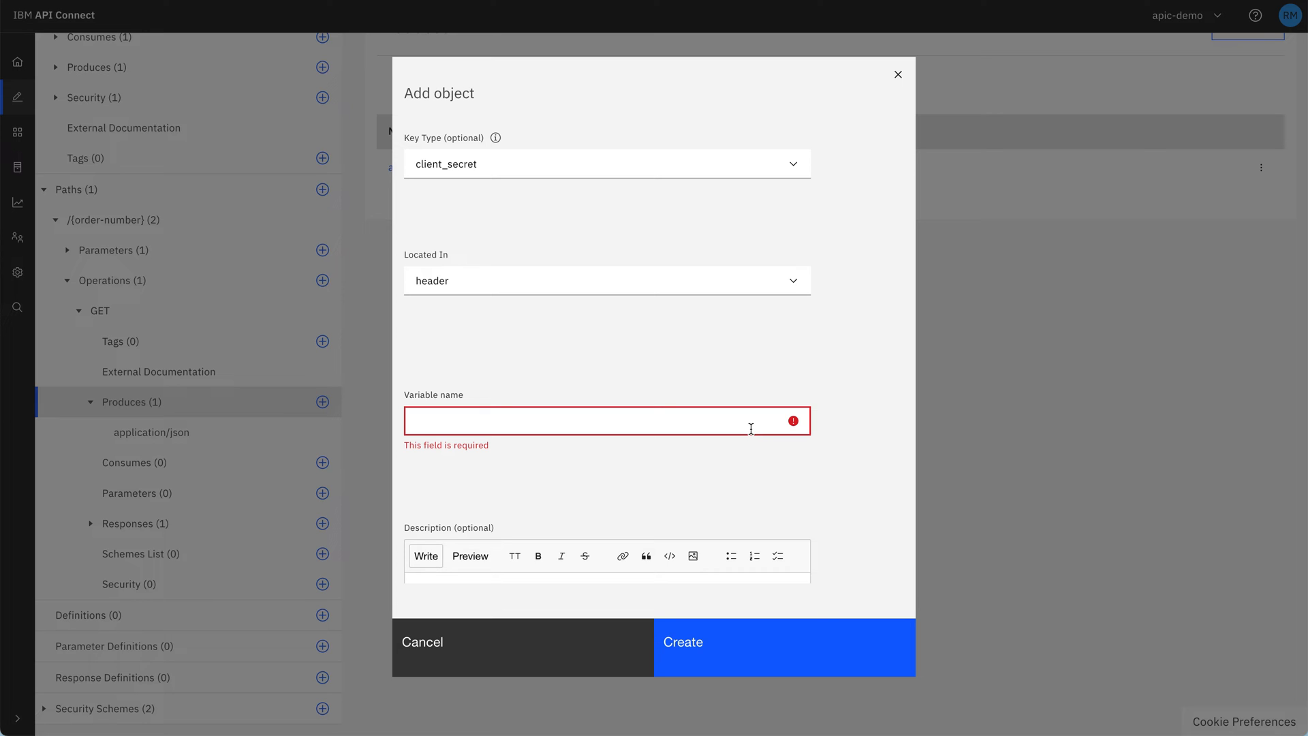
pyautogui.write('X-IBM-Client-S')
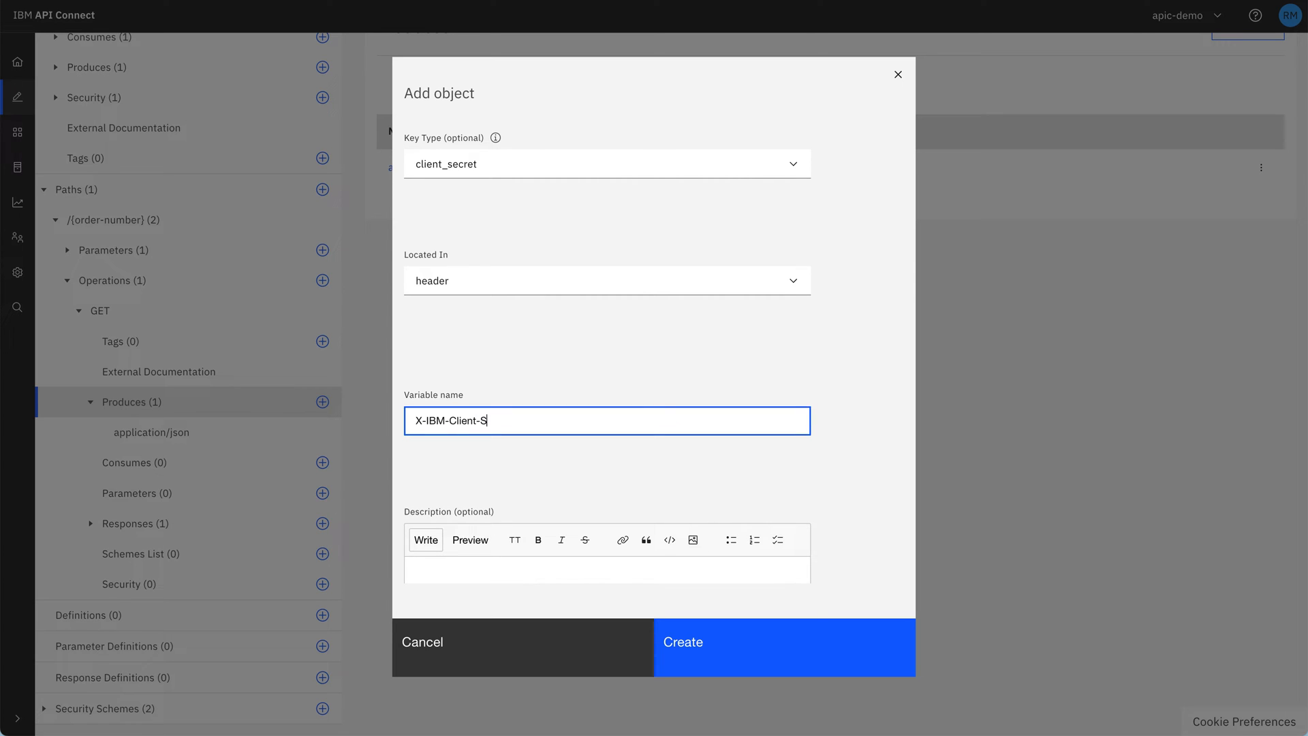
pyautogui.write('ecret')
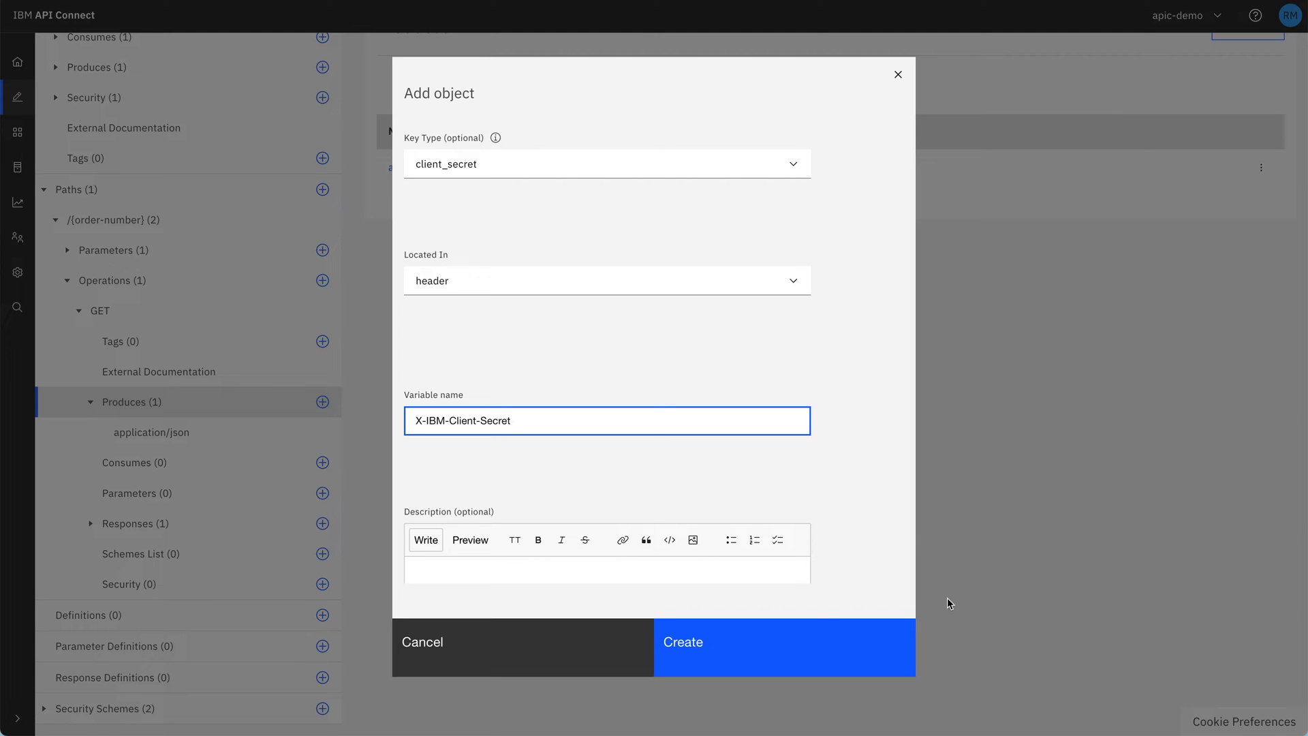
pyautogui.moveTo(801, 650)
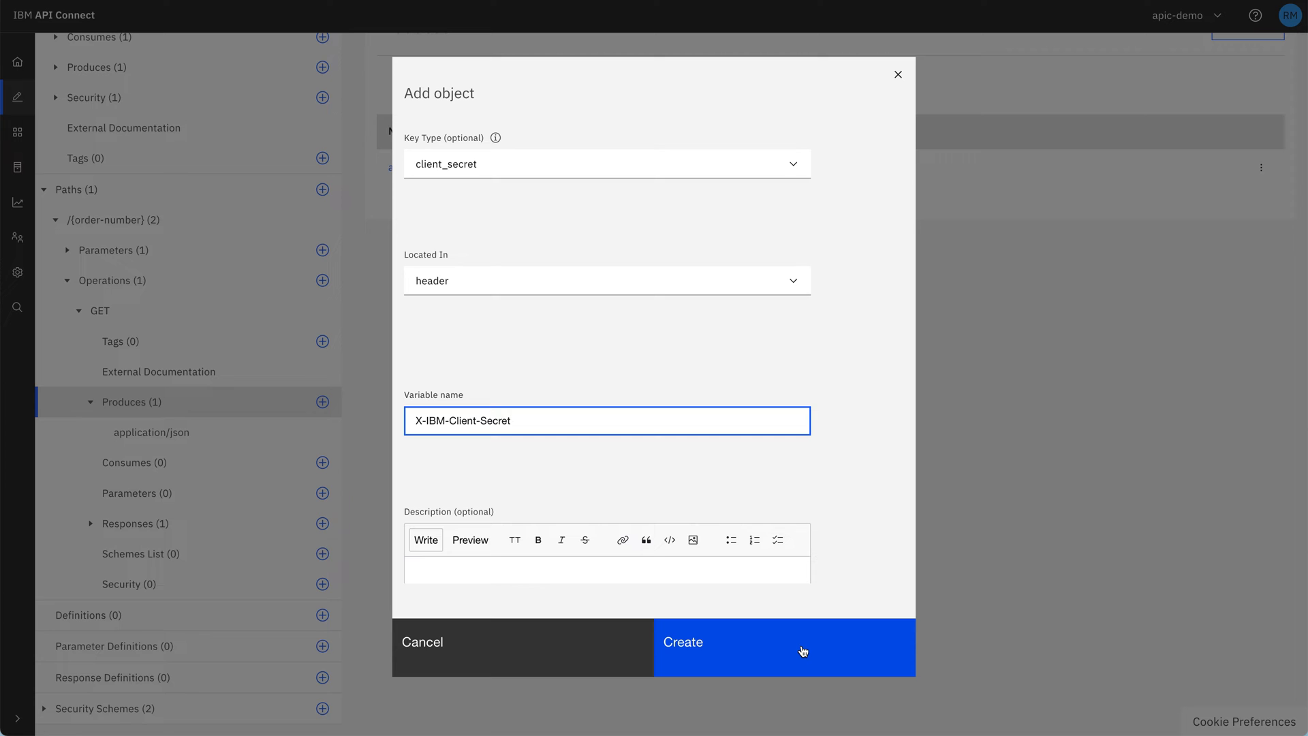
pyautogui.click(782, 642)
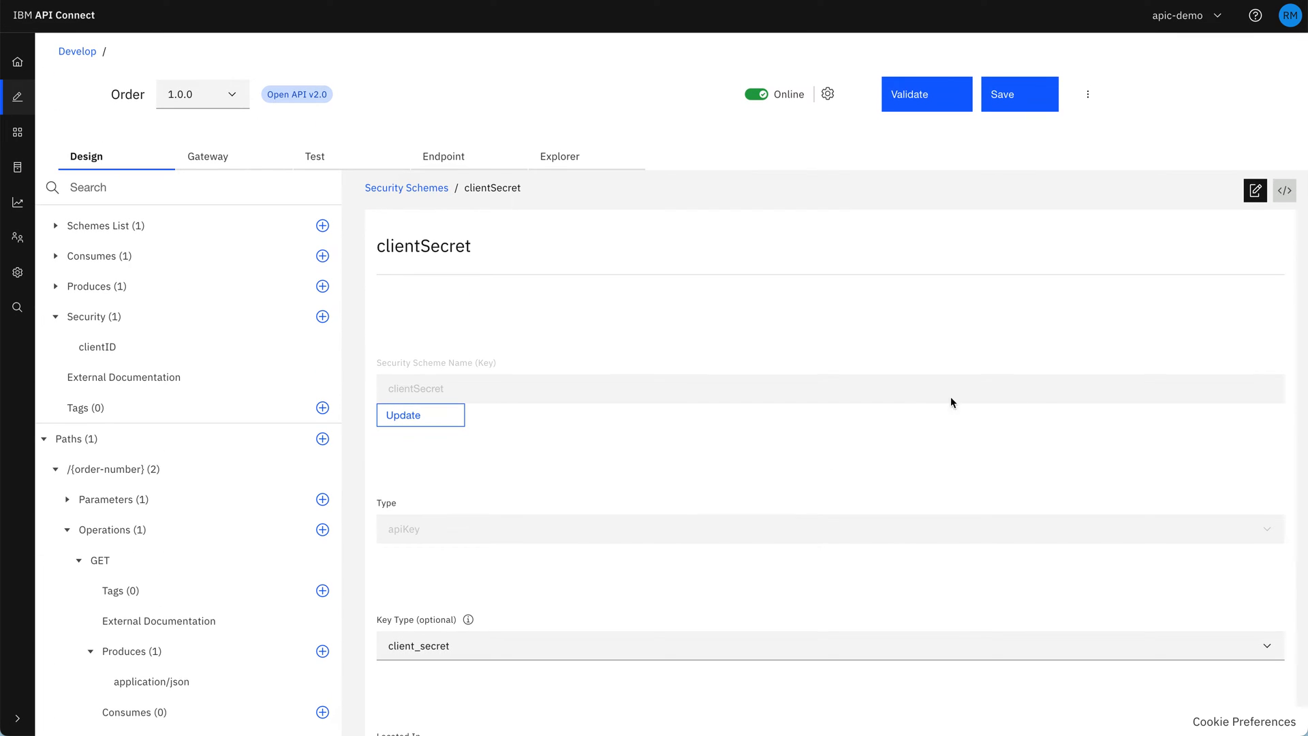
pyautogui.moveTo(199, 349)
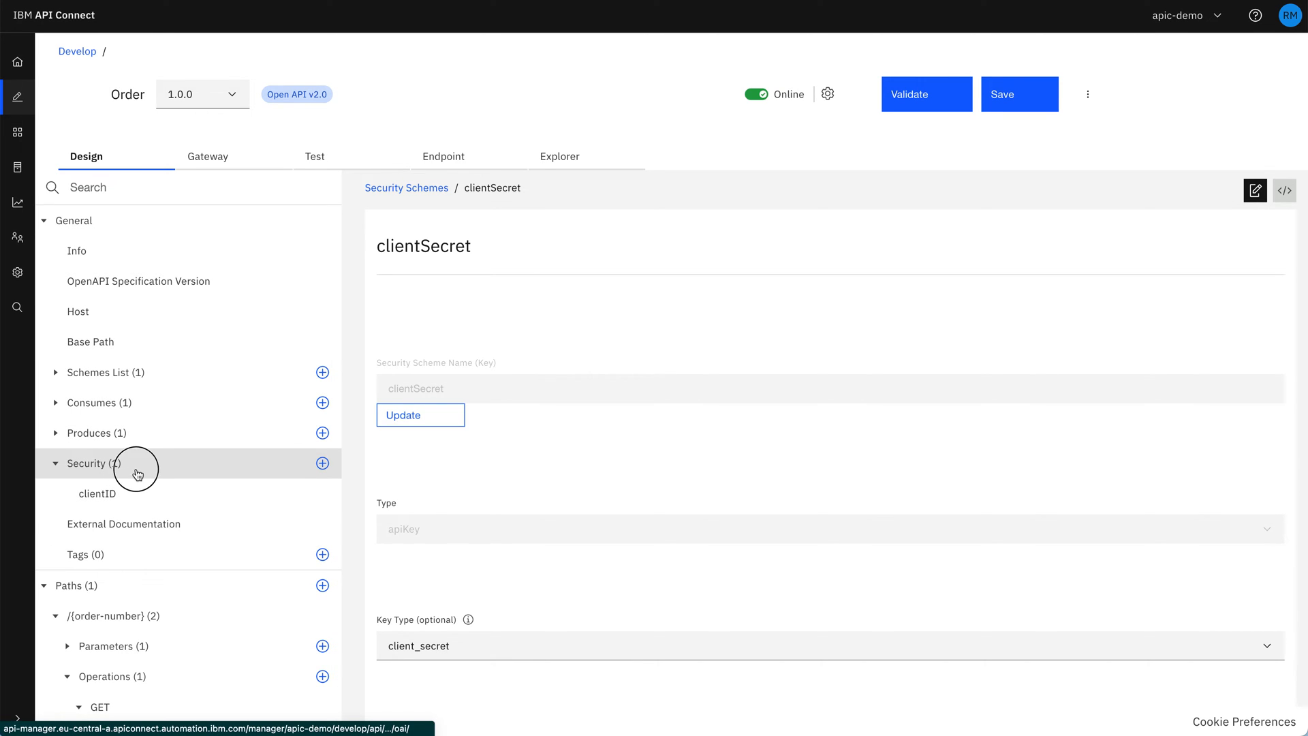
# Submit the security requirement with both clientID and clientSecret apiKey schemes checked.
pyautogui.click(84, 464)
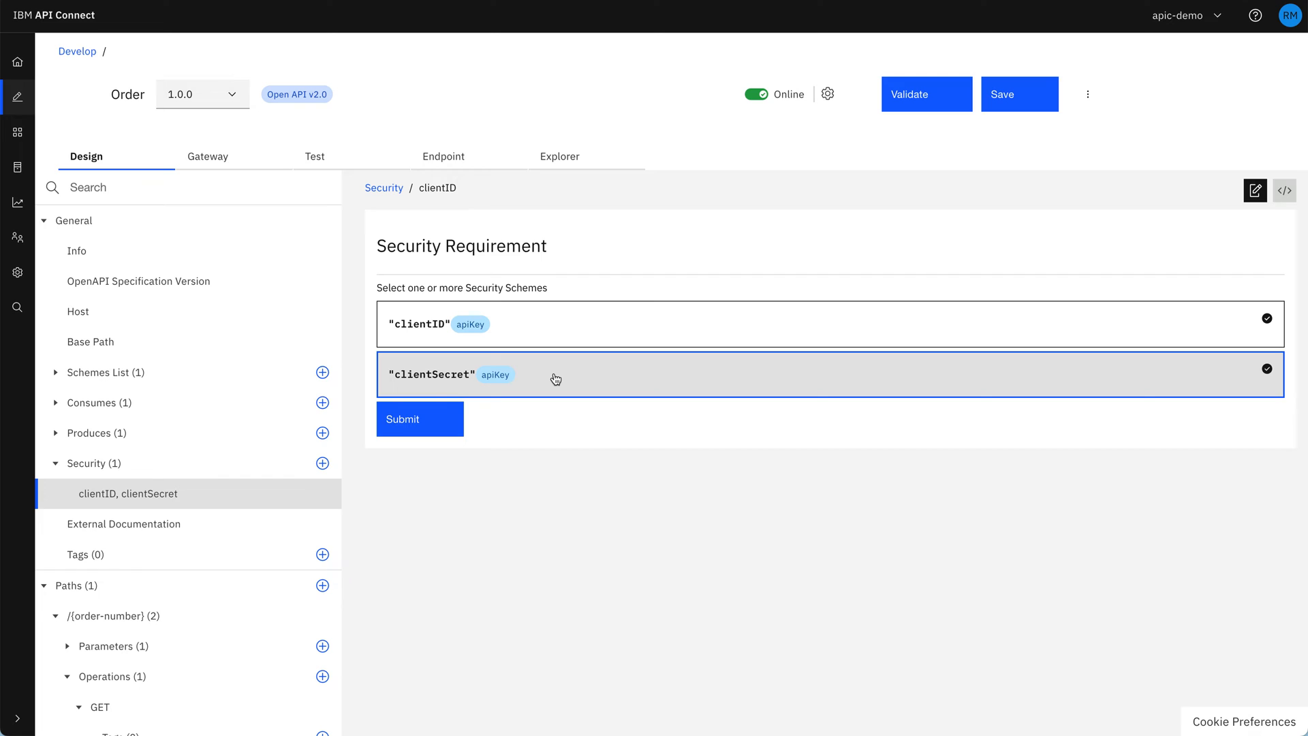
pyautogui.click(418, 419)
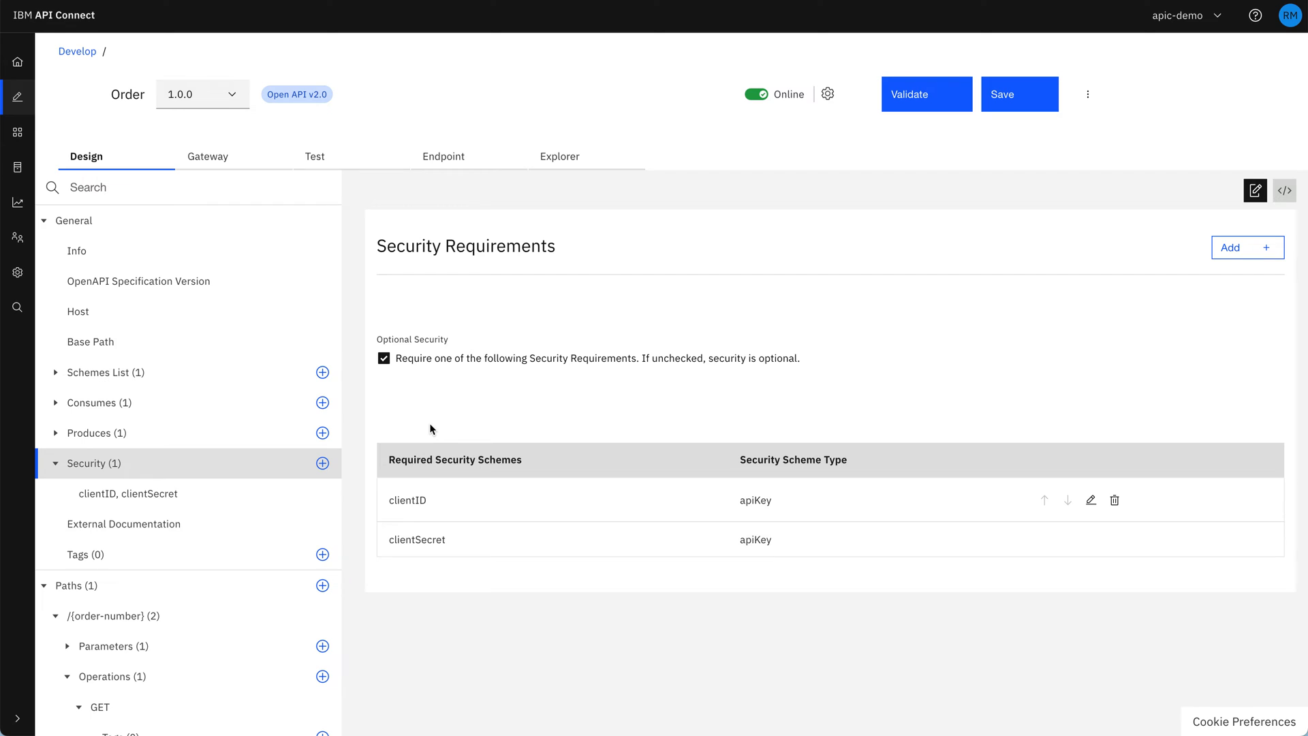
pyautogui.moveTo(124, 524)
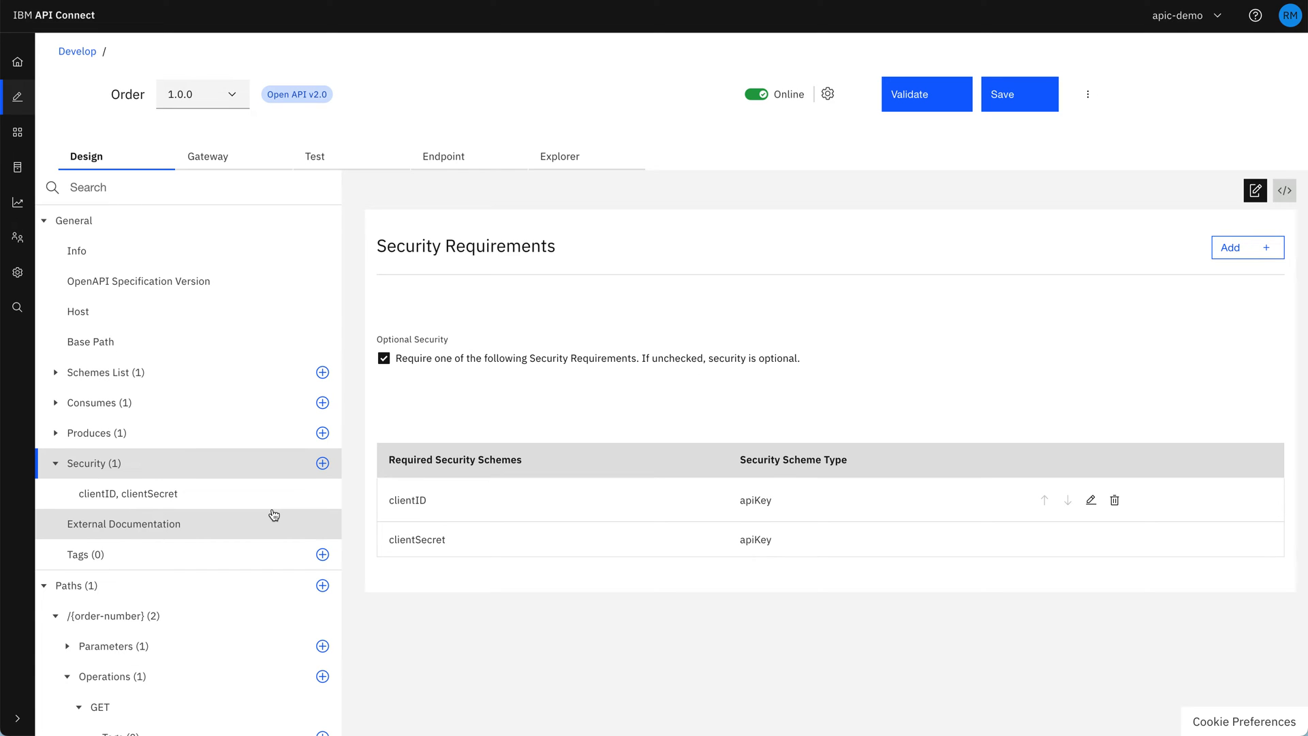
pyautogui.moveTo(1014, 104)
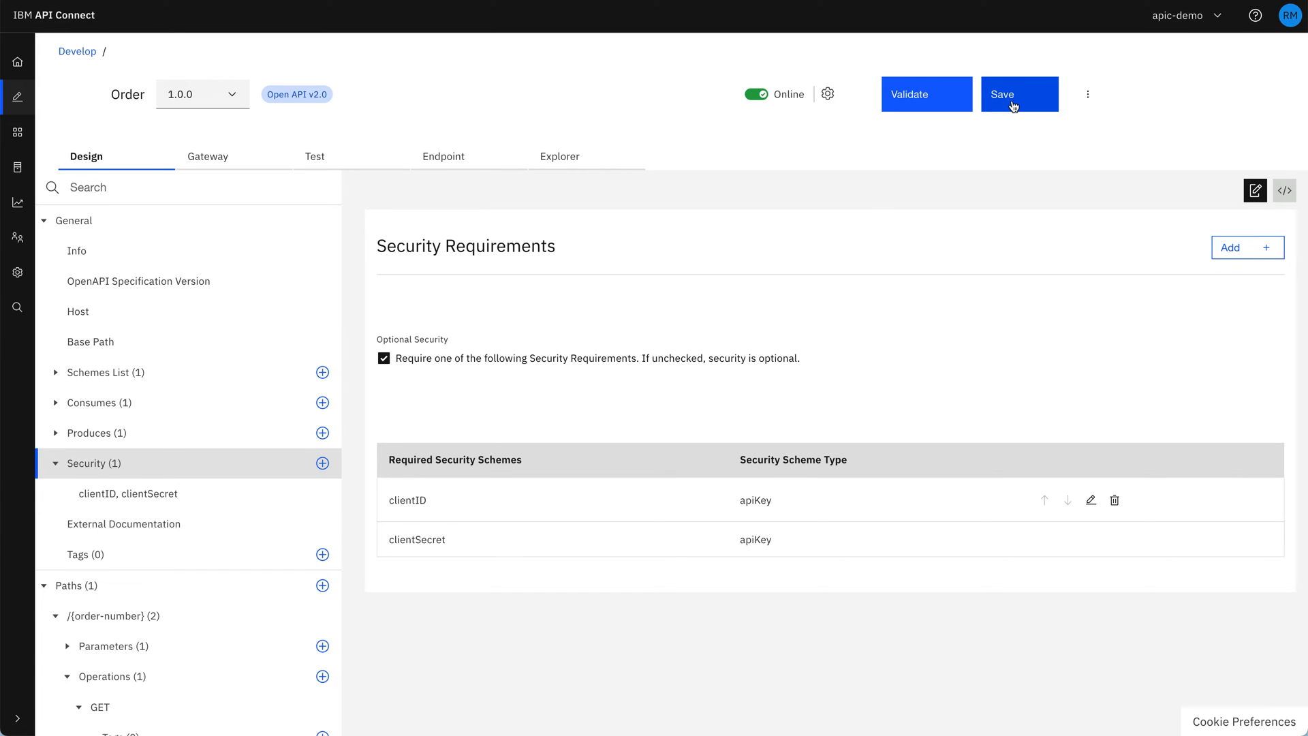
# Save the Order API and get the 'API has been updated' confirmation.
pyautogui.click(1018, 94)
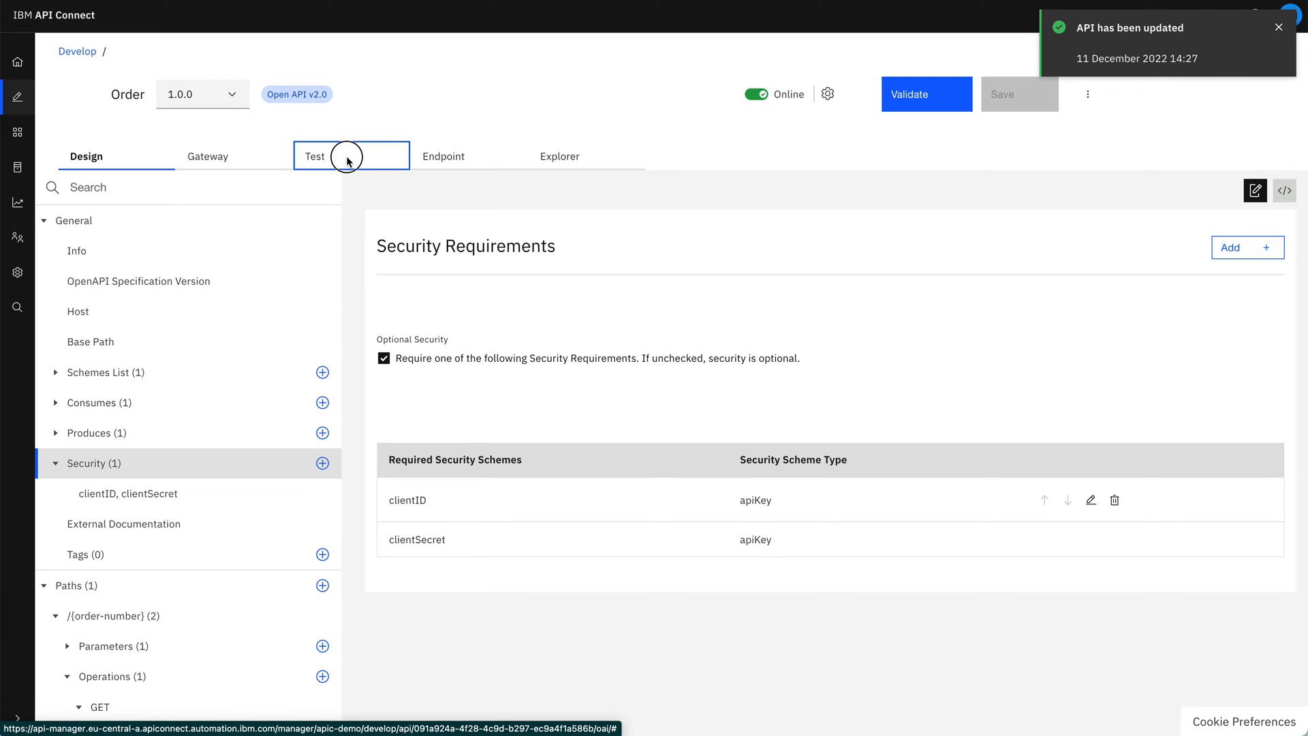
# Enter order-number ABC123 in the Test tab, send the request, and re-expand its parameters.
pyautogui.click(351, 155)
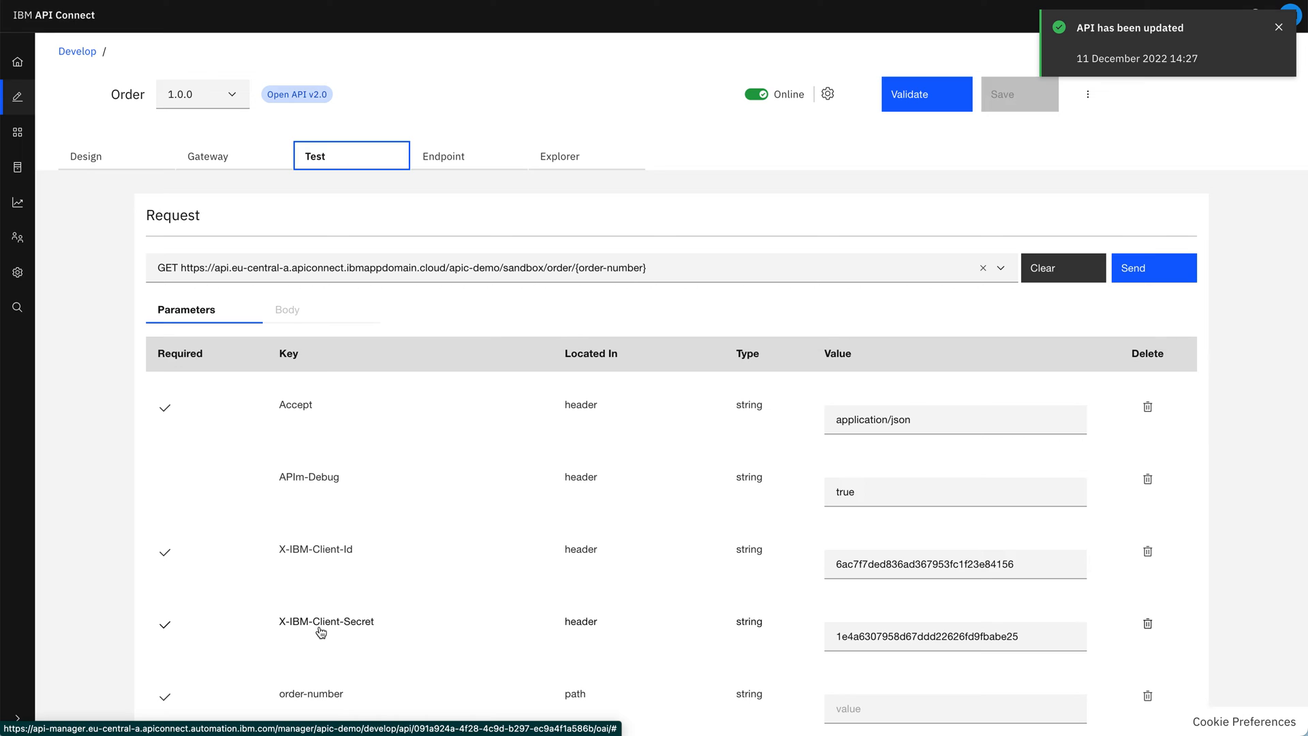
pyautogui.moveTo(899, 426)
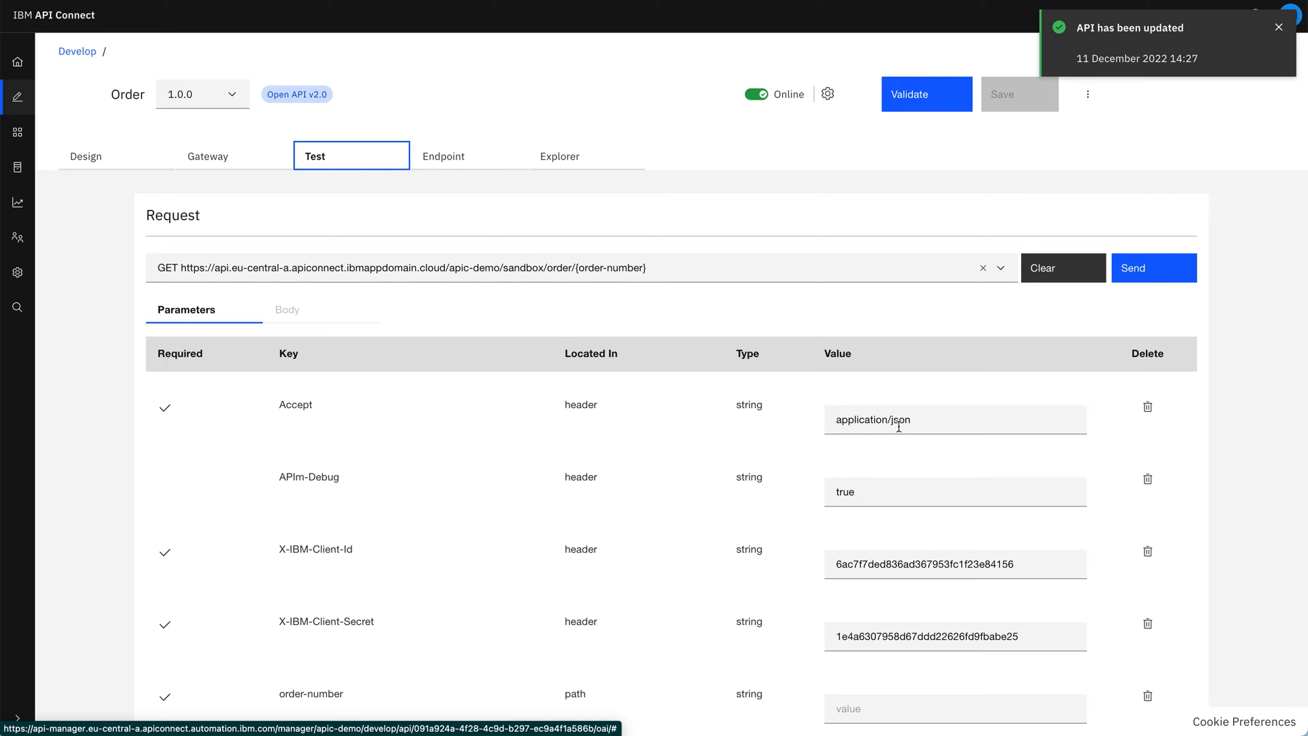
pyautogui.moveTo(812, 587)
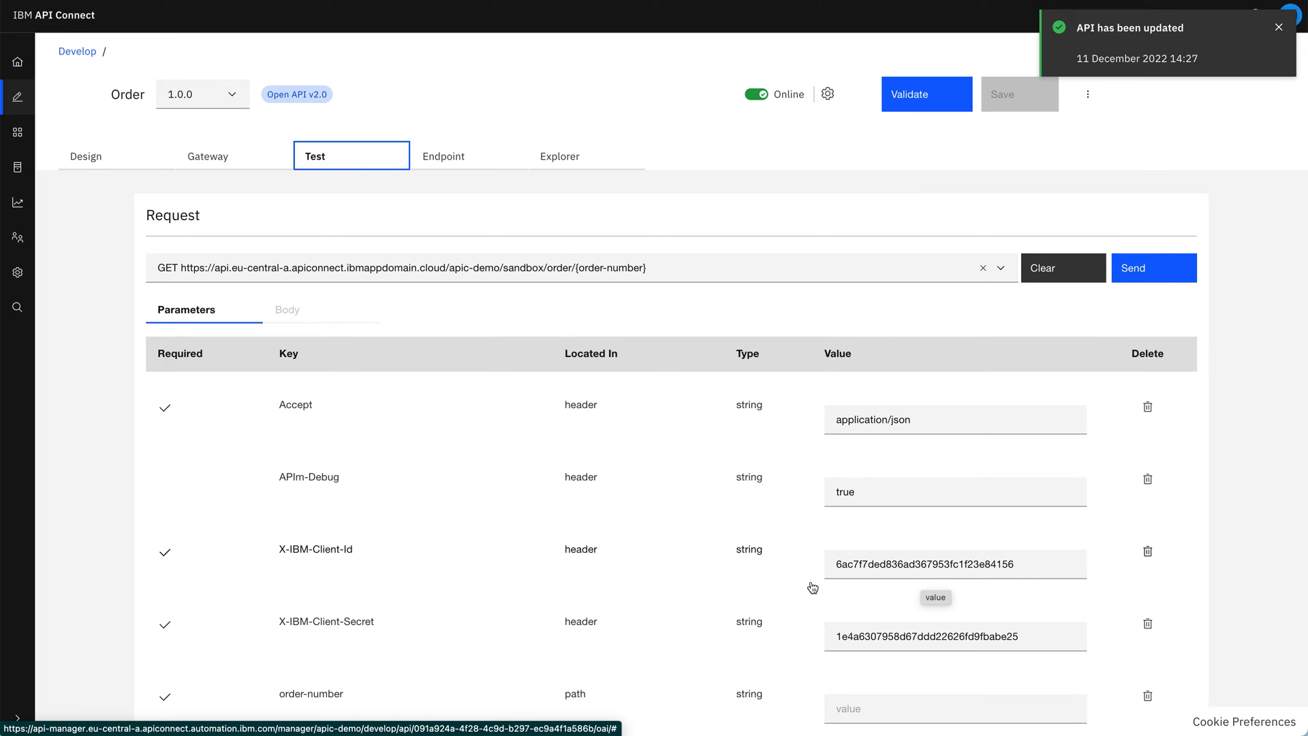
pyautogui.moveTo(304, 646)
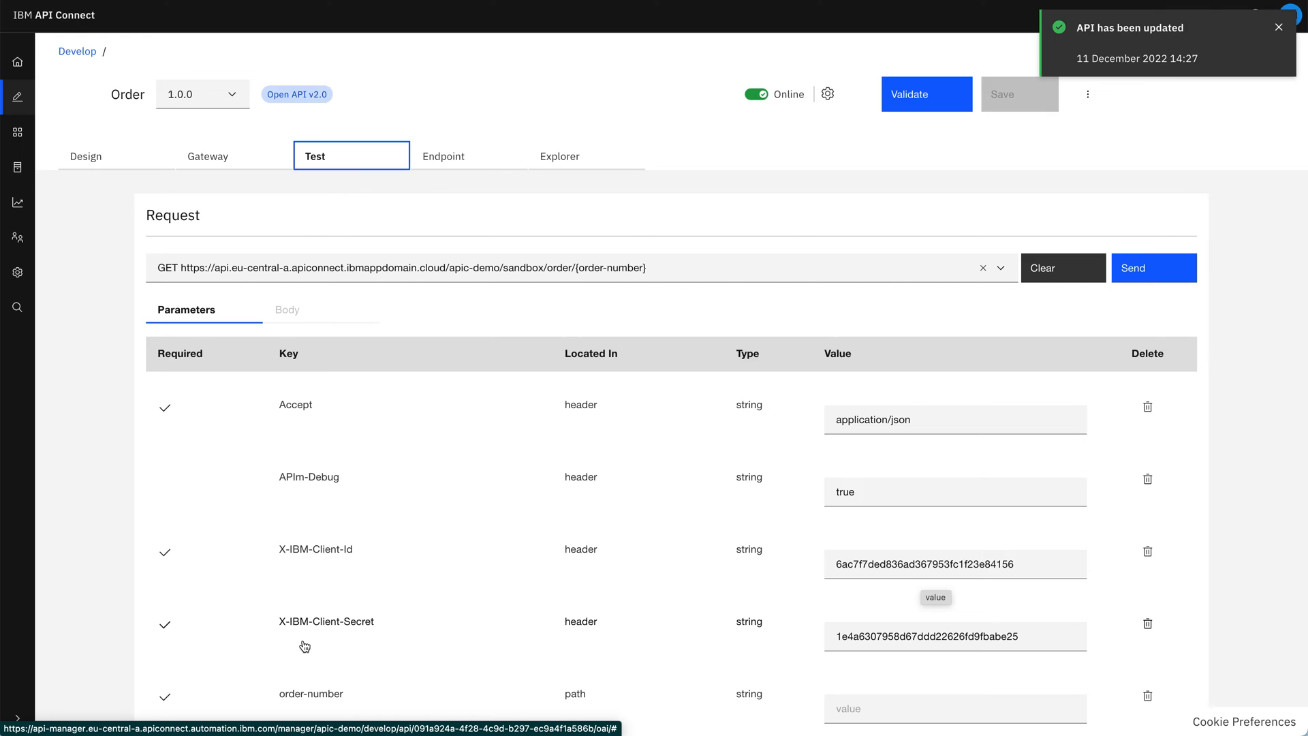
pyautogui.scroll(-3)
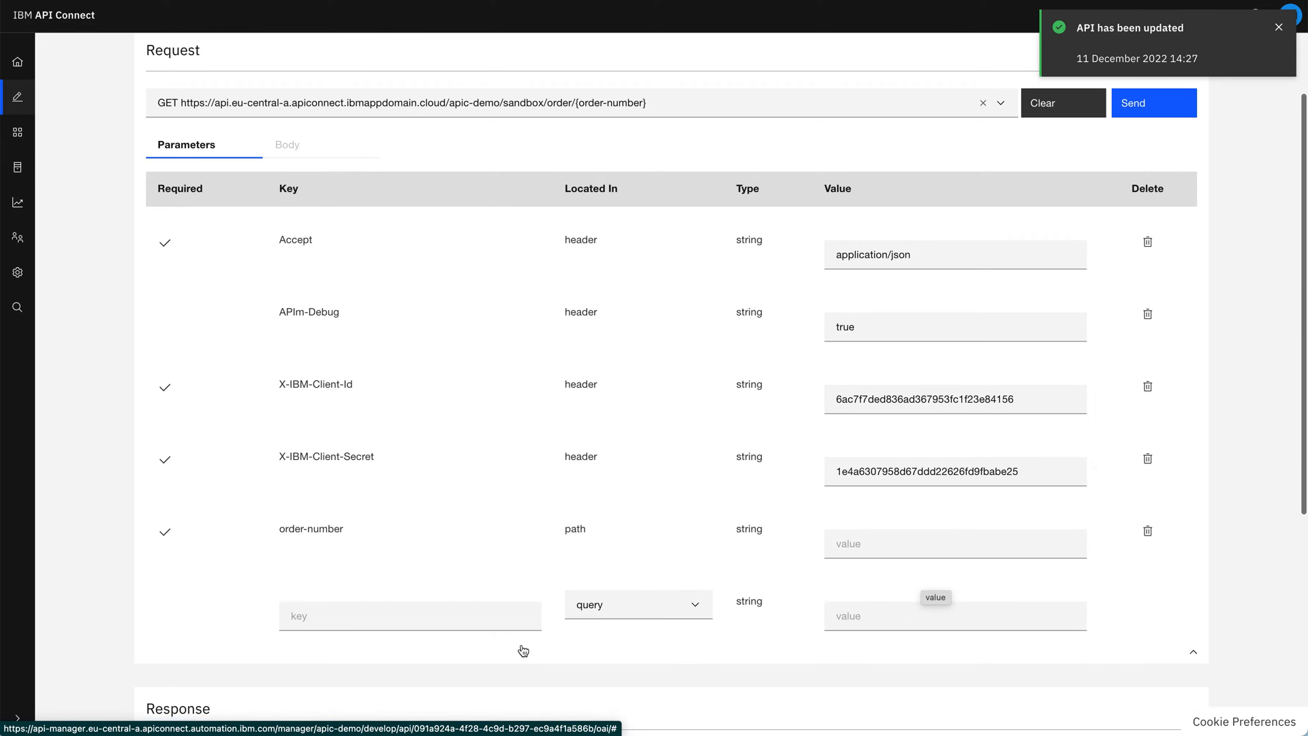
pyautogui.write('A')
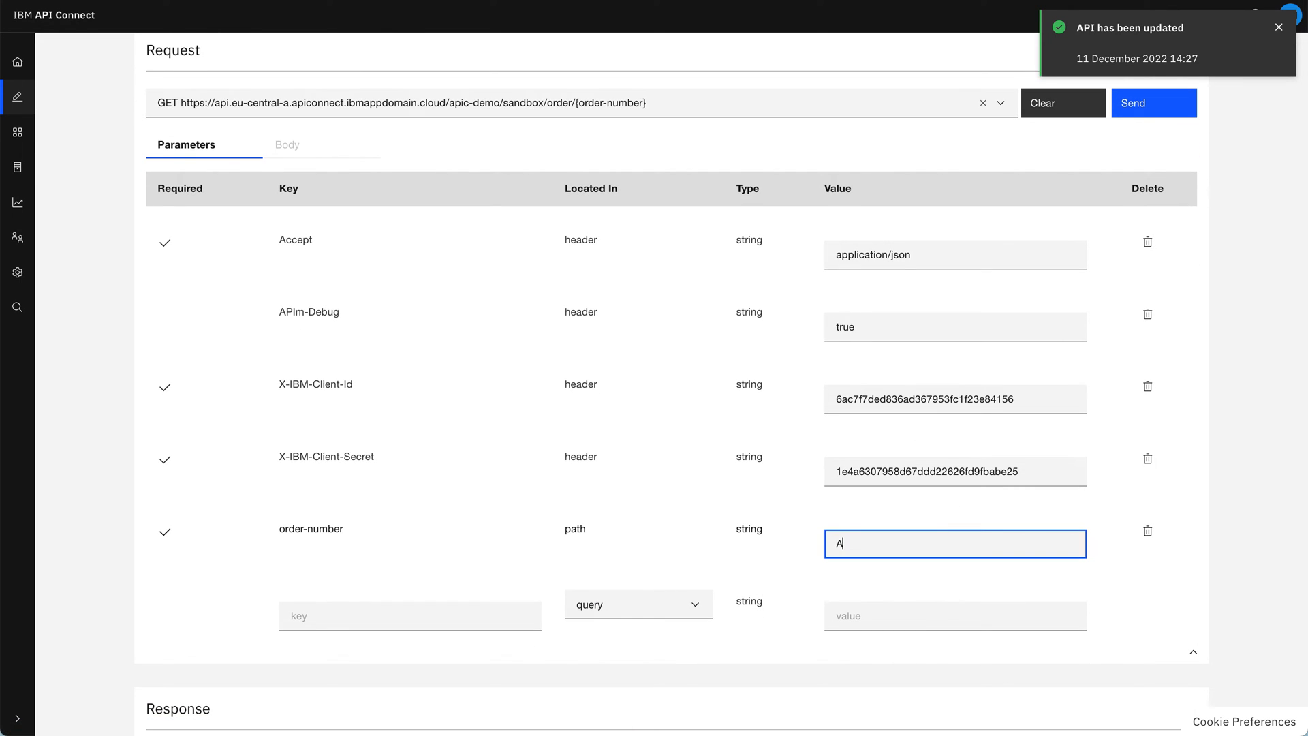
pyautogui.write('BC123')
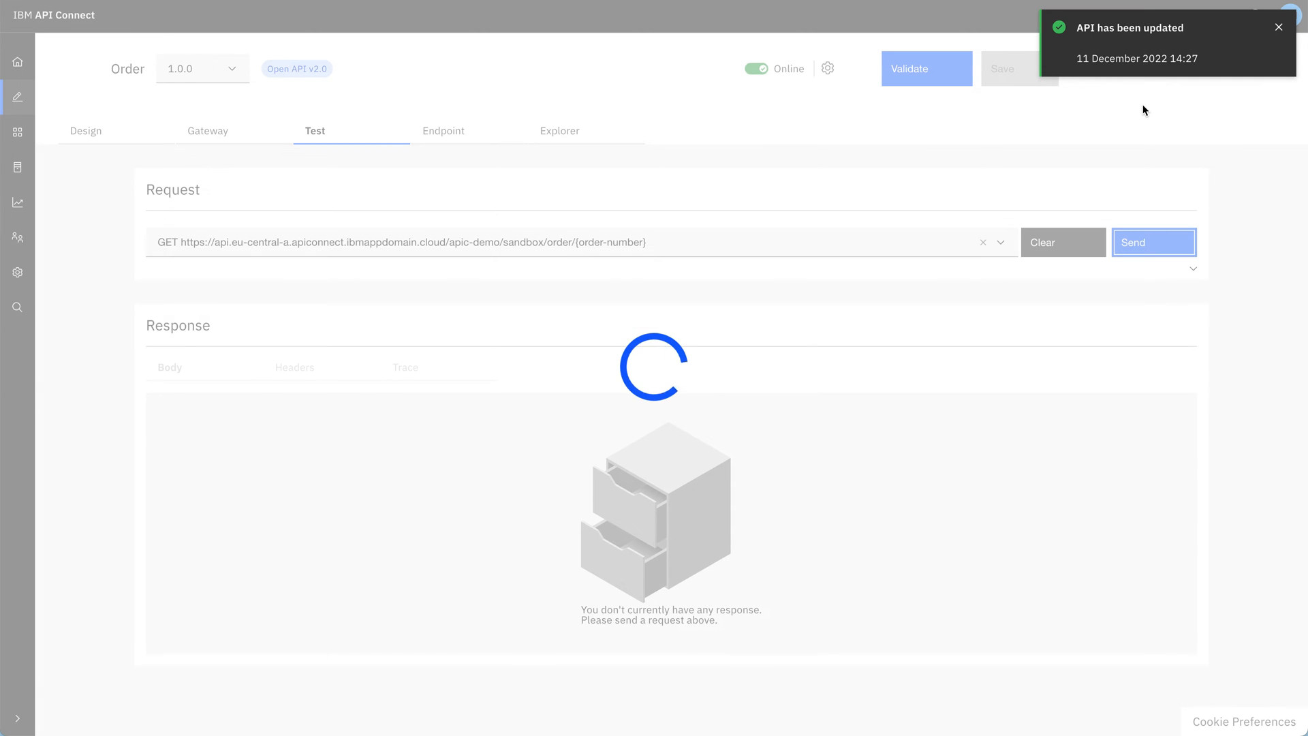
pyautogui.click(1154, 243)
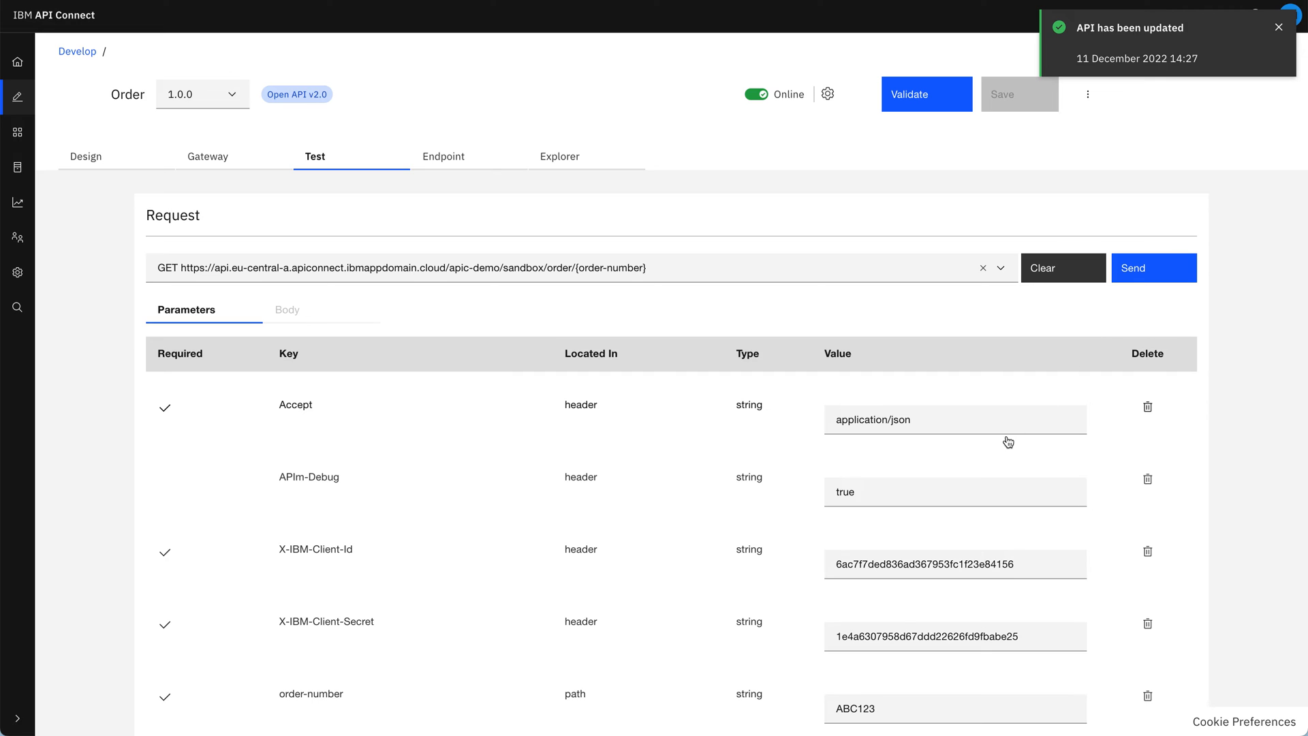
pyautogui.moveTo(1147, 625)
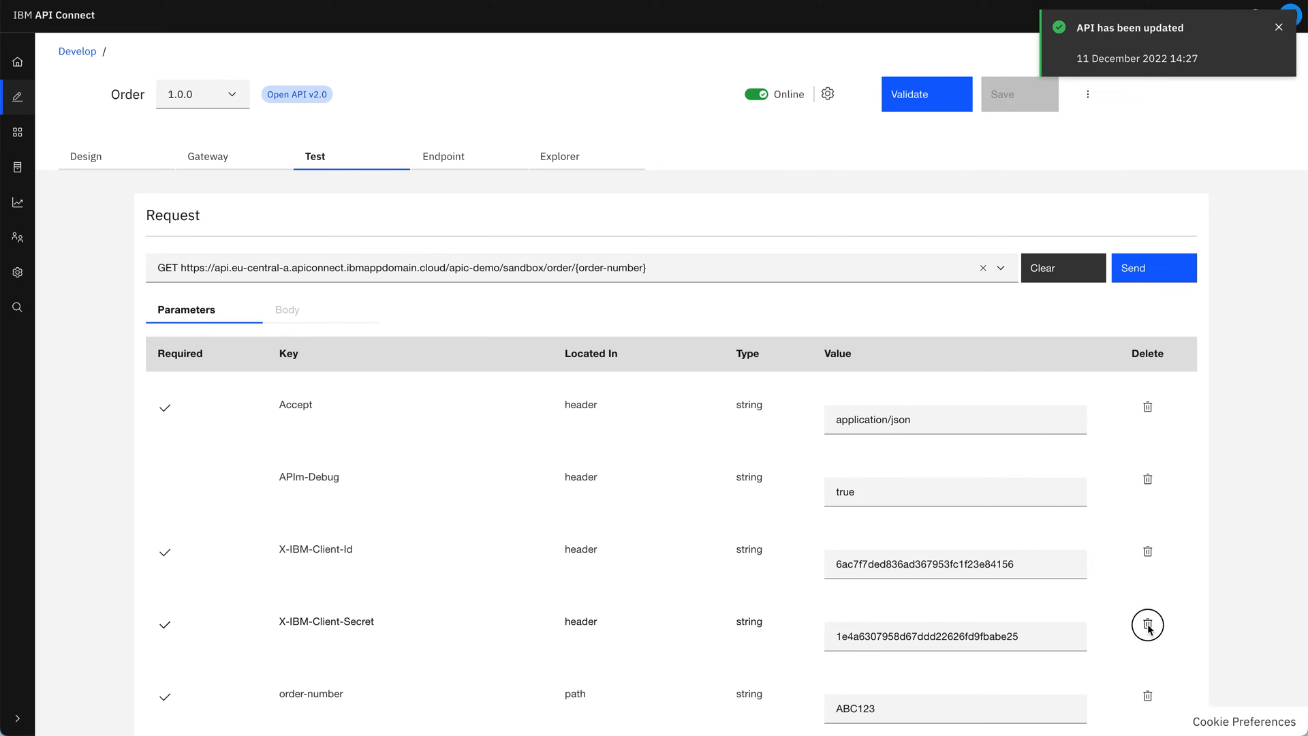
# Delete the X-IBM-Client-Secret header and resend, receiving HTTP 401 invalid client id or secret.
pyautogui.click(1148, 624)
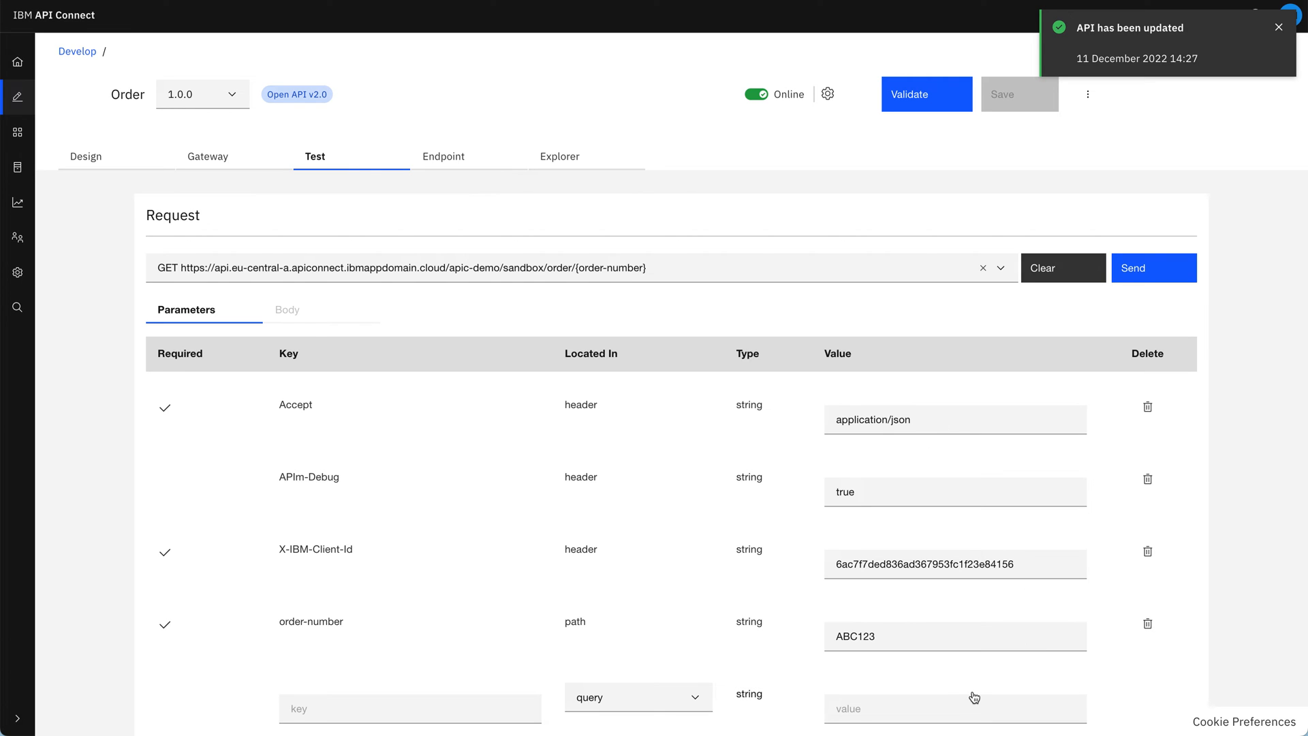
pyautogui.click(1154, 268)
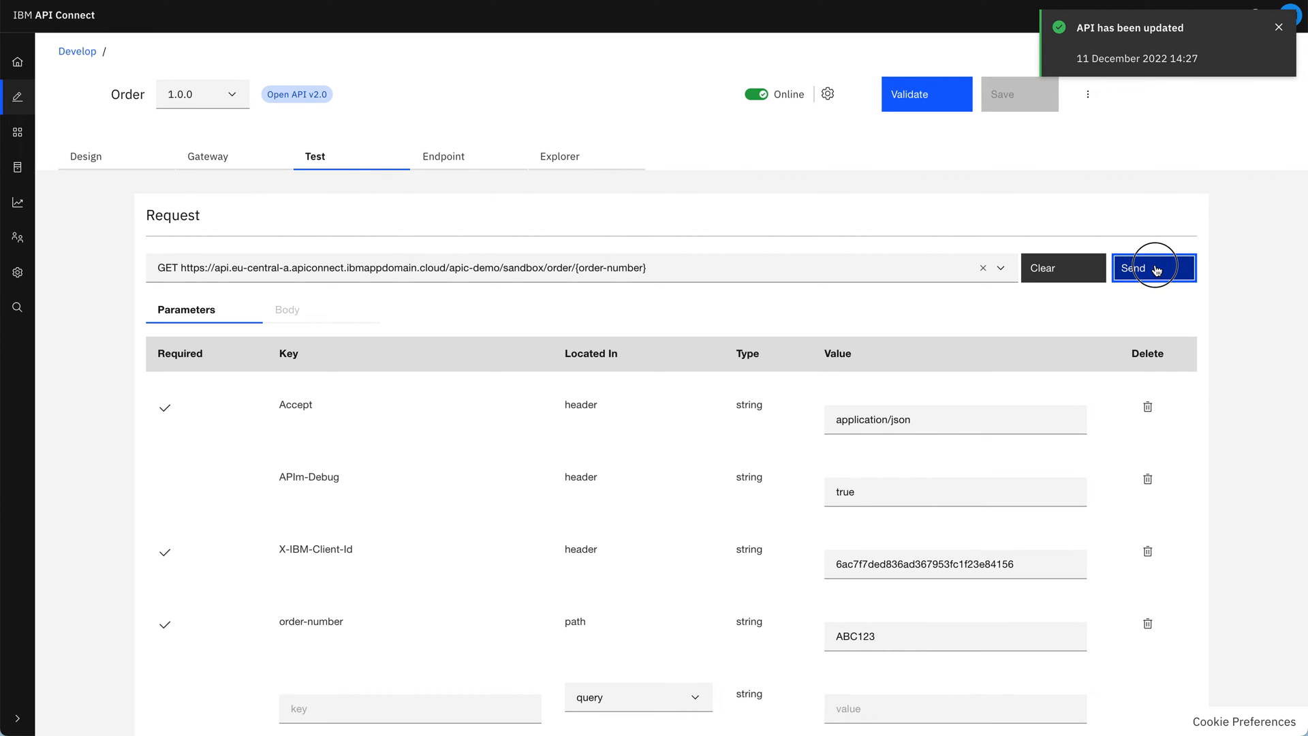
pyautogui.click(1154, 268)
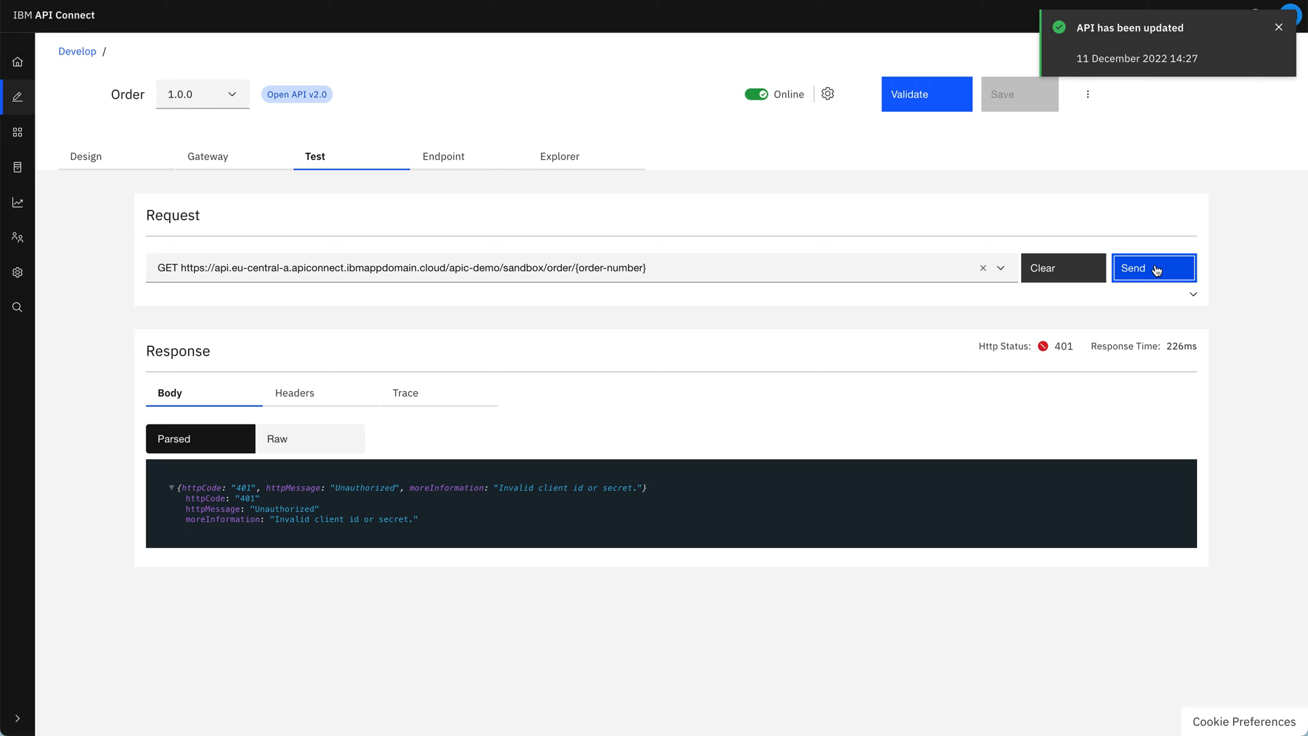
pyautogui.moveTo(715, 484)
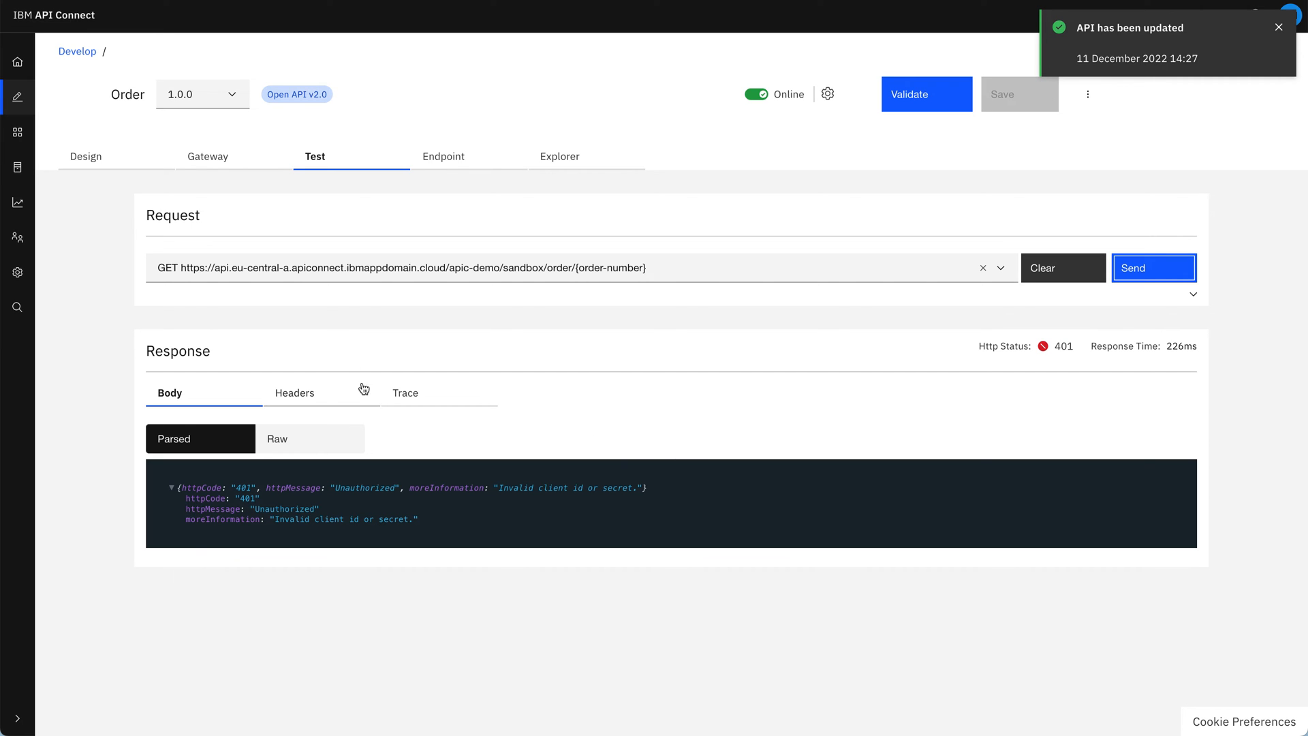
pyautogui.moveTo(278, 282)
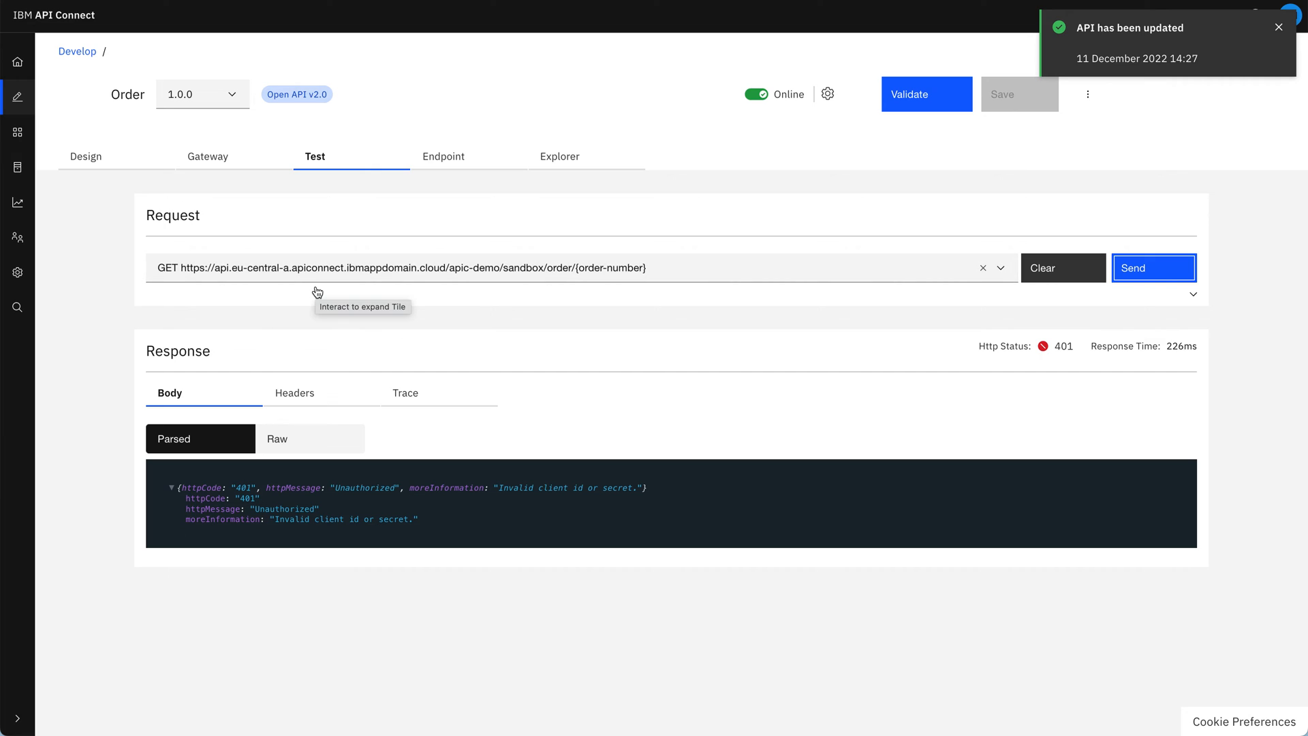
pyautogui.moveTo(53, 237)
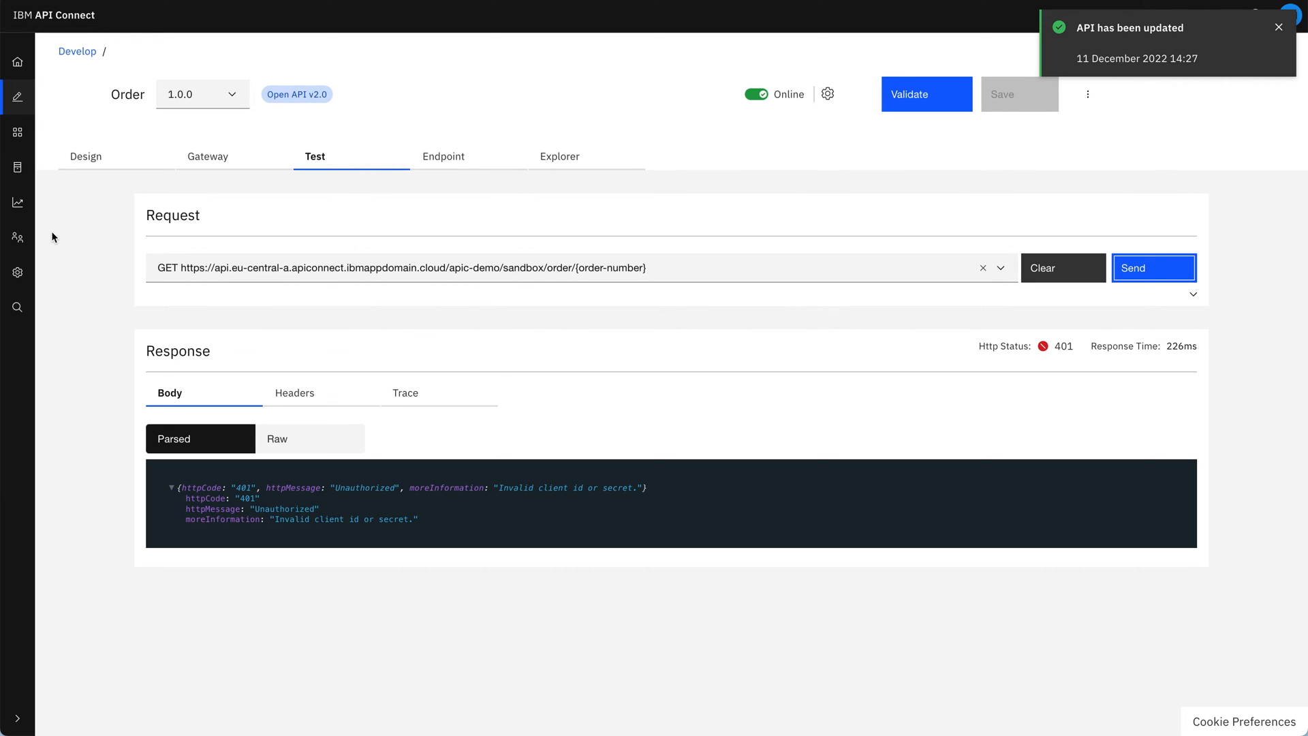
pyautogui.moveTo(16, 202)
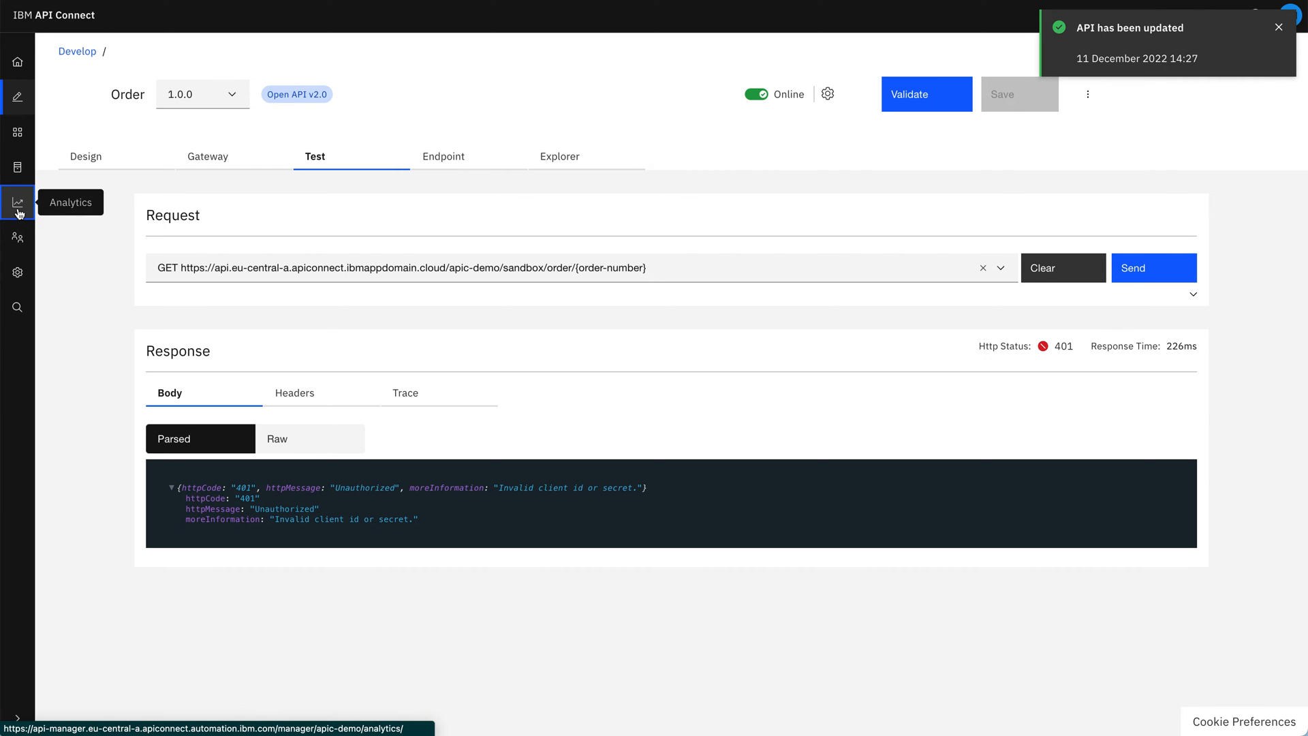
# View the Analytics API Dashboard showing 38 calls, 4 errors and the 401 status-code breakdown.
pyautogui.click(16, 202)
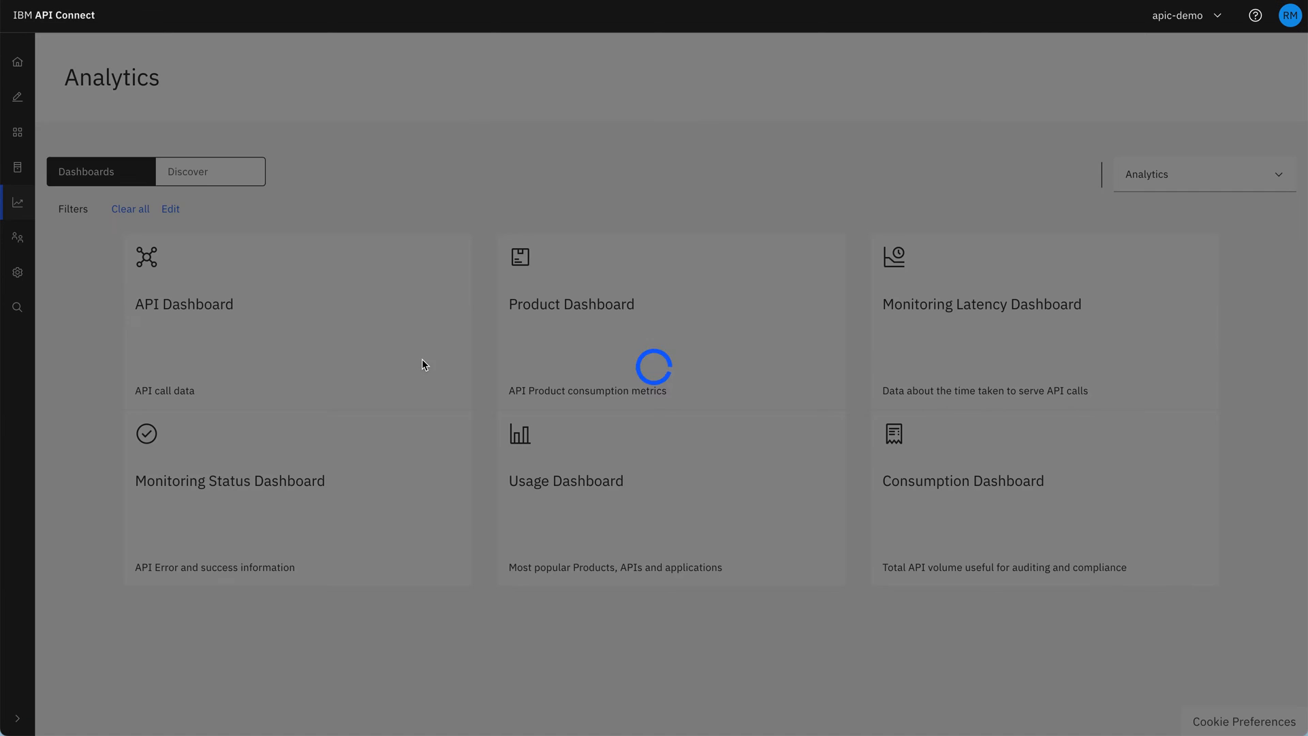
pyautogui.click(184, 304)
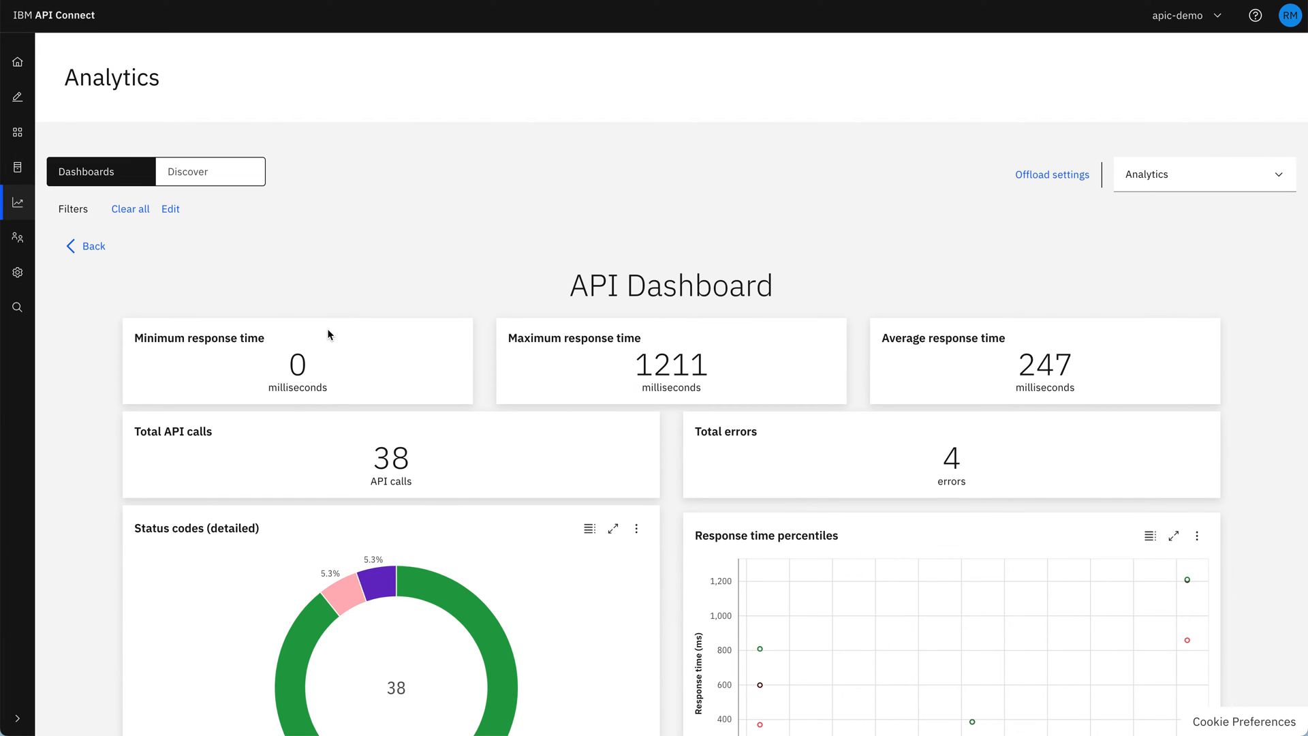
pyautogui.moveTo(783, 426)
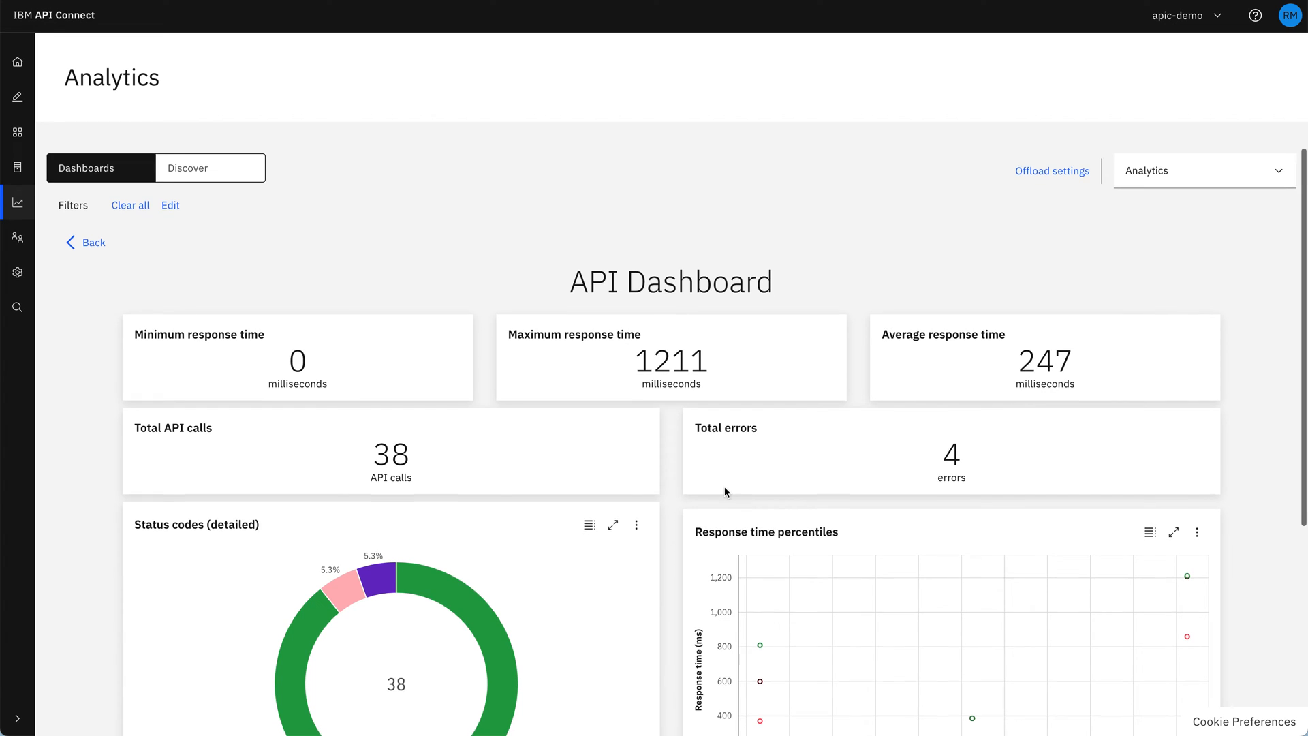
pyautogui.scroll(-3)
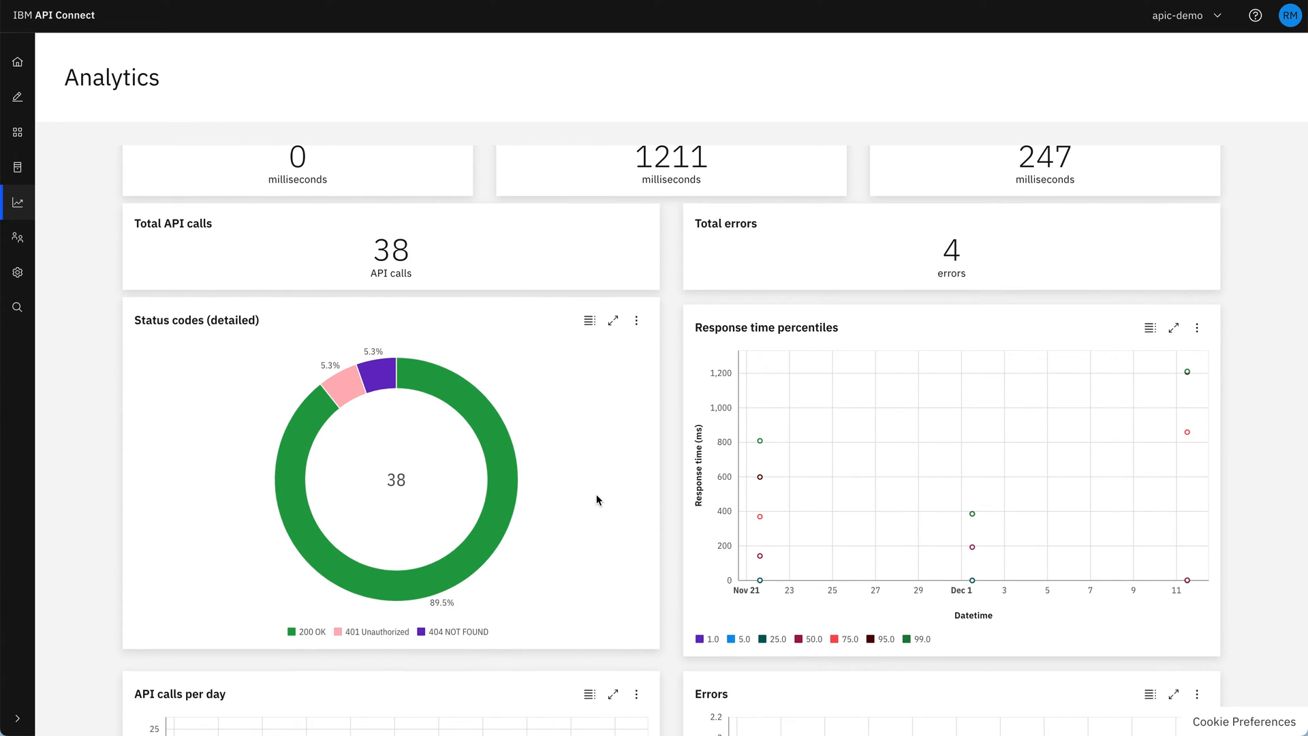
pyautogui.moveTo(458, 292)
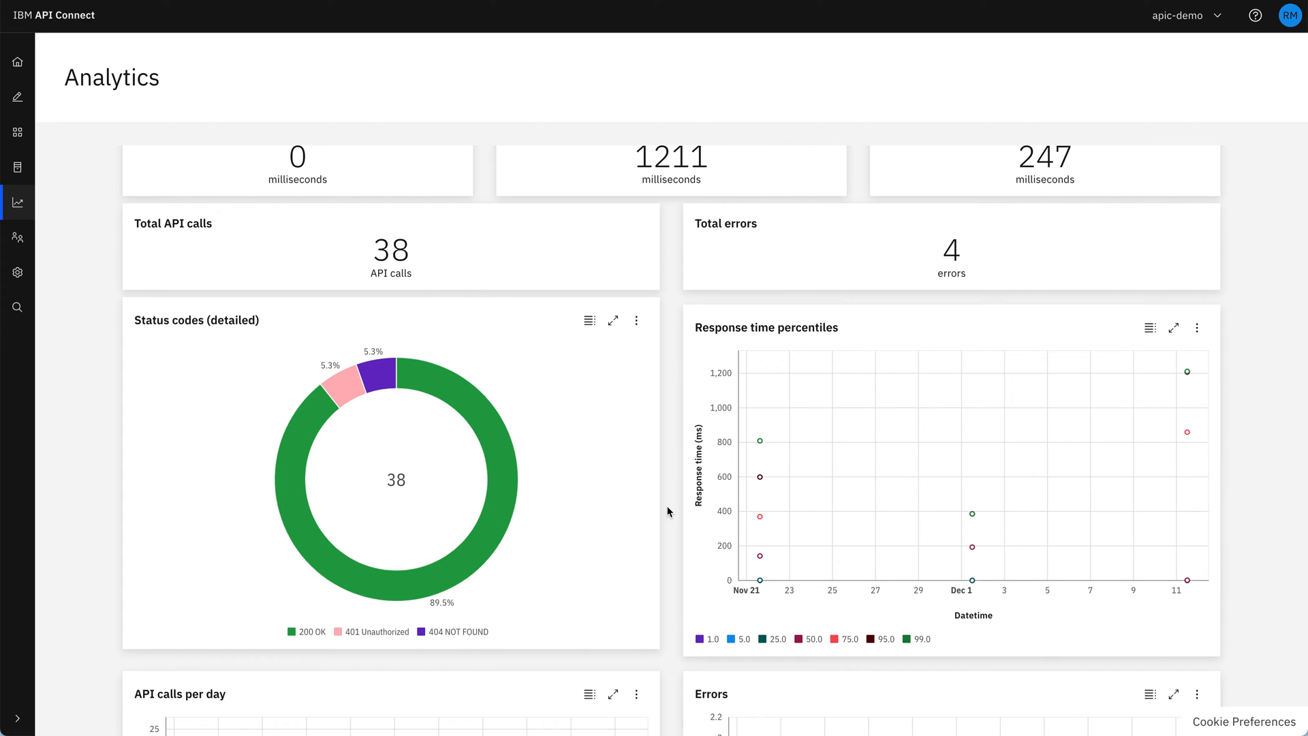
pyautogui.moveTo(761, 478)
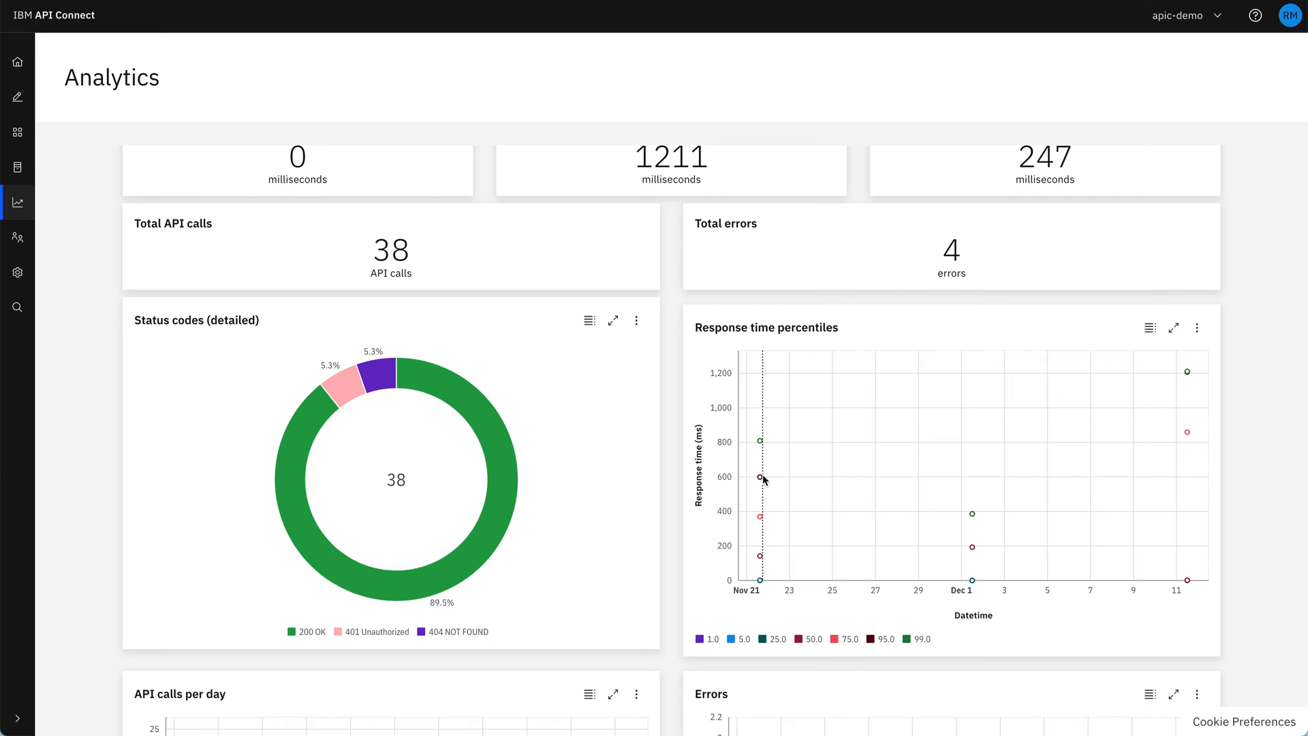
pyautogui.moveTo(793, 504)
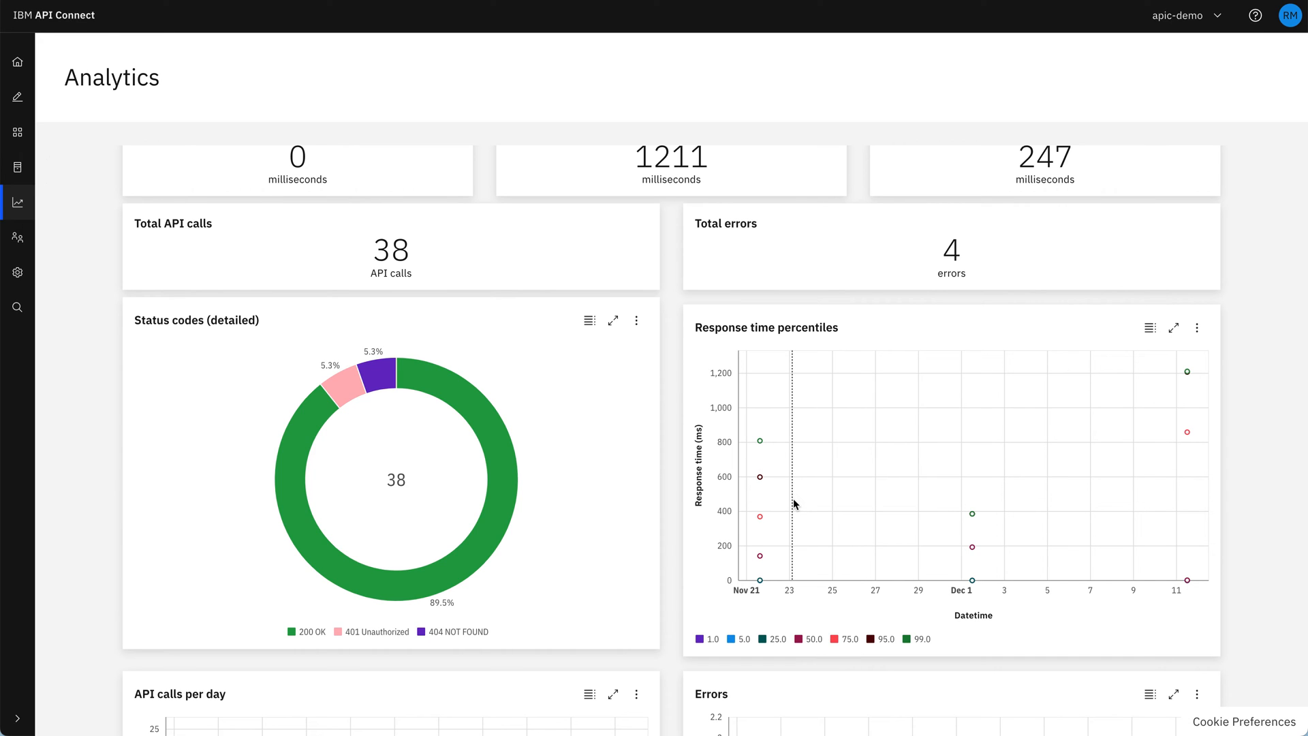
pyautogui.scroll(-3)
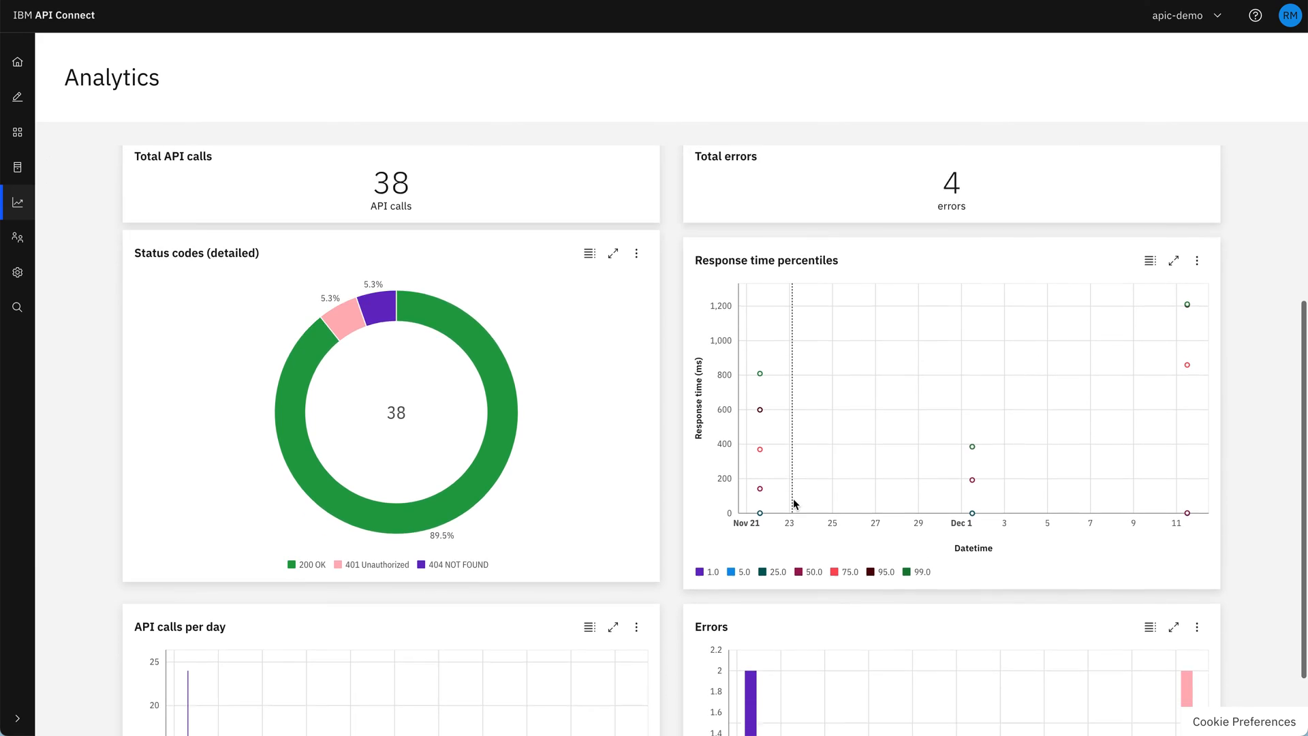
pyautogui.scroll(-3)
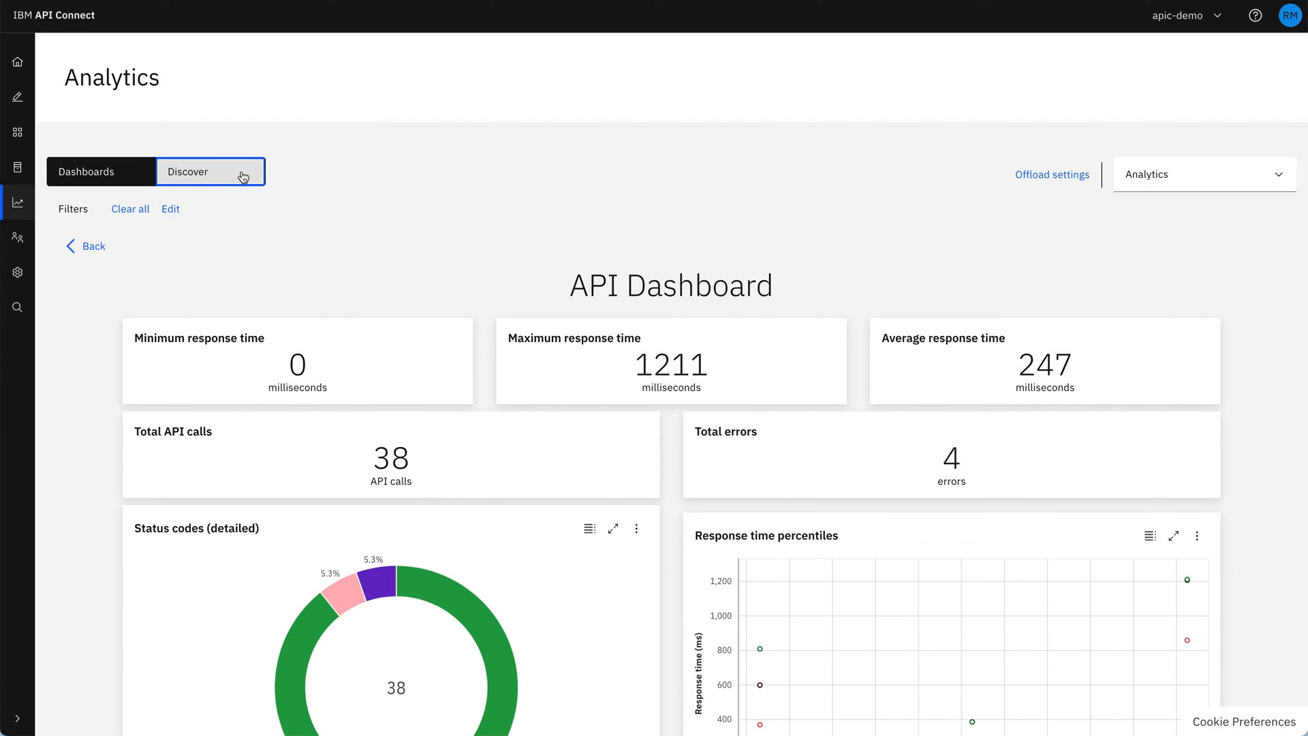
# From the Discover list of 38 calls, open the API Event for the top 401 Unauthorized row.
pyautogui.click(188, 171)
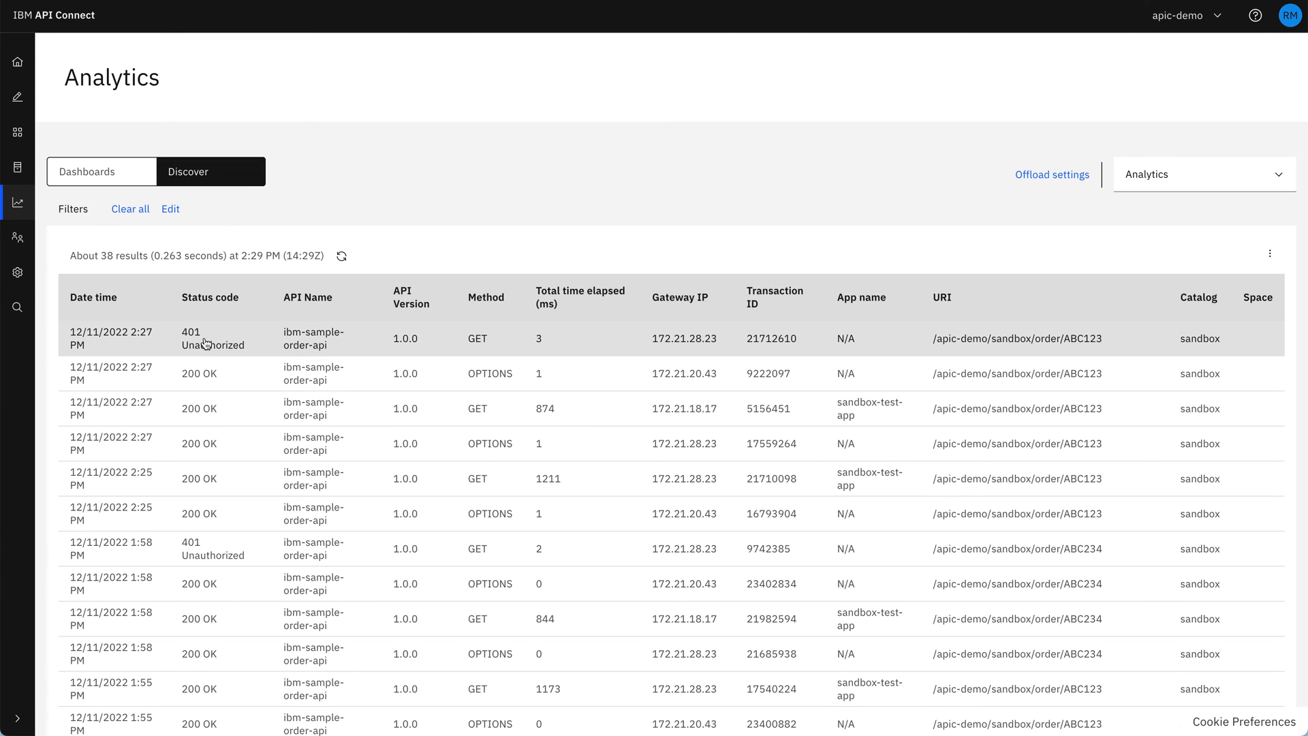
pyautogui.click(212, 338)
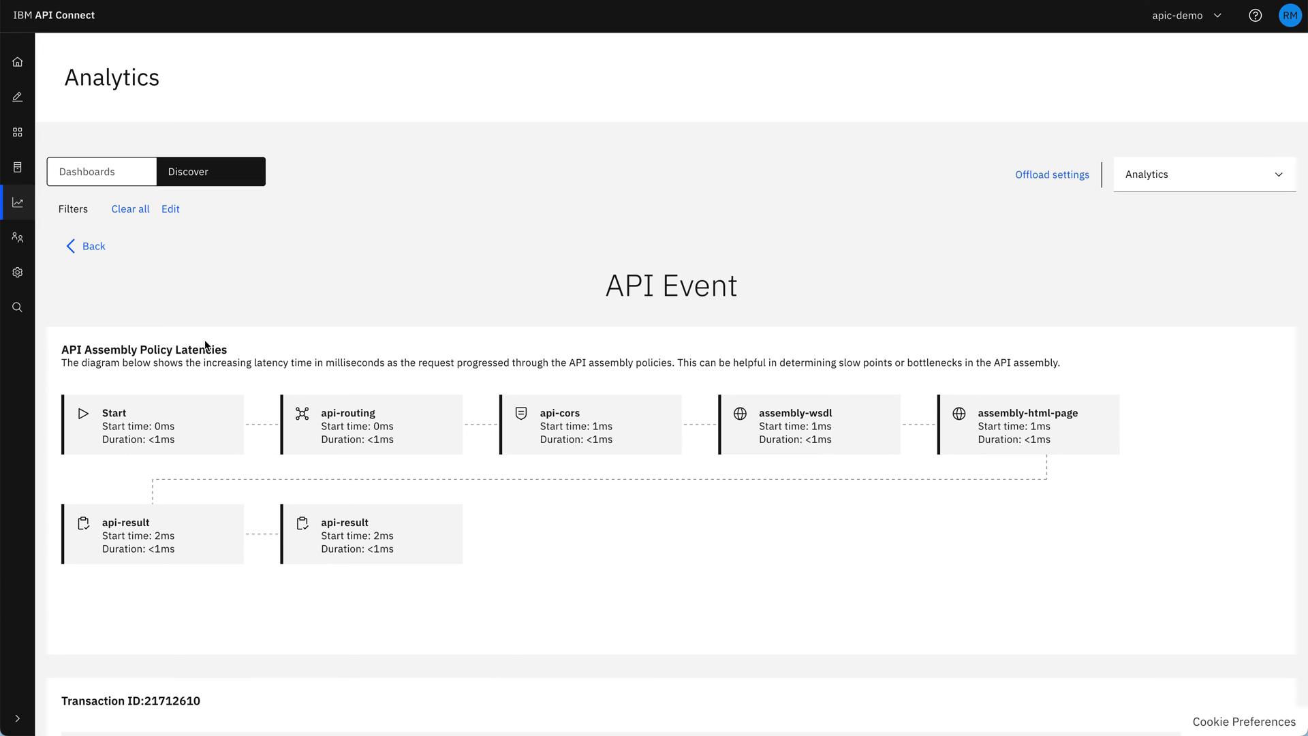
# Open the 200 OK GET event for transaction 5156451 and review its policy latencies up to 873ms.
pyautogui.click(90, 246)
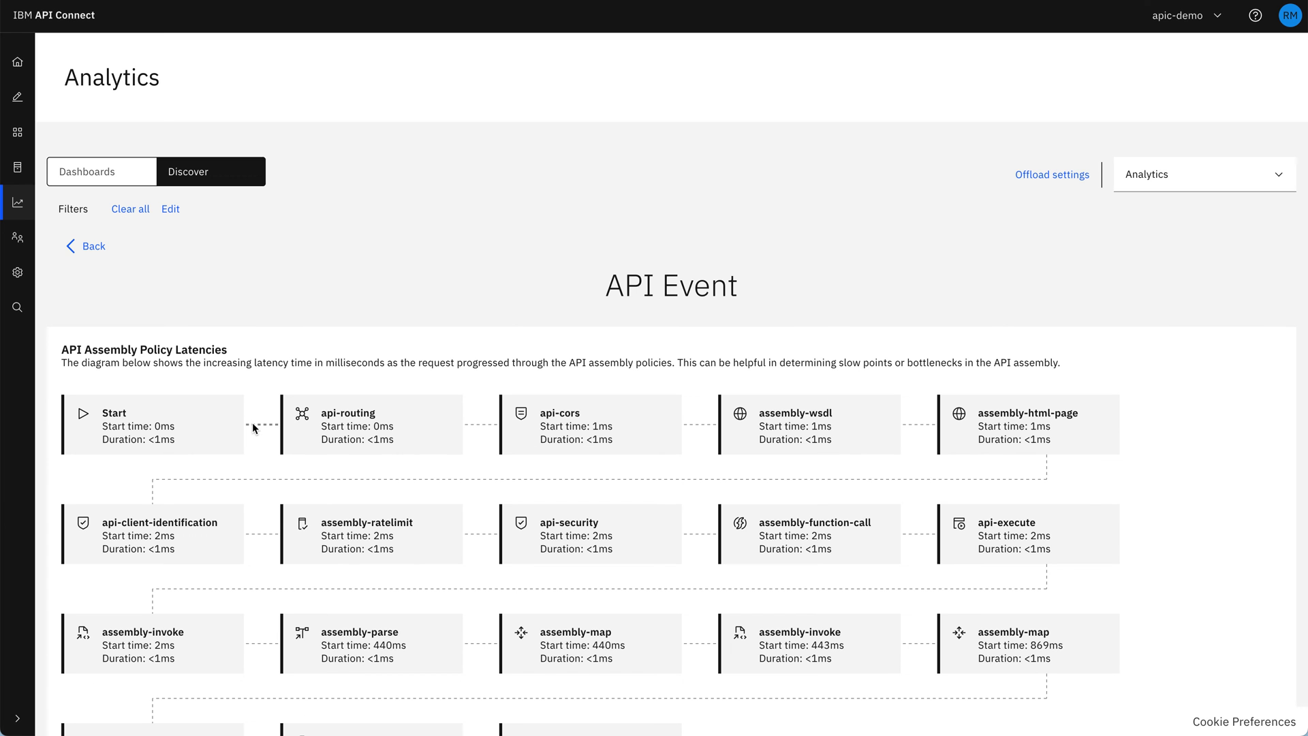
pyautogui.scroll(-3)
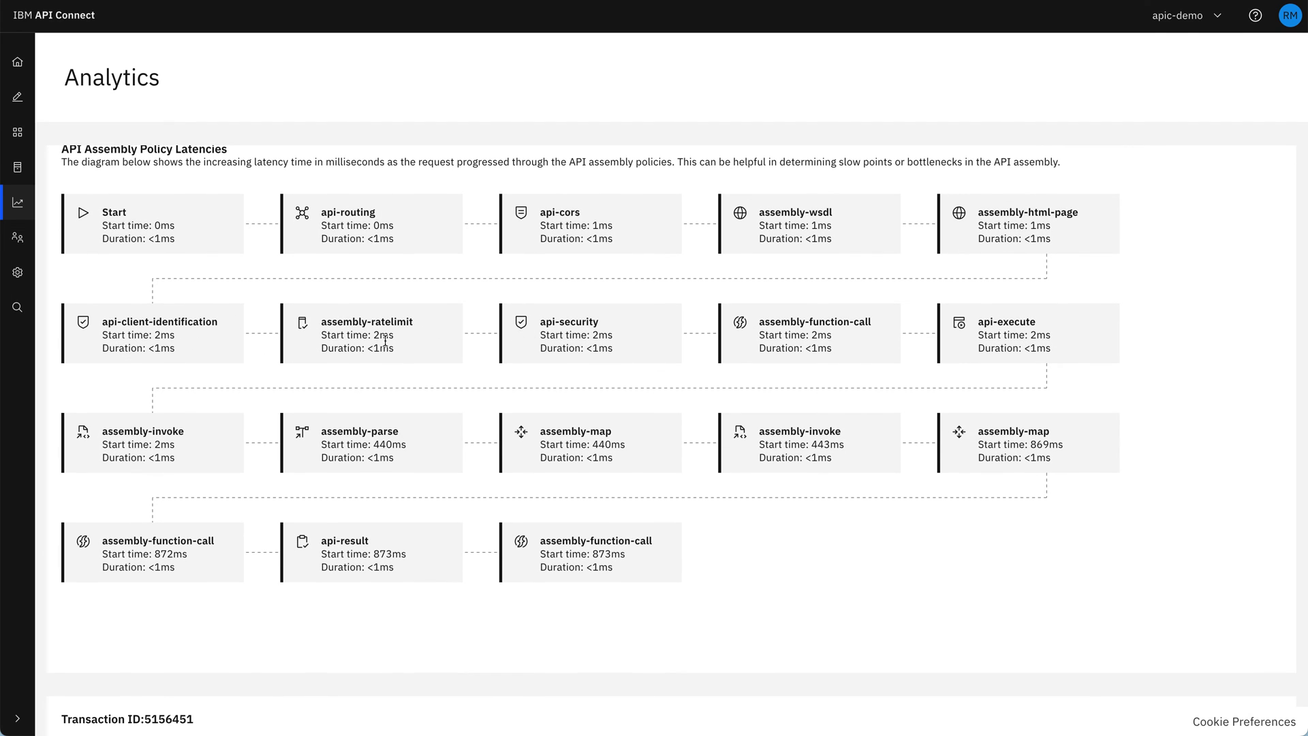
pyautogui.moveTo(750, 299)
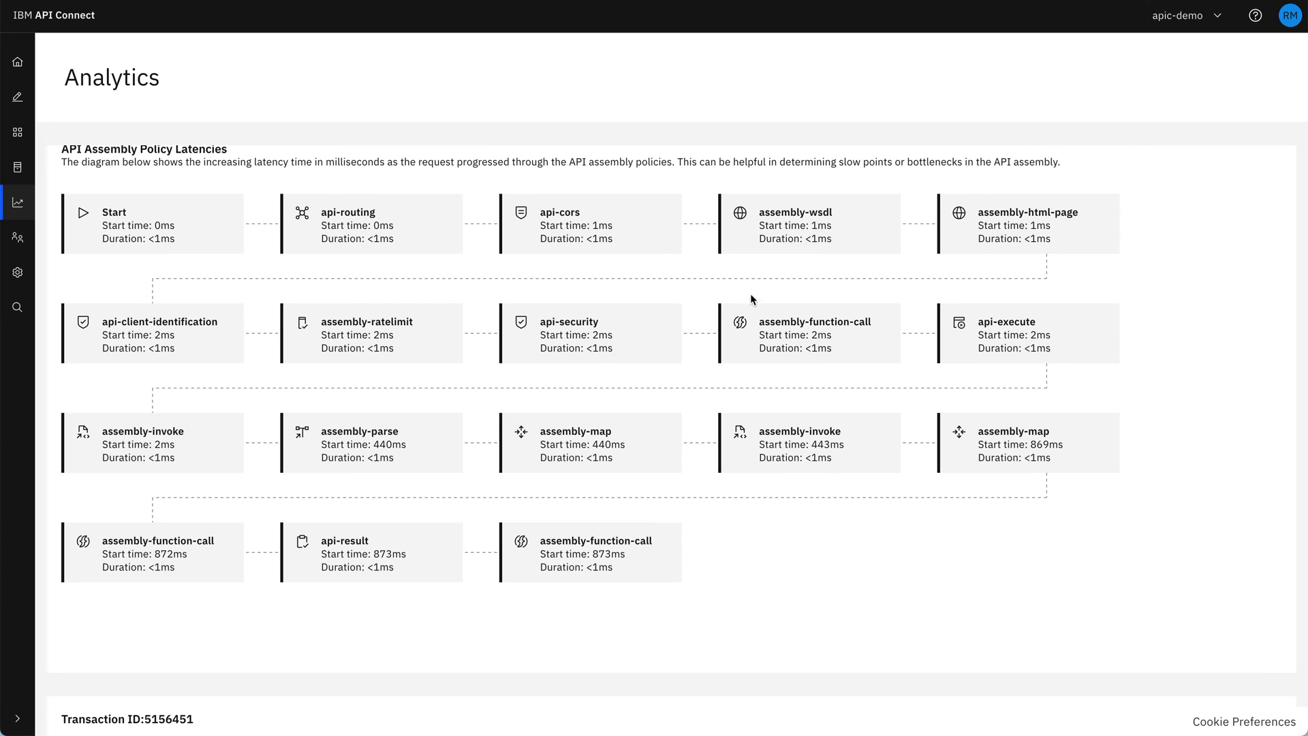
pyautogui.moveTo(374, 406)
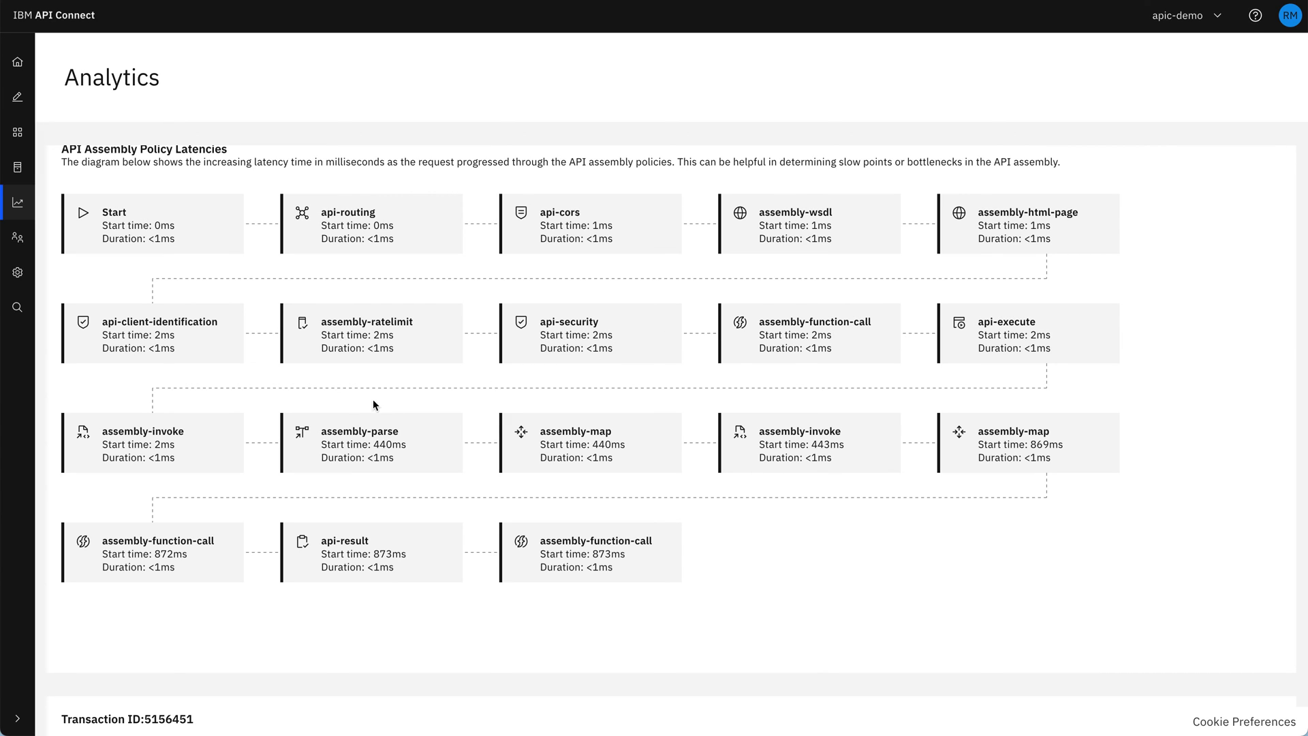
pyautogui.moveTo(377, 451)
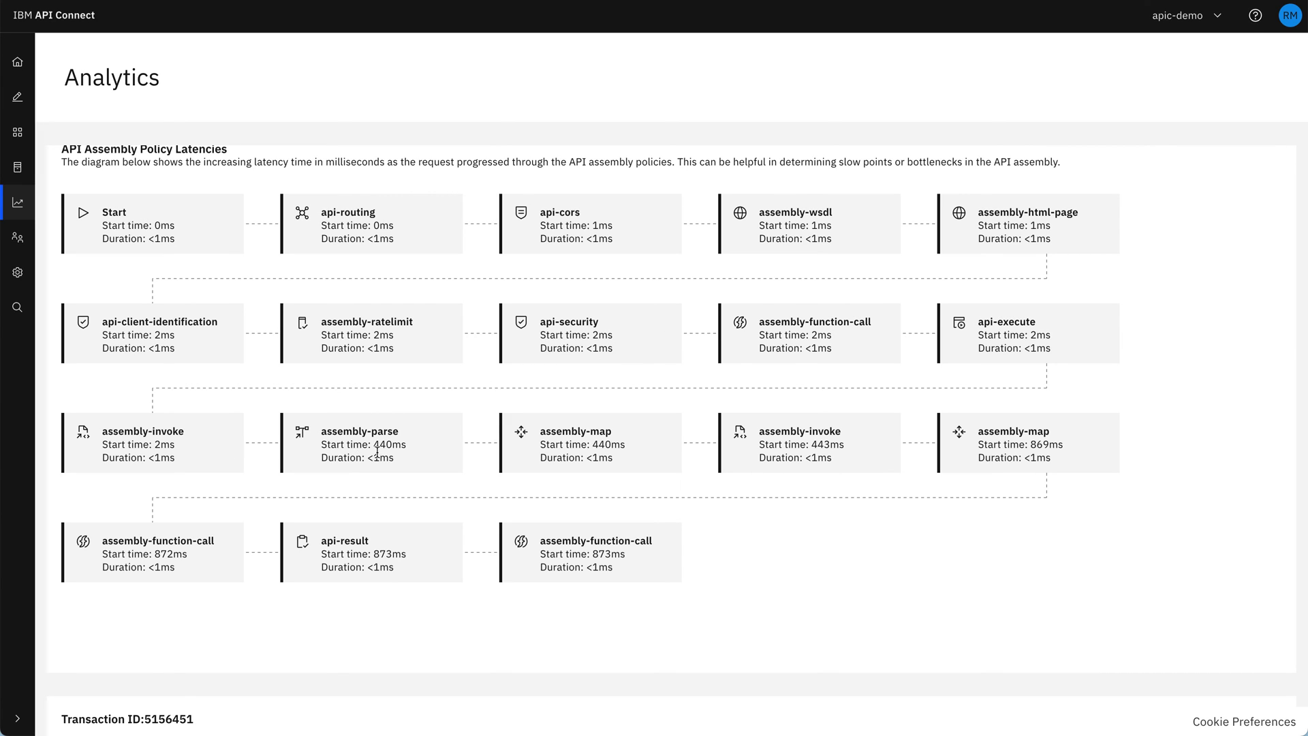
pyautogui.moveTo(812, 459)
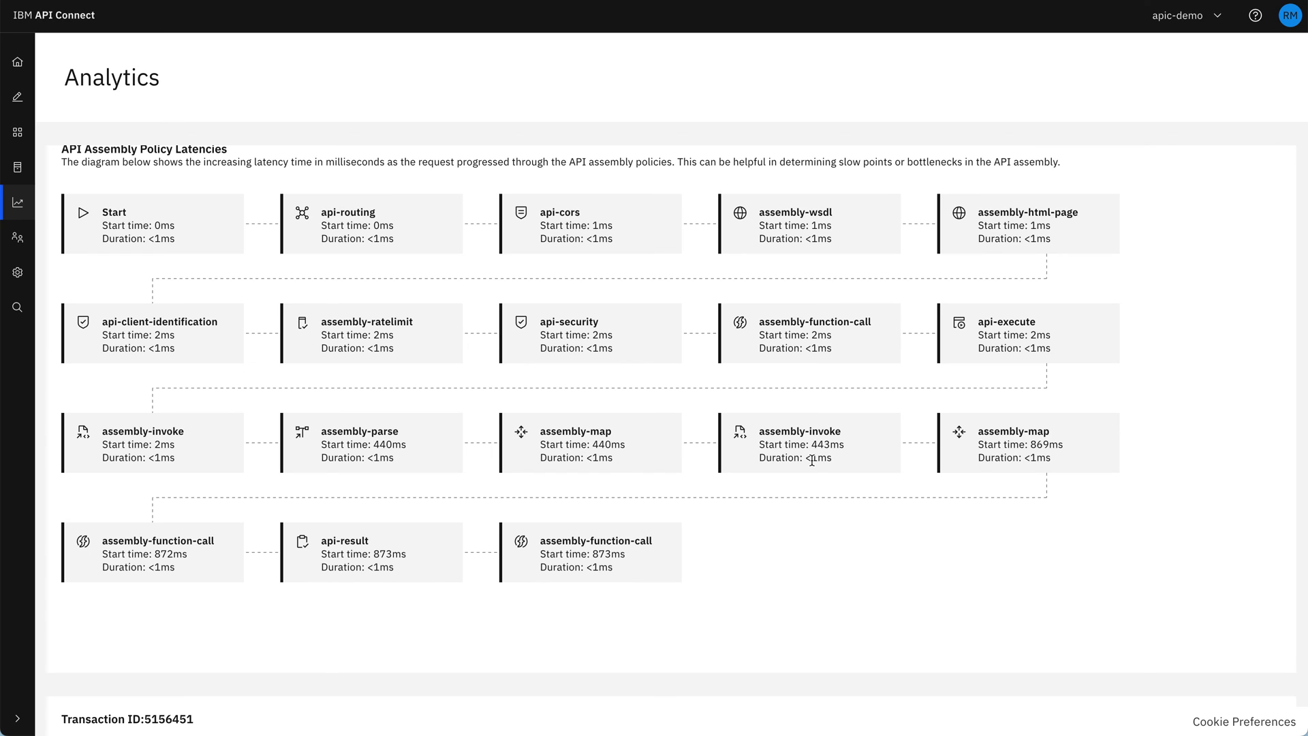
pyautogui.moveTo(1017, 470)
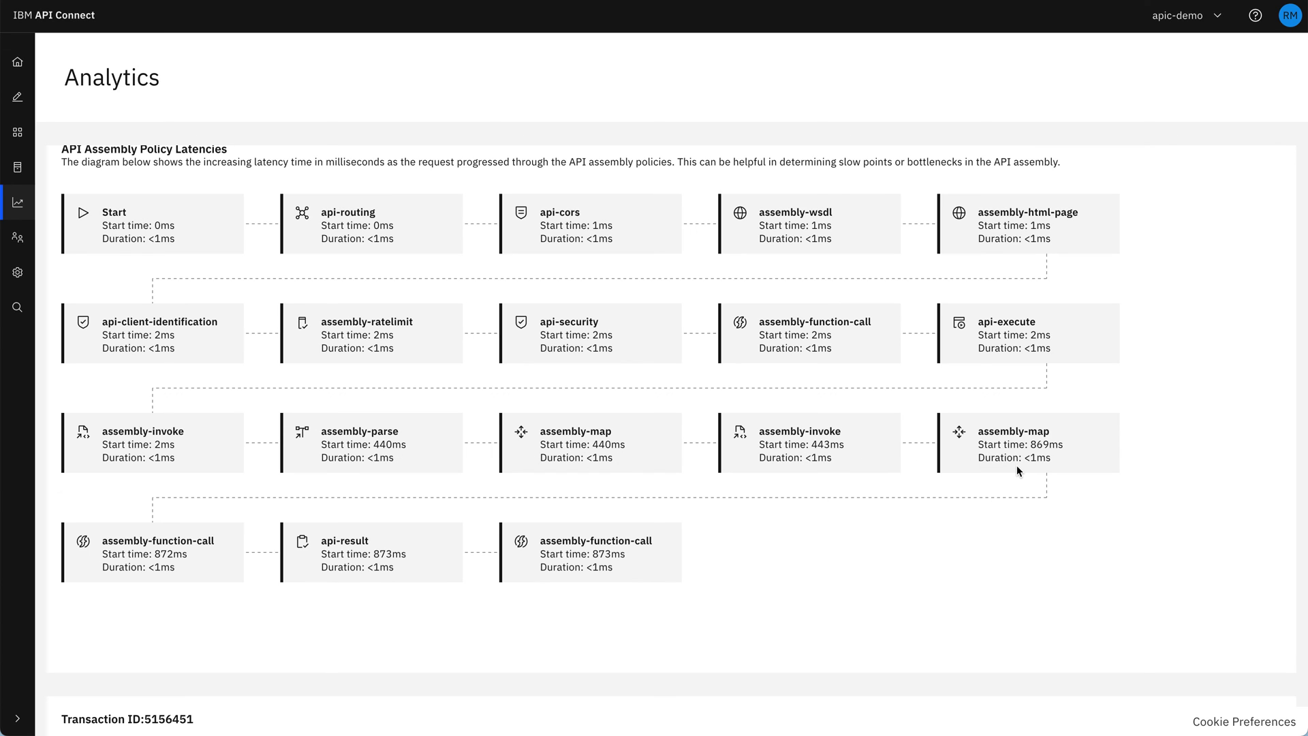